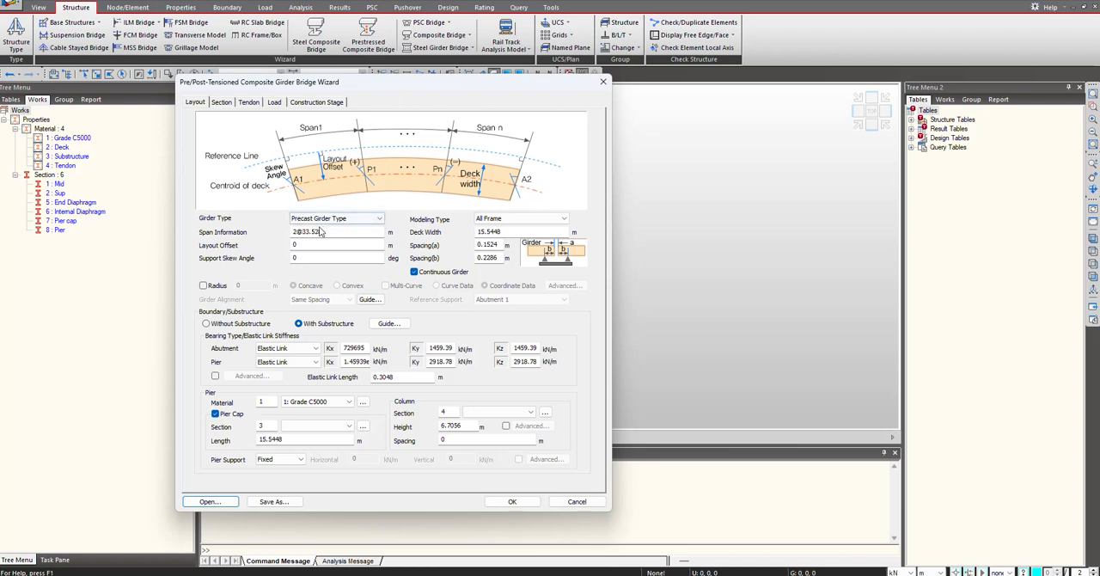
# Load curved splice girder settings: 2@30 m spans, 15 m deck, 30° skew, 70 m concave radius.
pyautogui.click(378, 219)
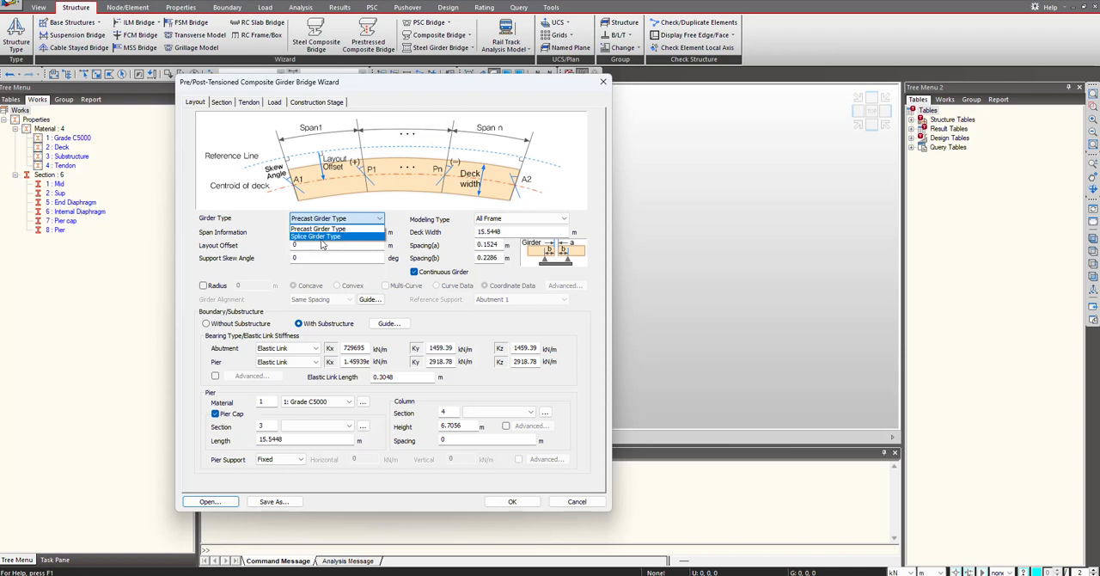
pyautogui.click(334, 228)
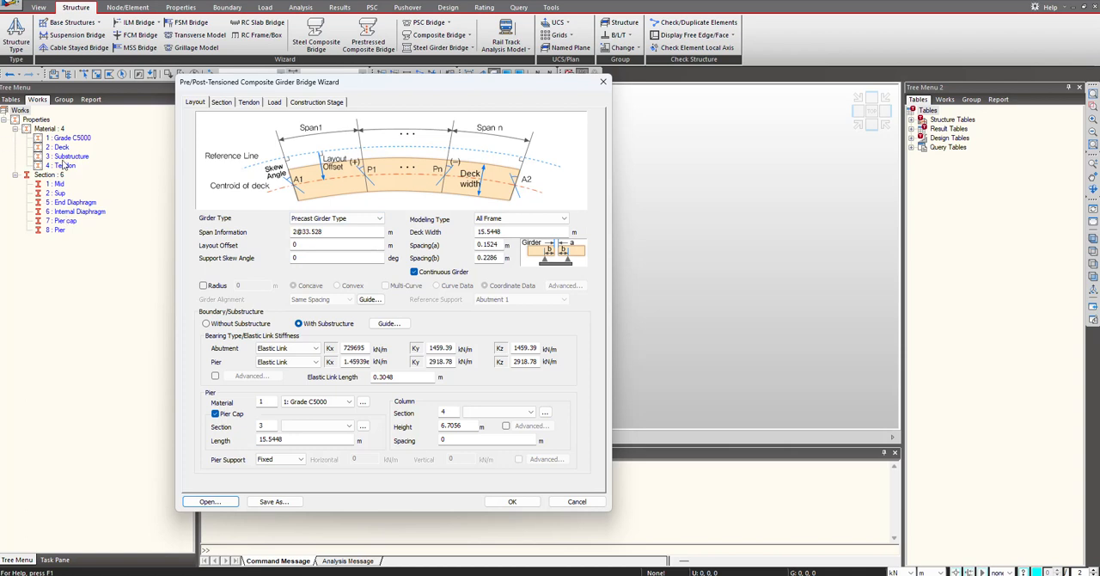
pyautogui.click(209, 501)
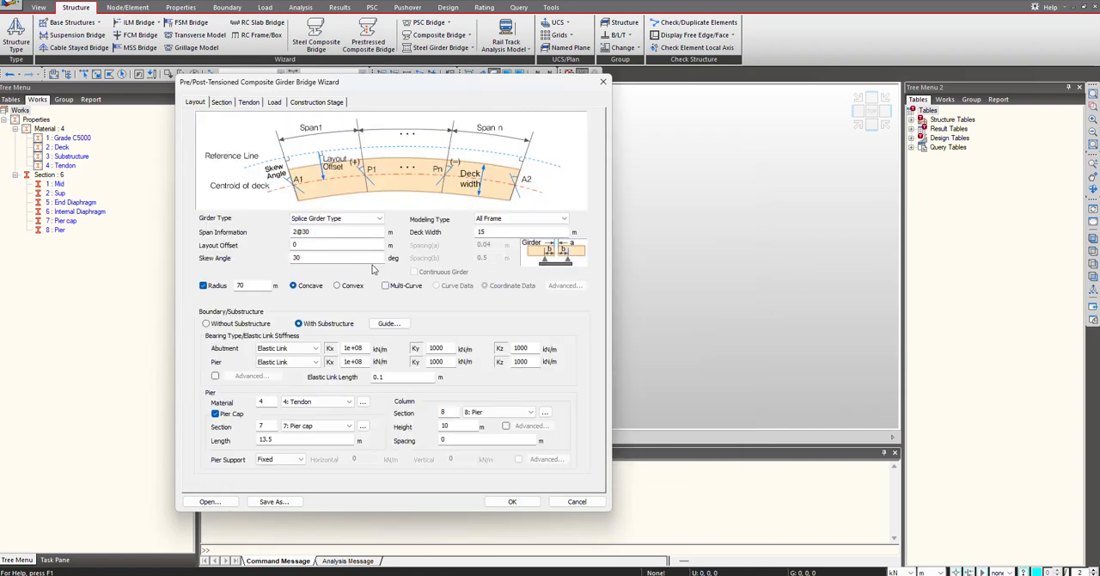
pyautogui.click(288, 361)
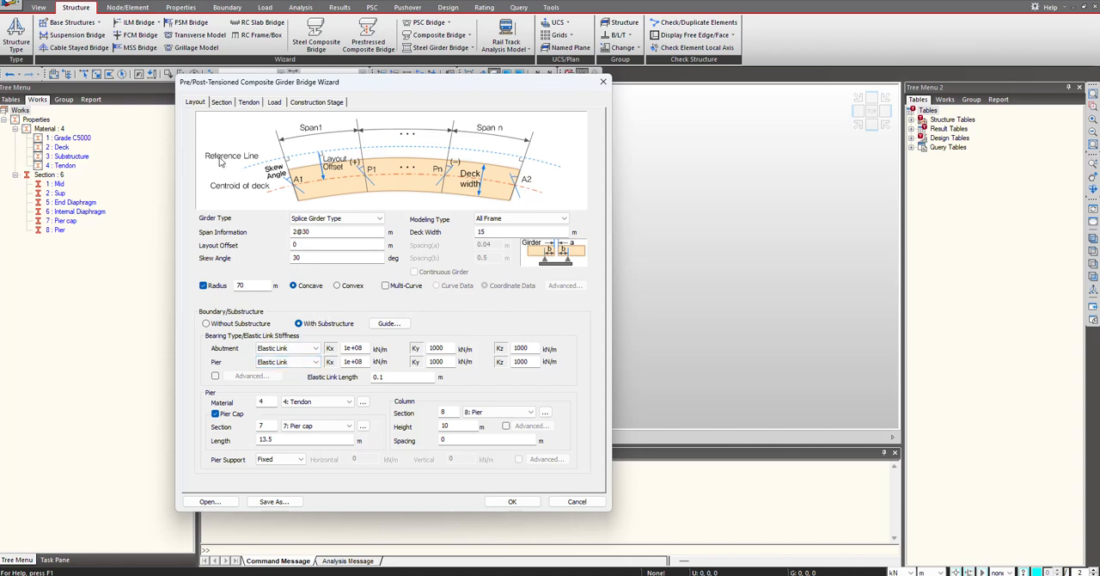
pyautogui.moveTo(220, 162)
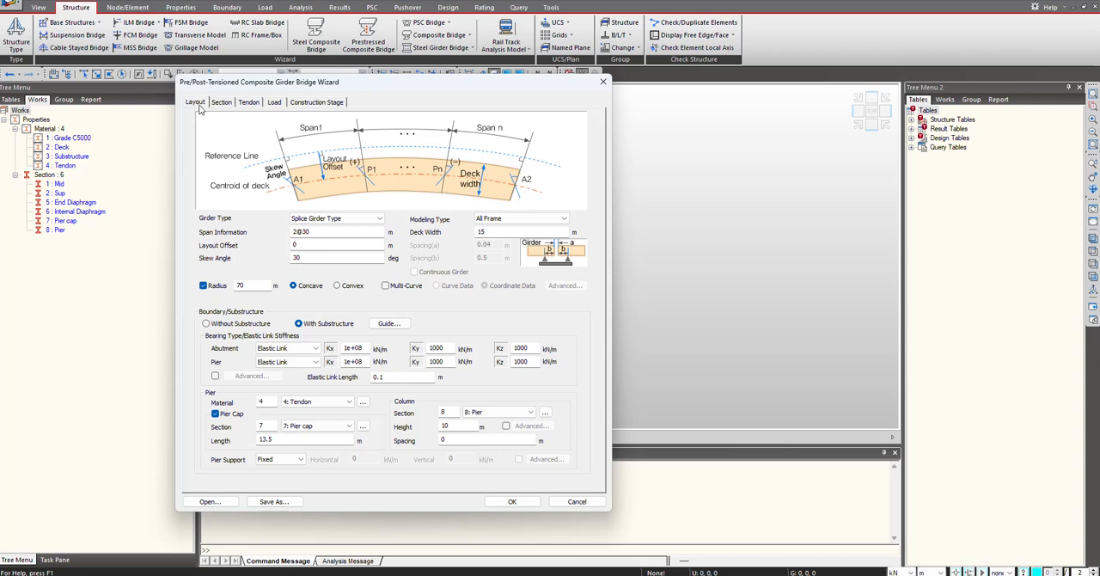
pyautogui.moveTo(350, 116)
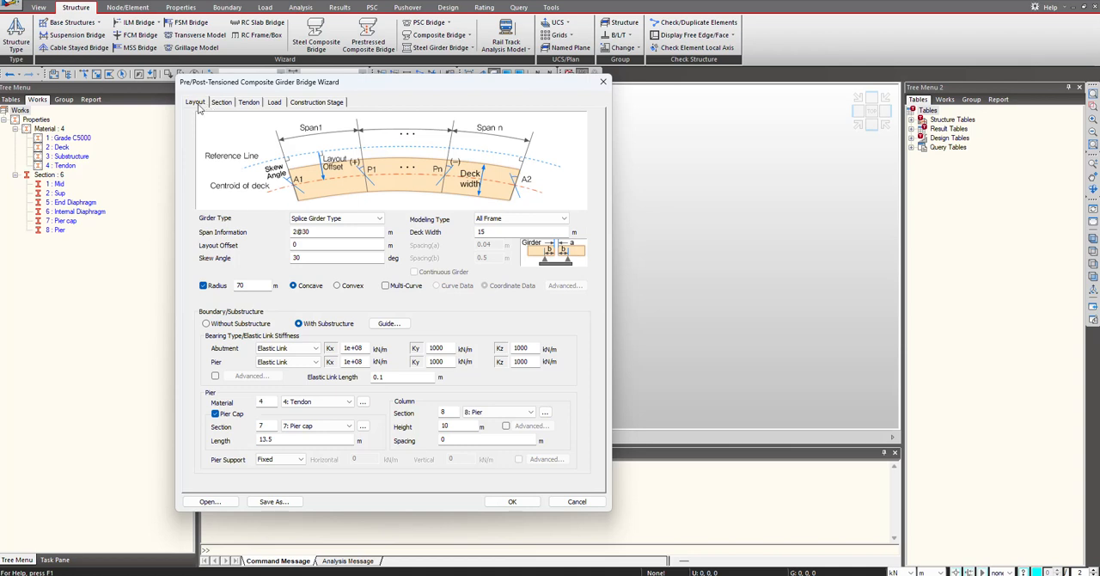
pyautogui.moveTo(354, 120)
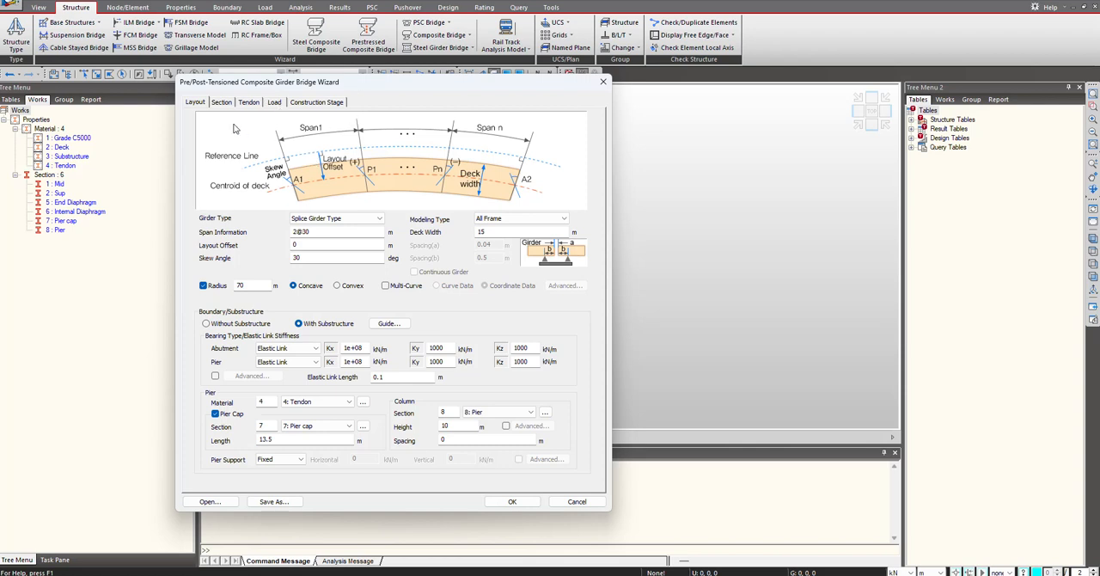
pyautogui.moveTo(554, 412)
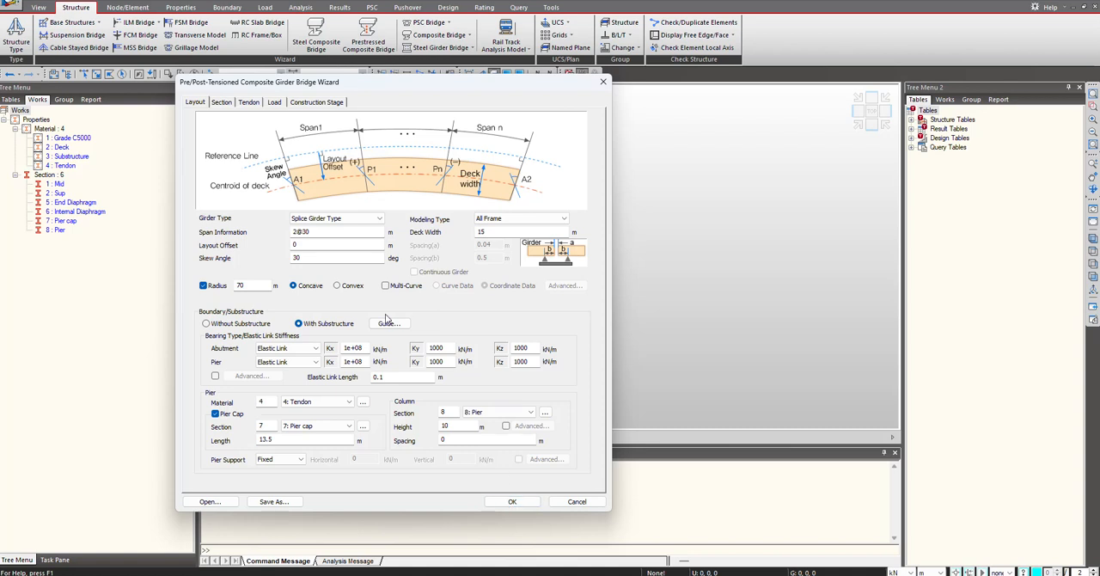
pyautogui.click(335, 218)
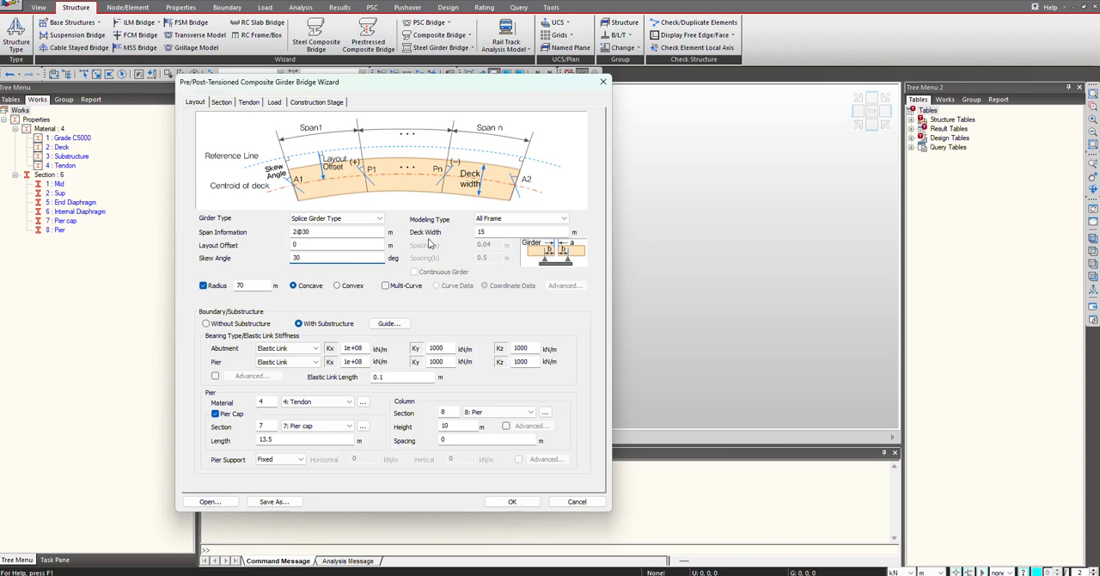
# Keep All Frame modeling, review the substructure guide, and set Pier Material to 3: Substructure.
pyautogui.click(563, 218)
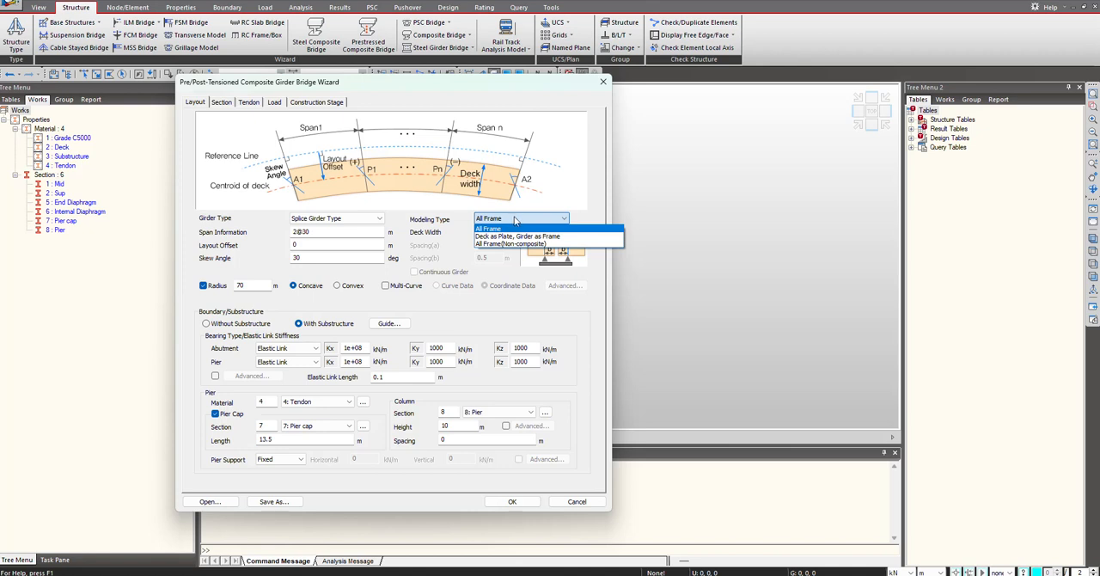
pyautogui.click(490, 228)
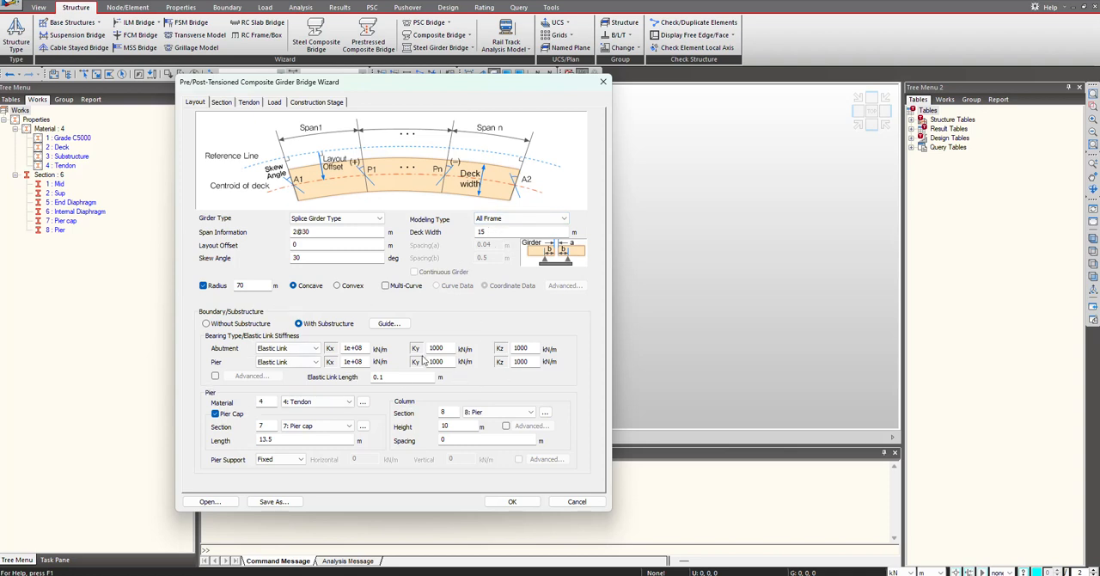
pyautogui.click(388, 323)
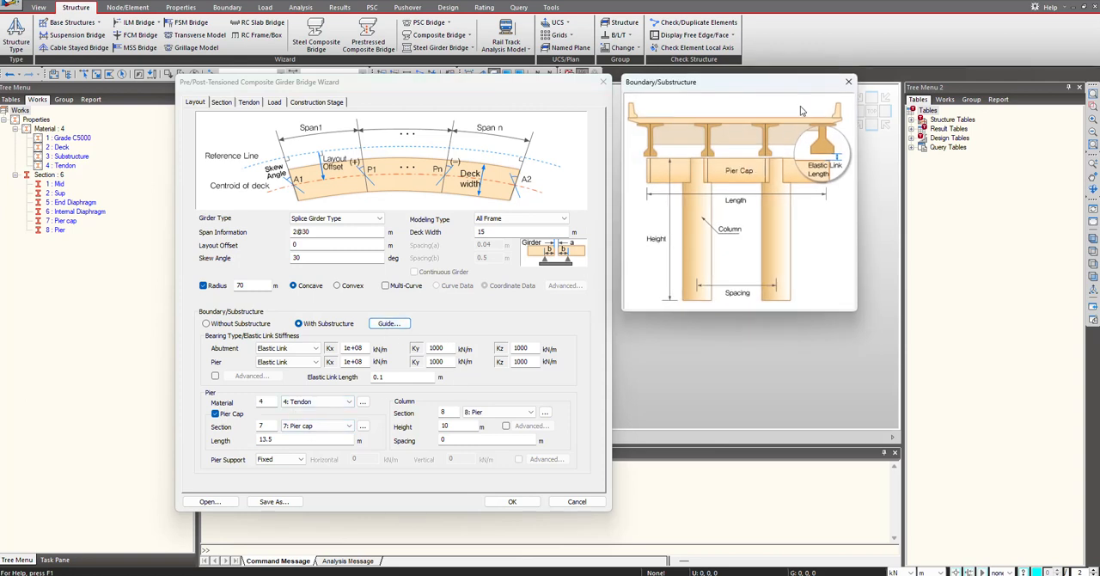
pyautogui.click(350, 402)
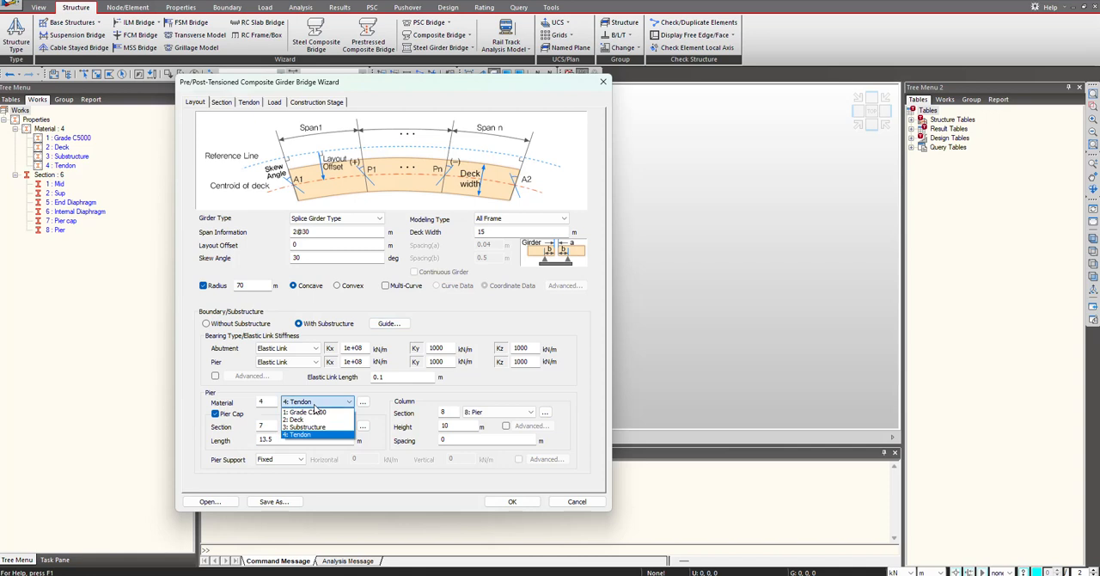
pyautogui.click(305, 427)
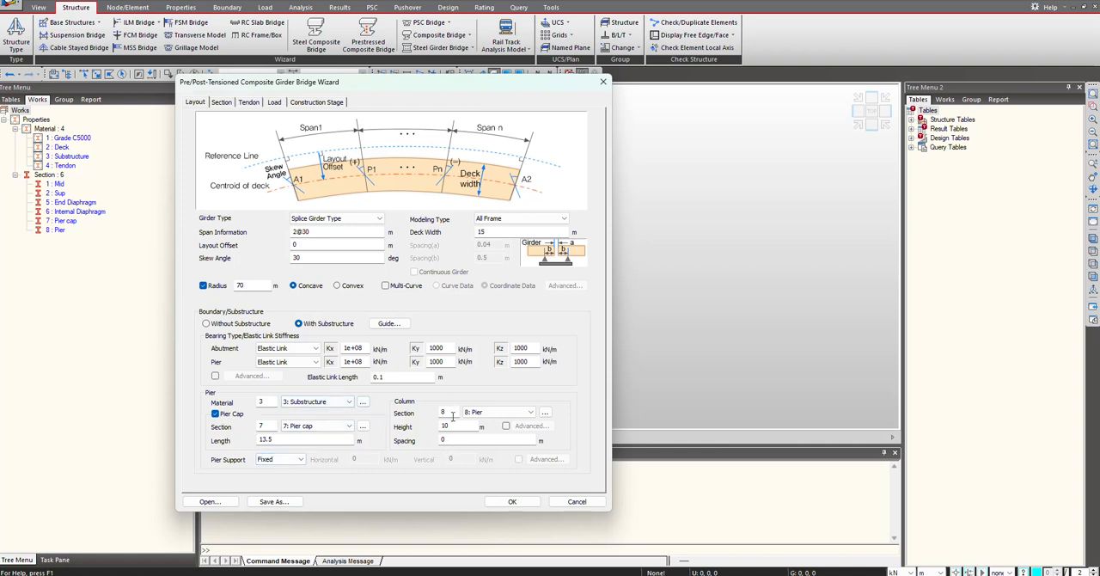
pyautogui.click(221, 102)
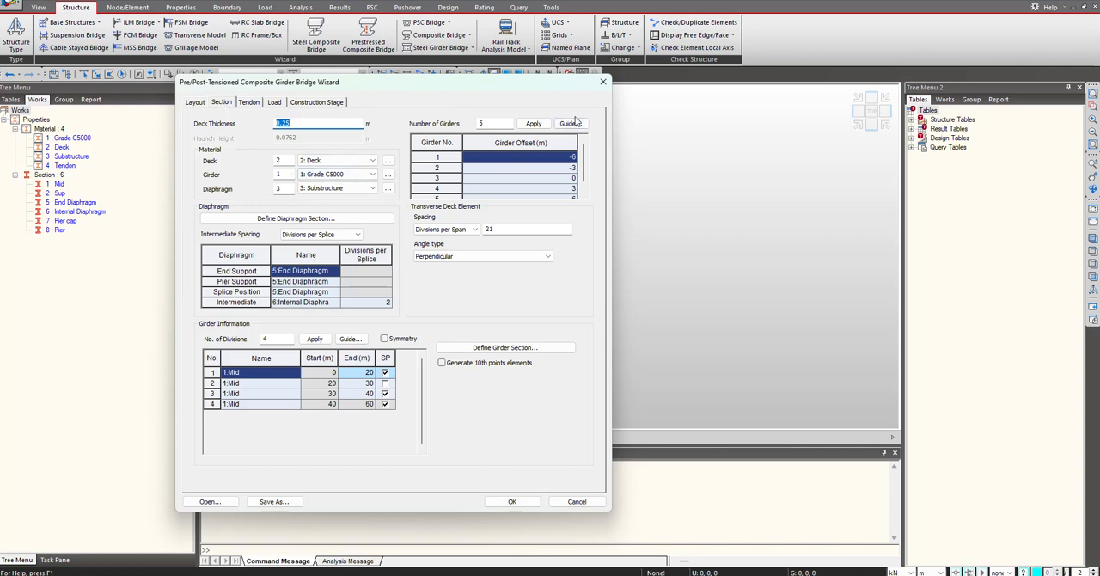
# Display the transverse girder position guide for the five girder offsets.
pyautogui.click(571, 123)
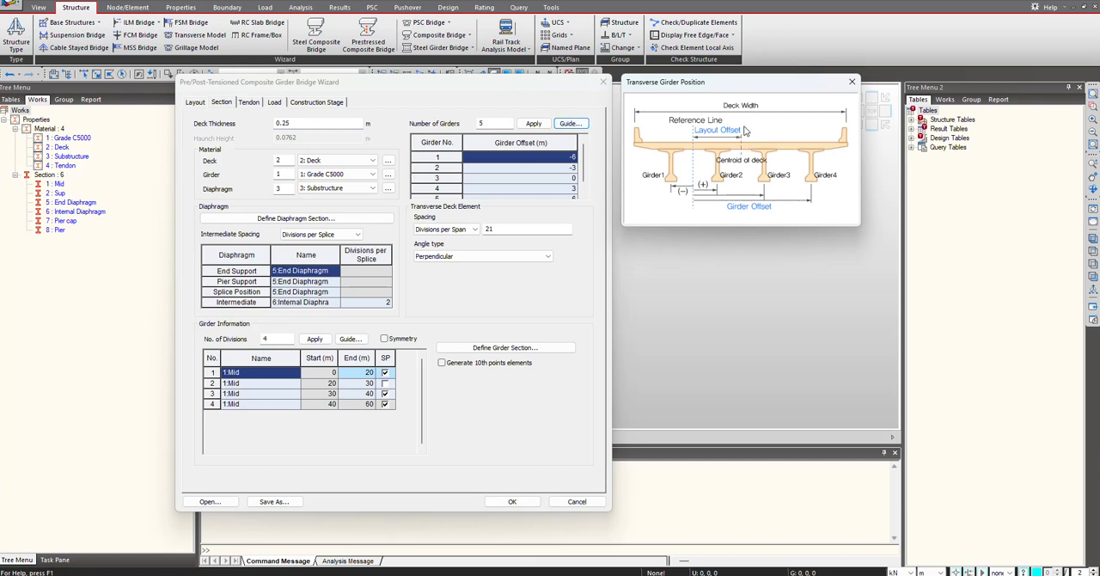
pyautogui.moveTo(789, 155)
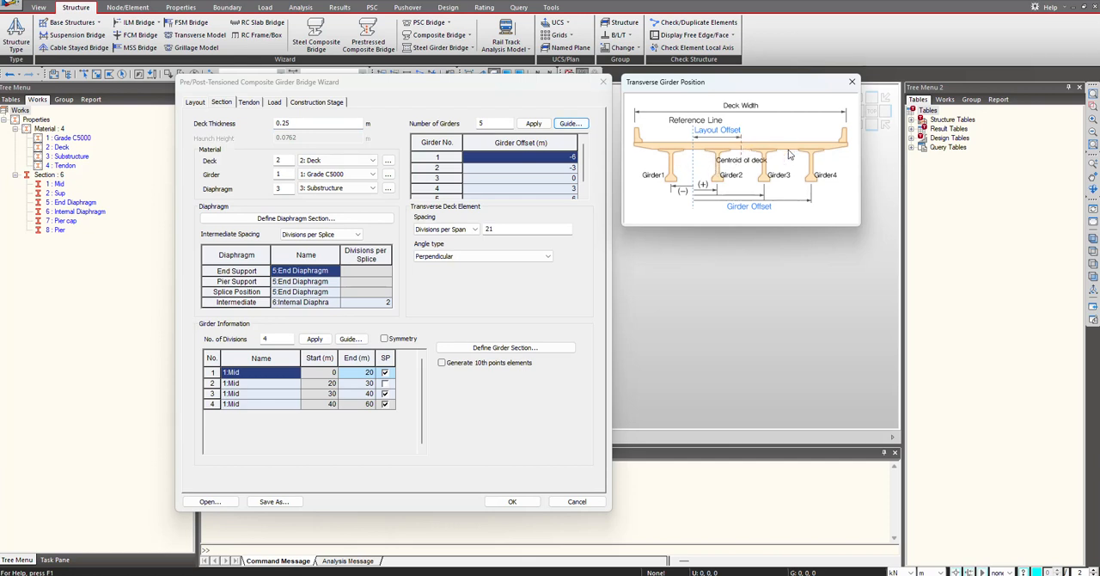
pyautogui.moveTo(690, 192)
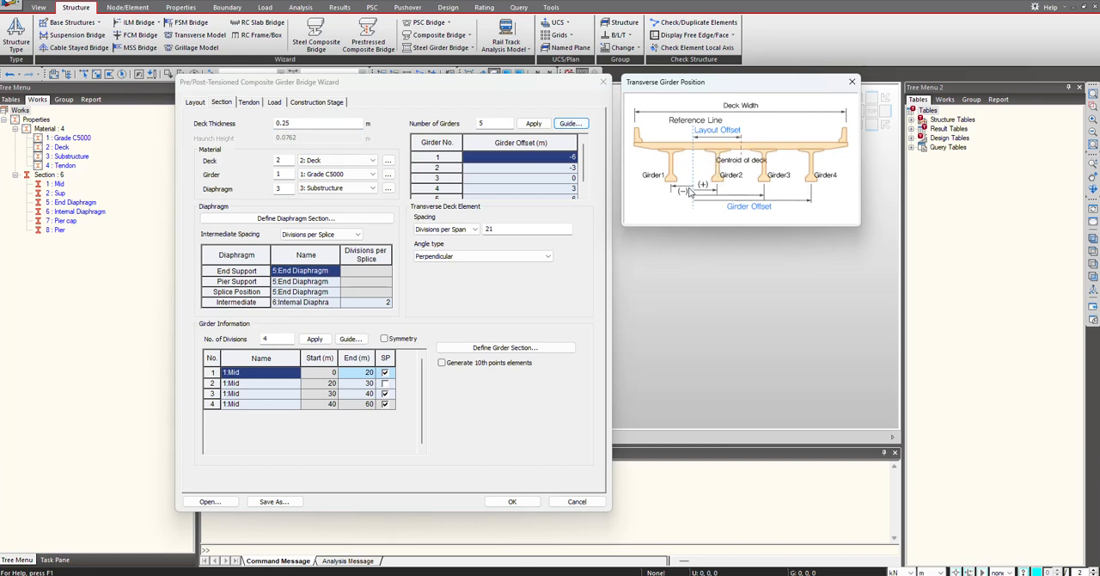
pyautogui.moveTo(688, 199)
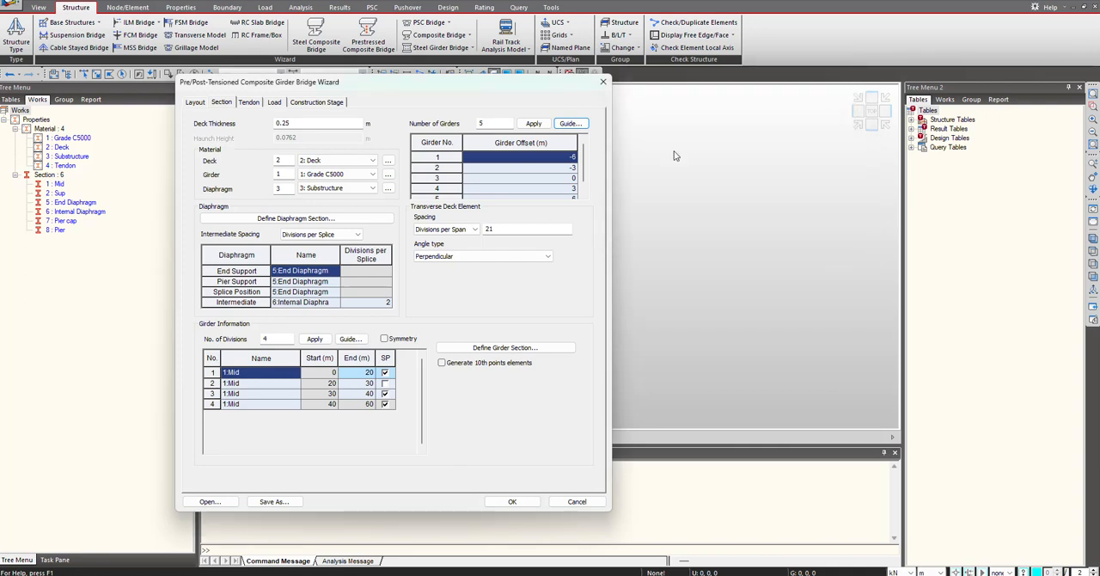
pyautogui.moveTo(252, 198)
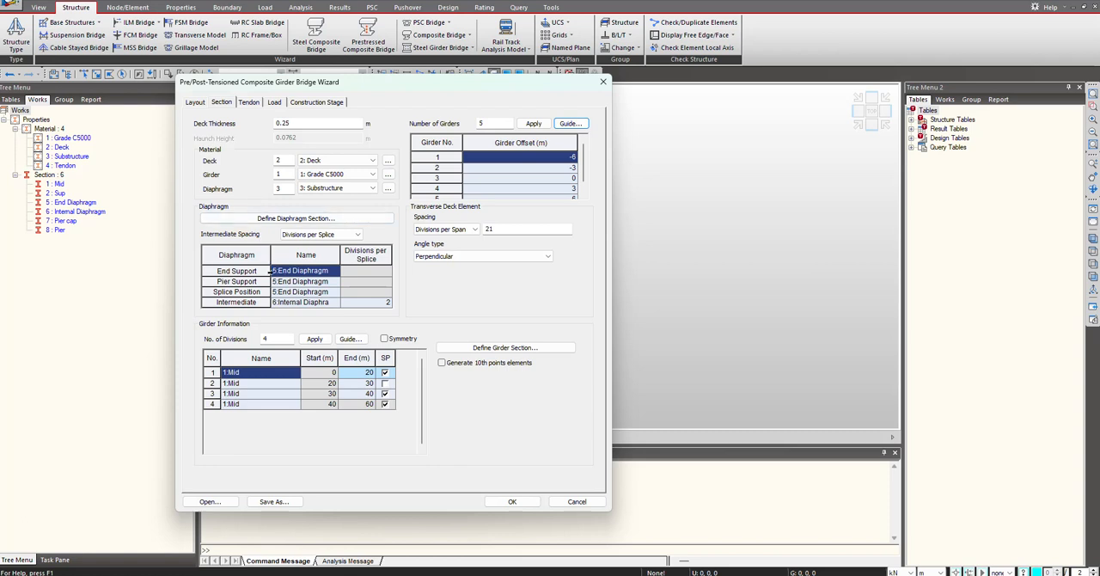
# Review the tendon assignments, then display the eight-stage construction sequence.
pyautogui.click(248, 102)
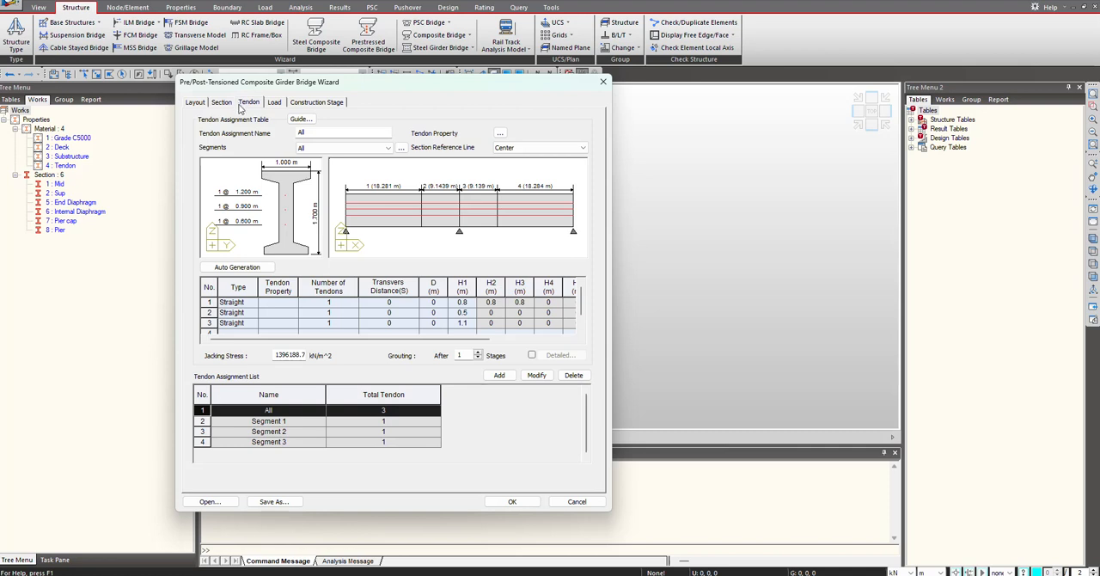
pyautogui.moveTo(236, 162)
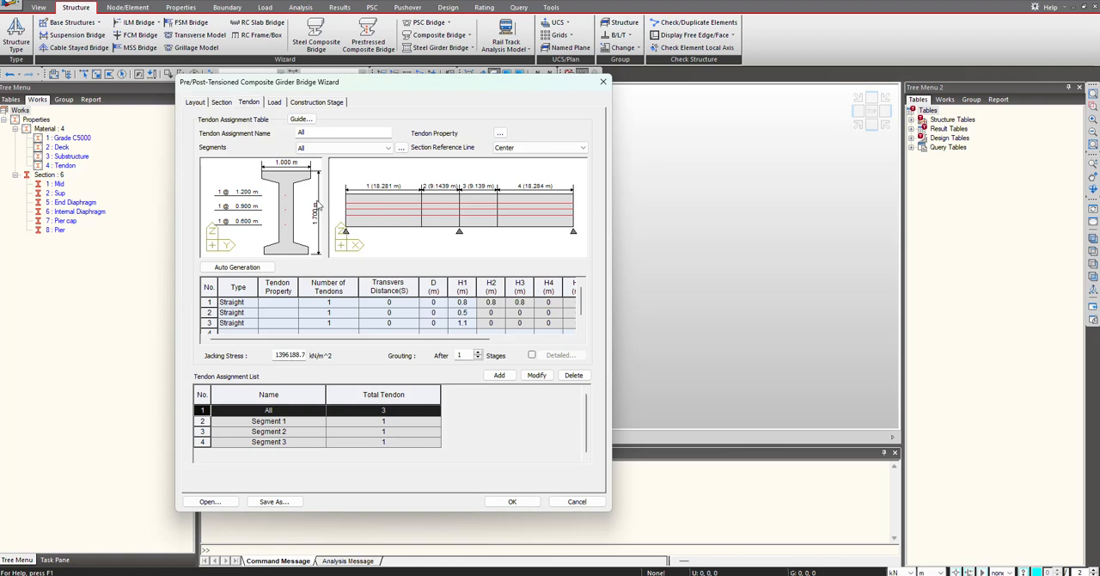
pyautogui.click(317, 102)
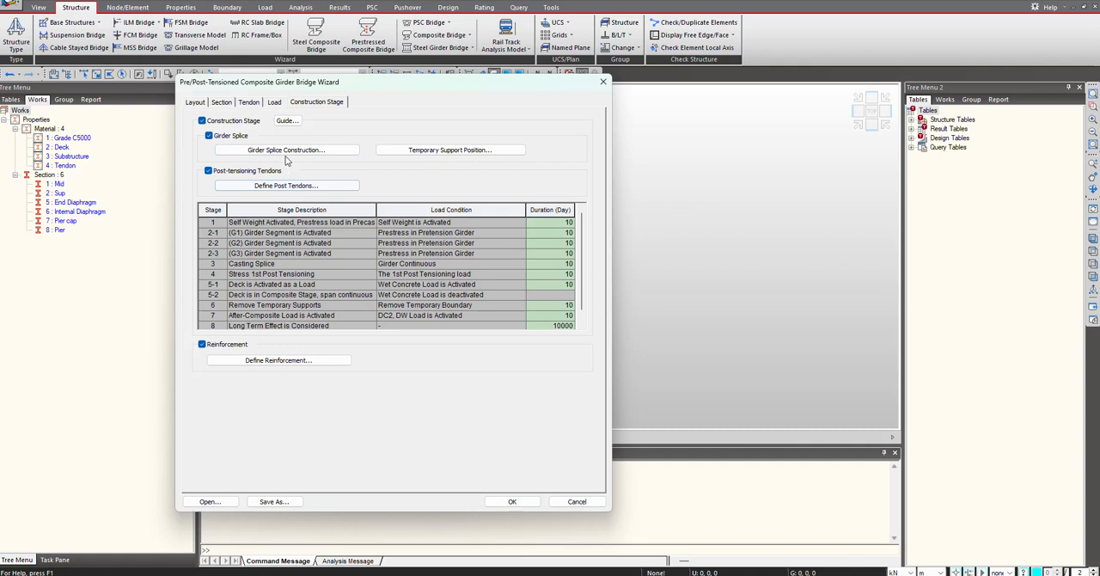
pyautogui.click(287, 121)
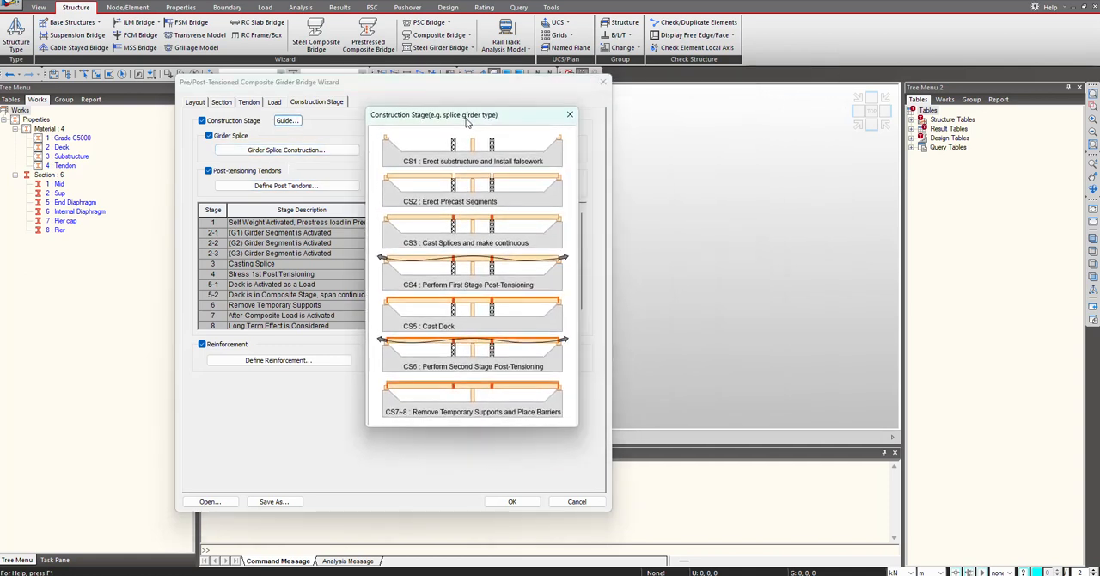
pyautogui.moveTo(392, 128)
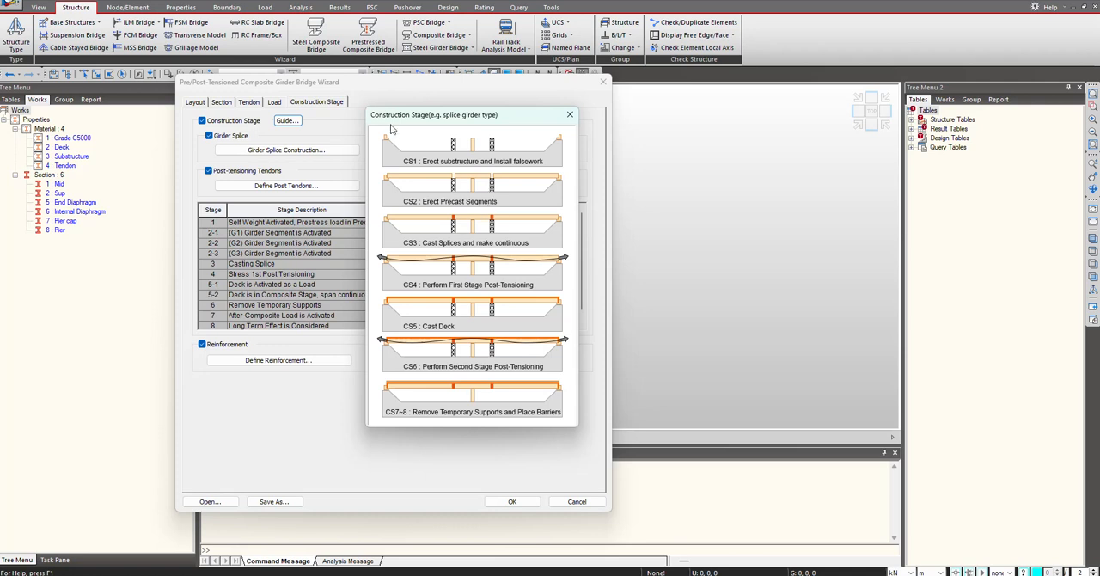
pyautogui.moveTo(463, 158)
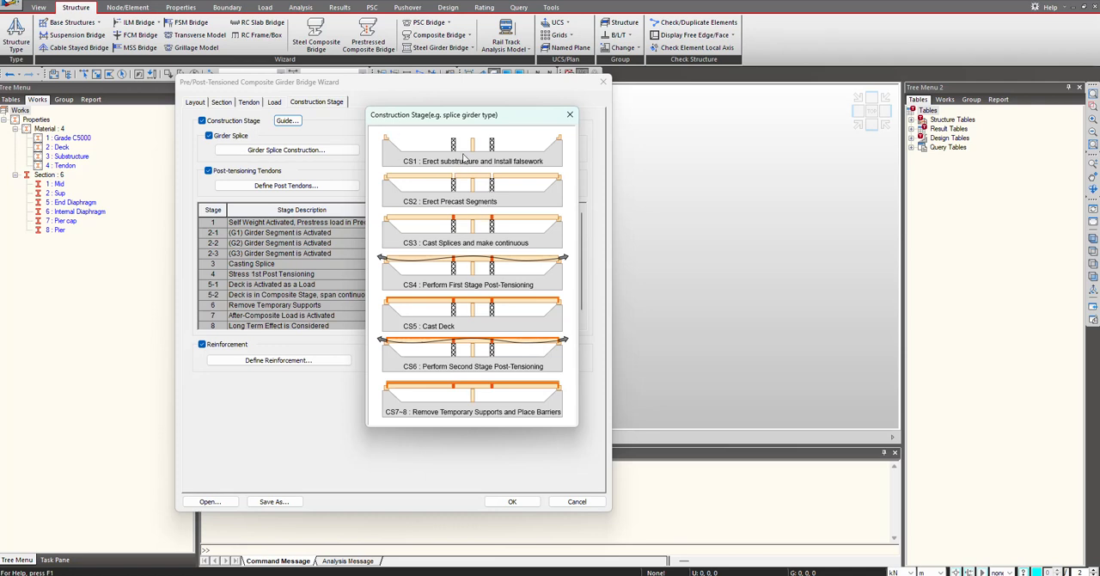
pyautogui.moveTo(436, 198)
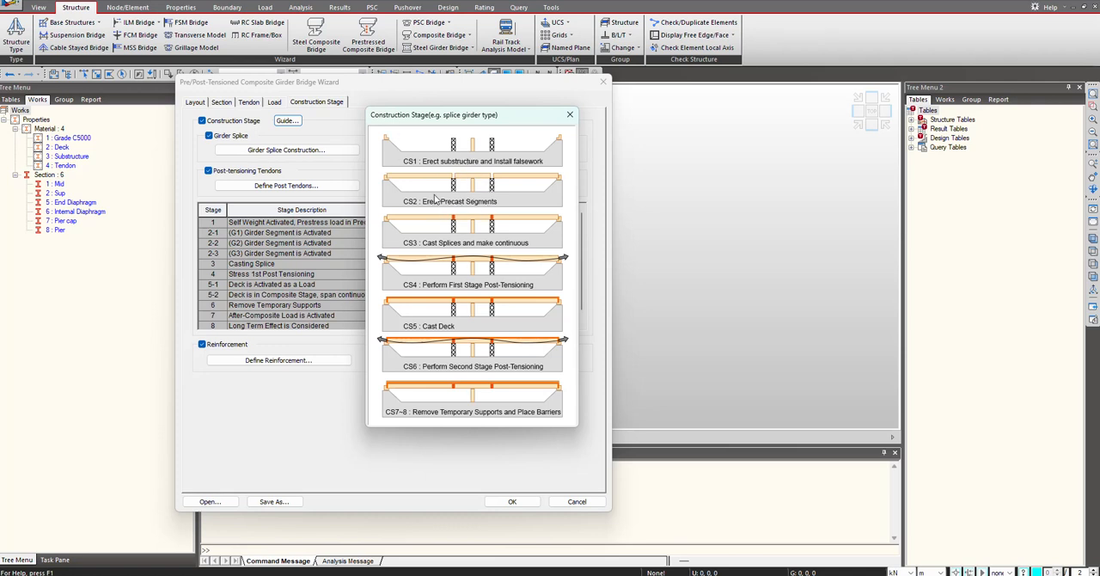
pyautogui.moveTo(501, 180)
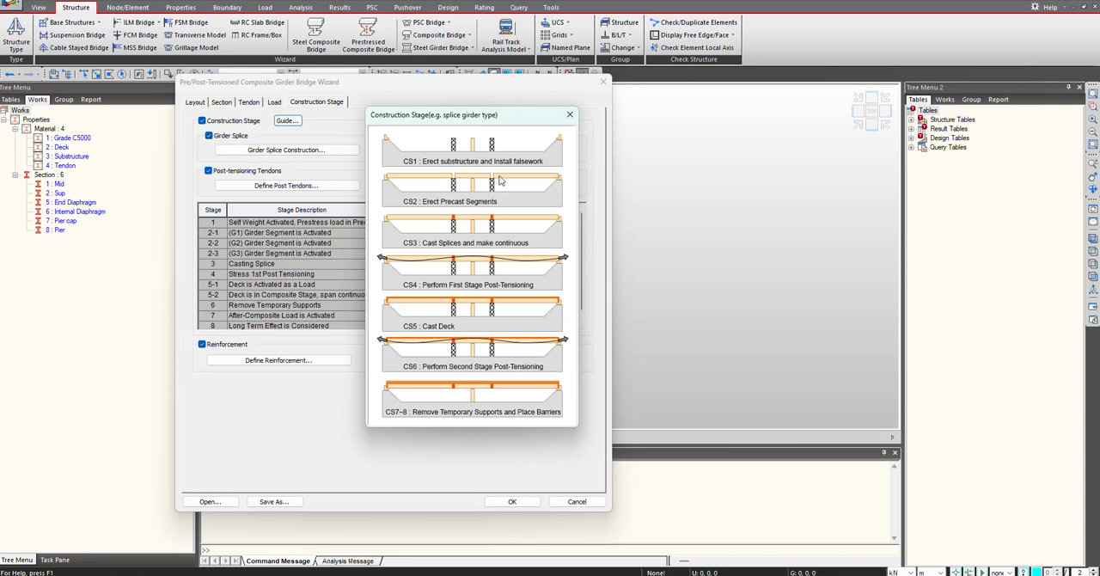
pyautogui.moveTo(431, 248)
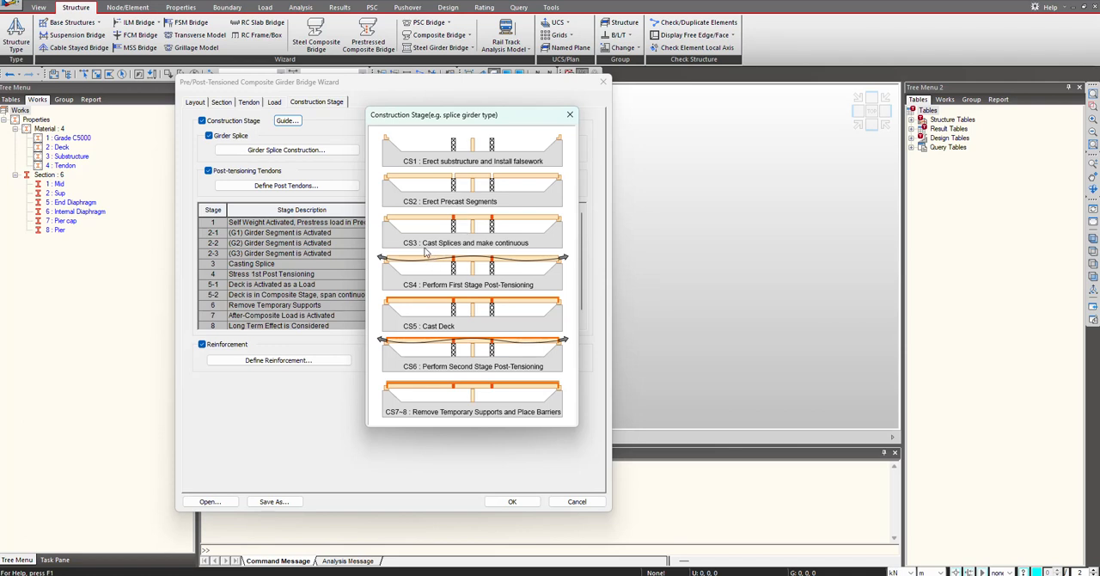
pyautogui.moveTo(437, 246)
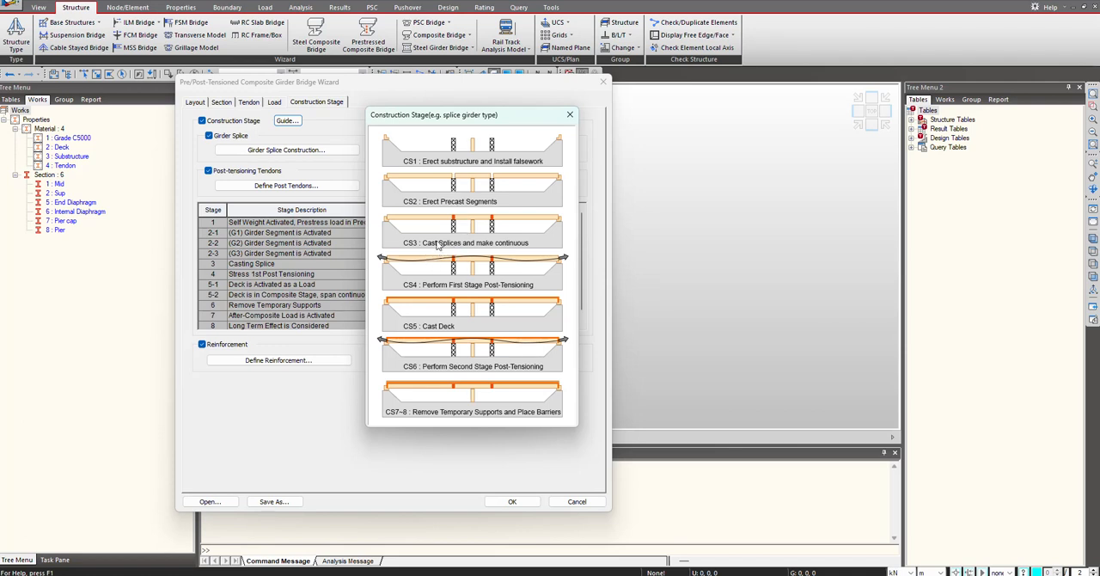
pyautogui.moveTo(497, 226)
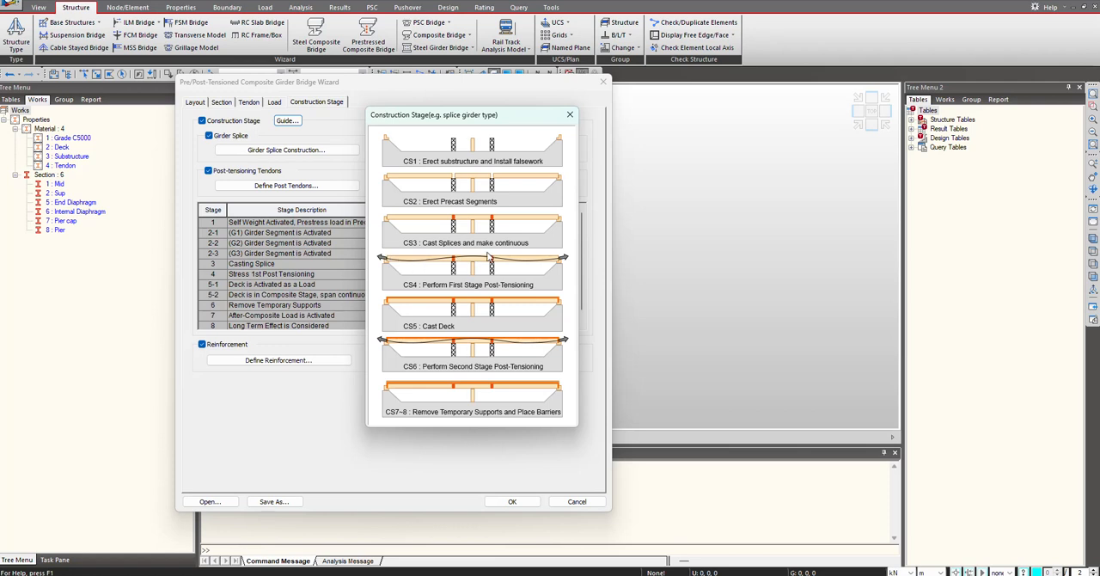
pyautogui.moveTo(393, 269)
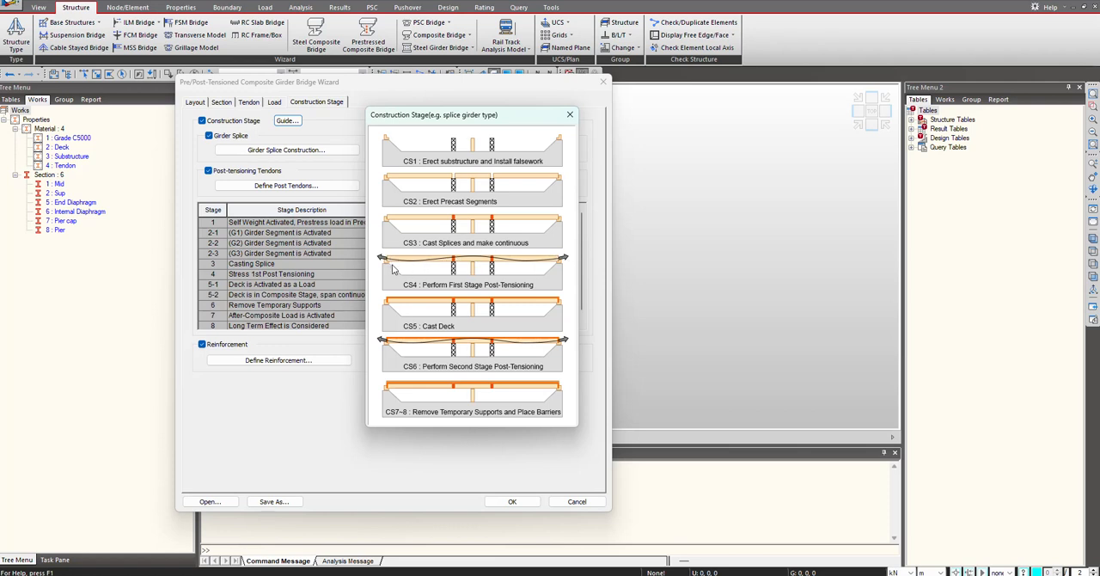
pyautogui.moveTo(453, 249)
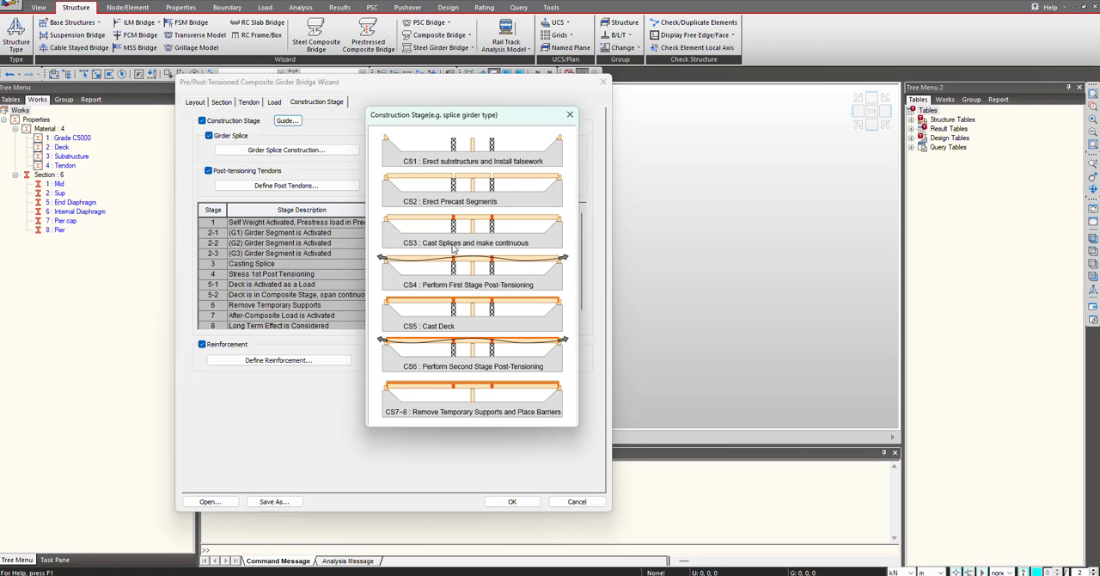
pyautogui.moveTo(569, 264)
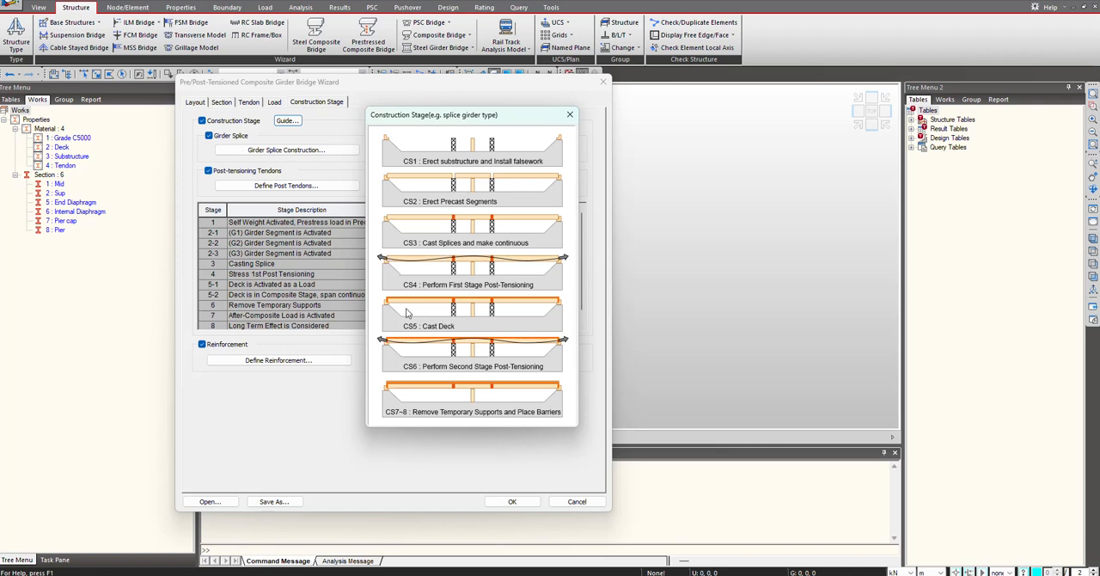
pyautogui.moveTo(384, 347)
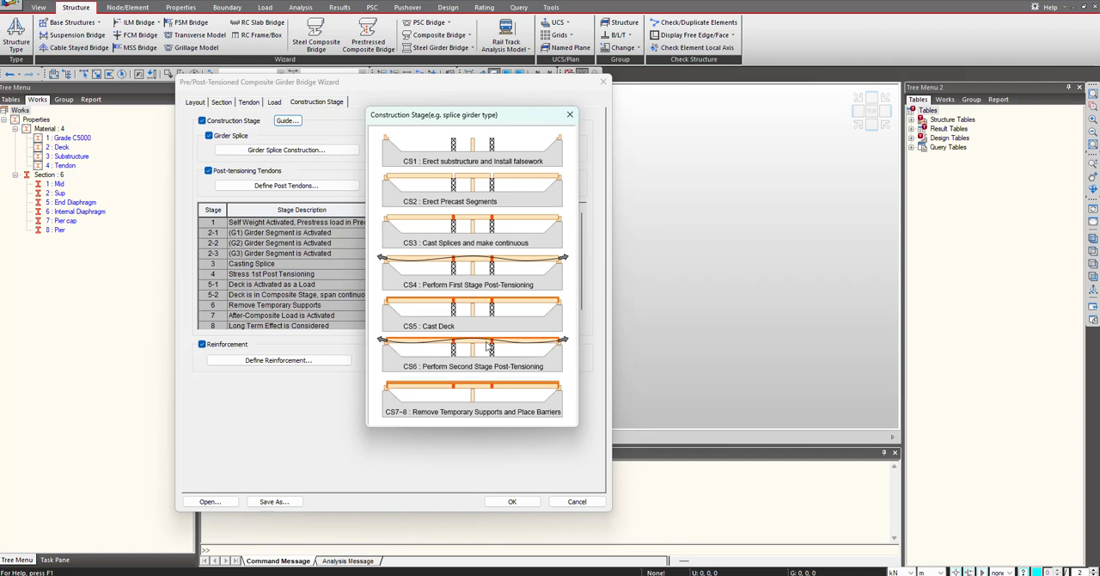
pyautogui.moveTo(419, 344)
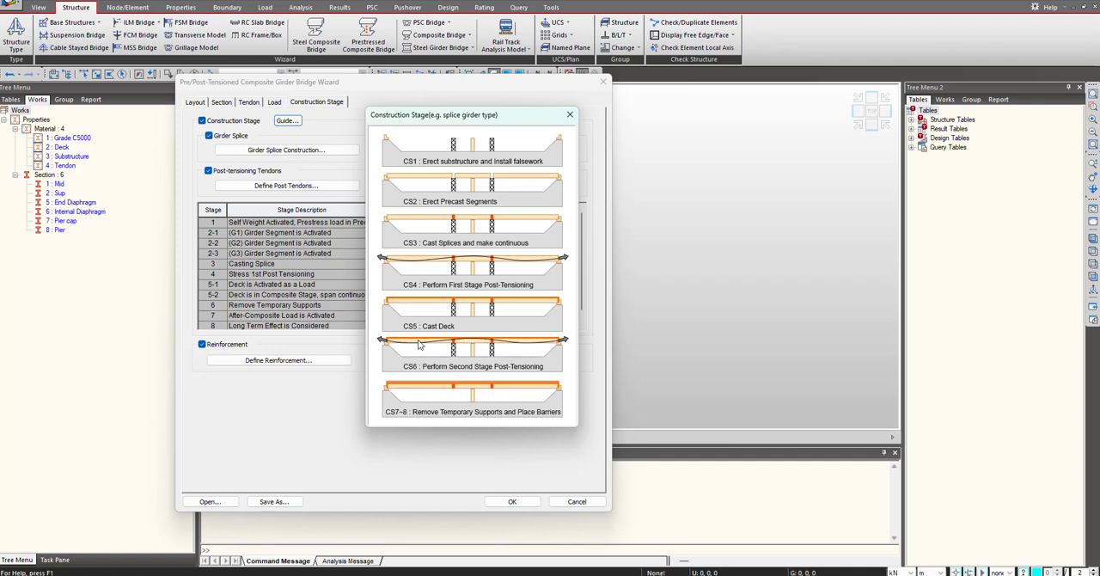
pyautogui.moveTo(508, 355)
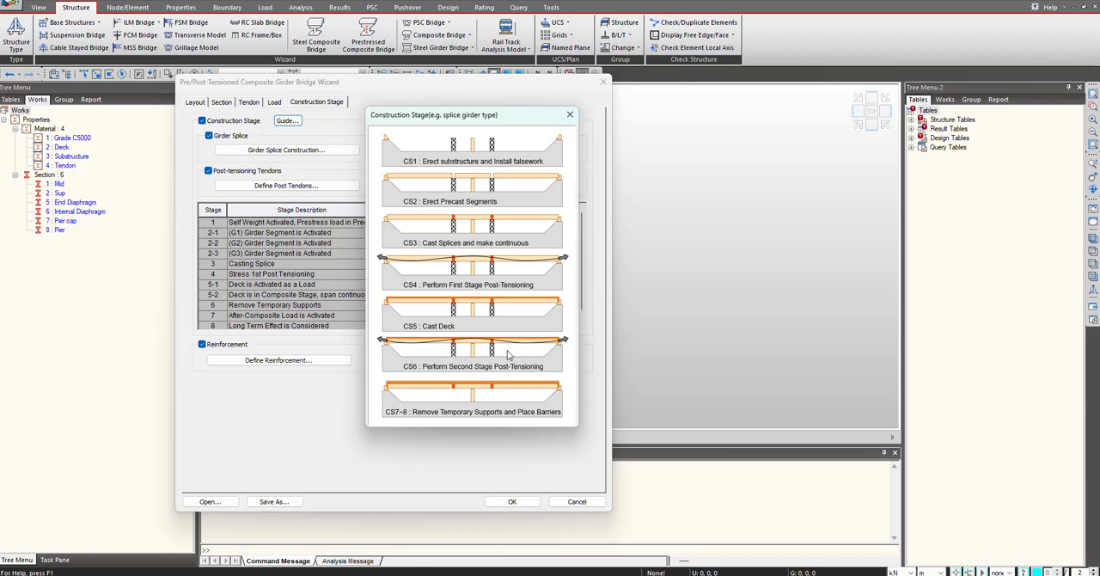
pyautogui.moveTo(463, 275)
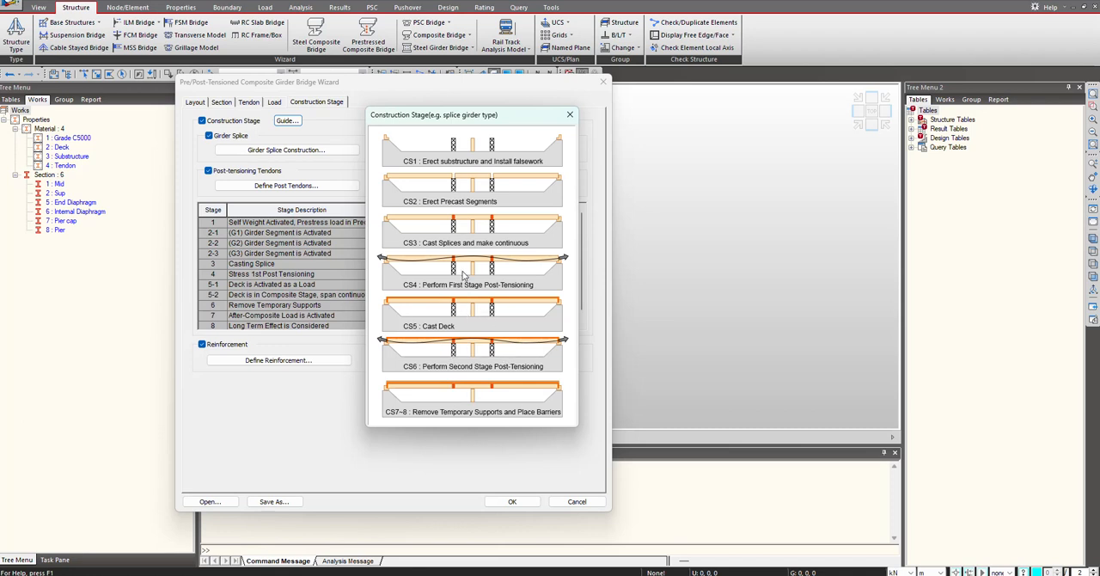
pyautogui.moveTo(460, 277)
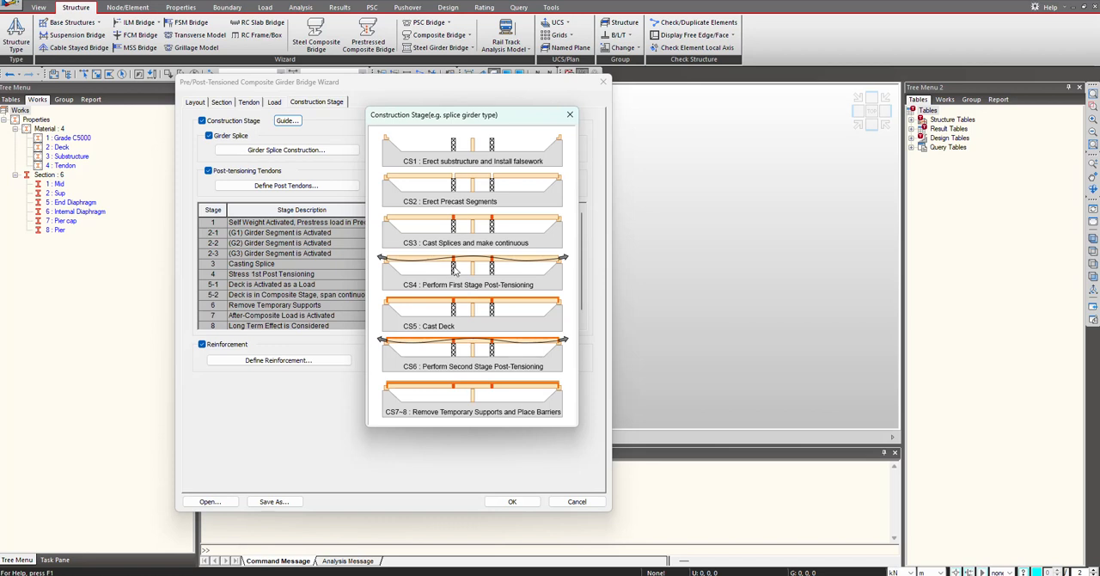
pyautogui.moveTo(501, 271)
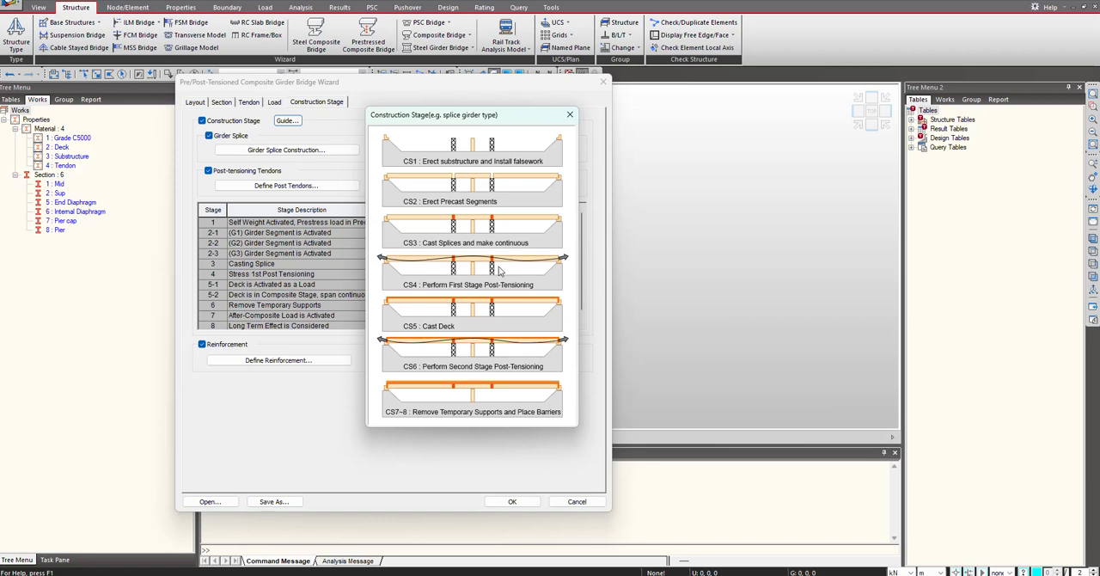
pyautogui.moveTo(471, 327)
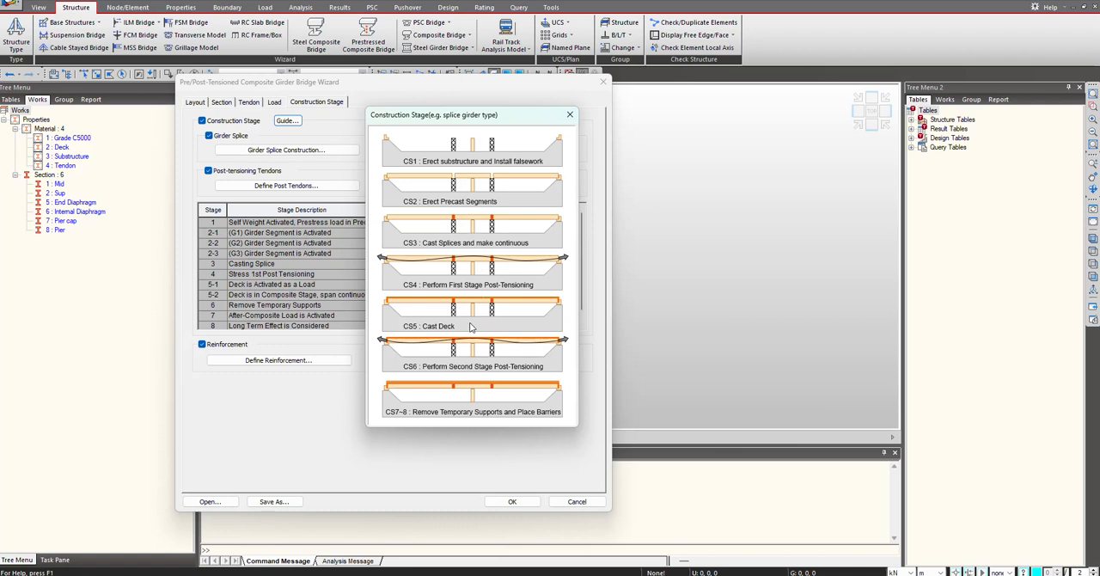
pyautogui.moveTo(461, 268)
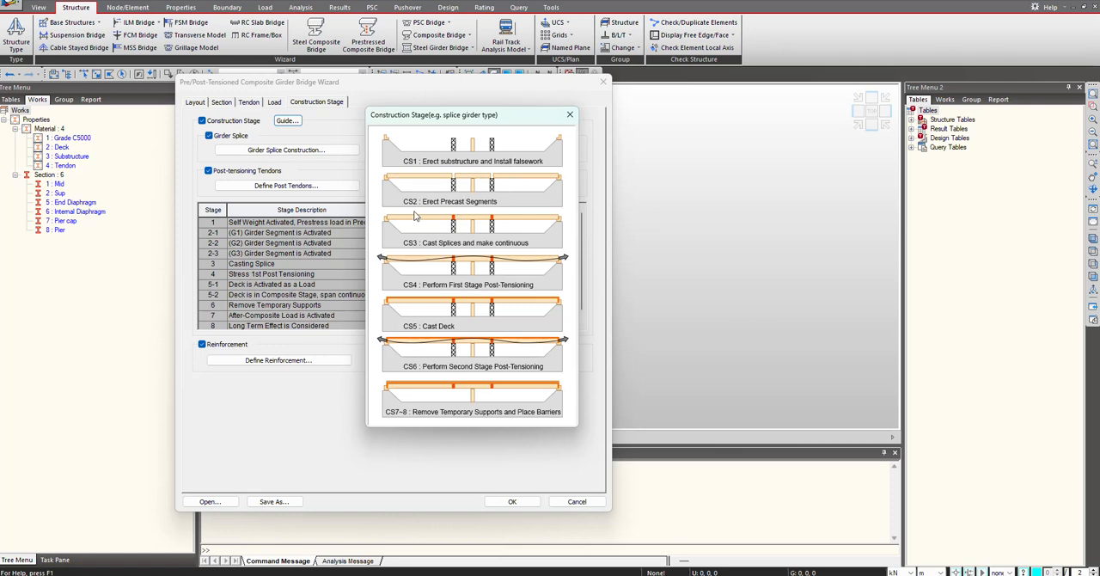
pyautogui.moveTo(451, 214)
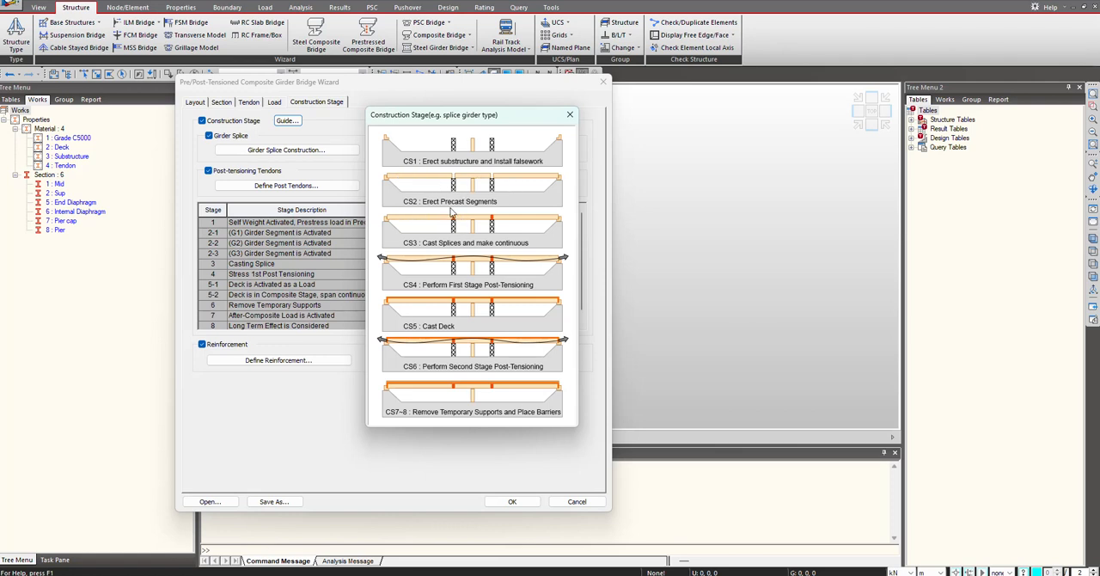
pyautogui.moveTo(439, 250)
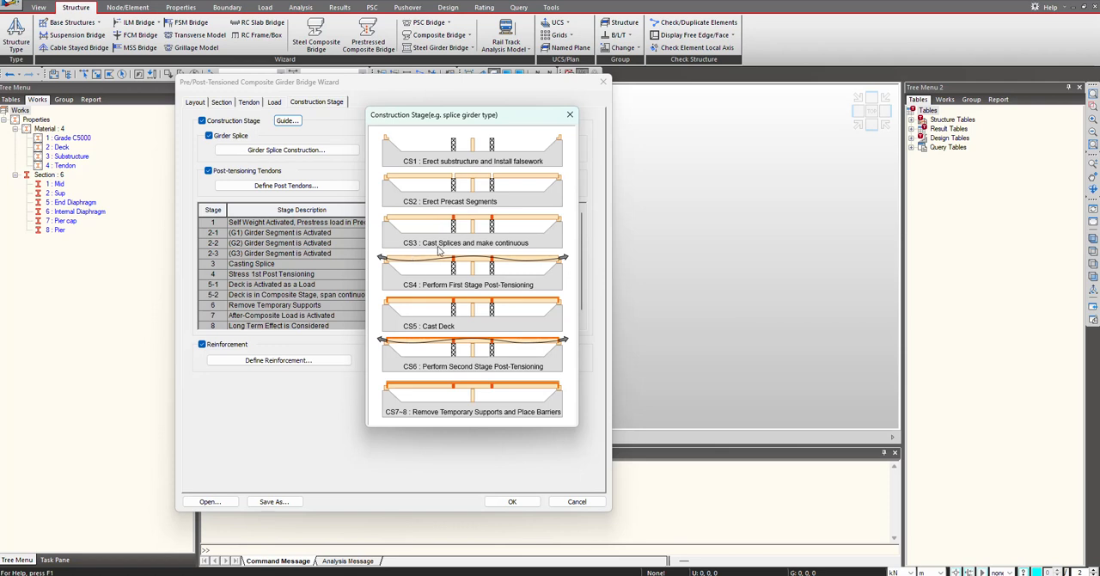
pyautogui.moveTo(511, 261)
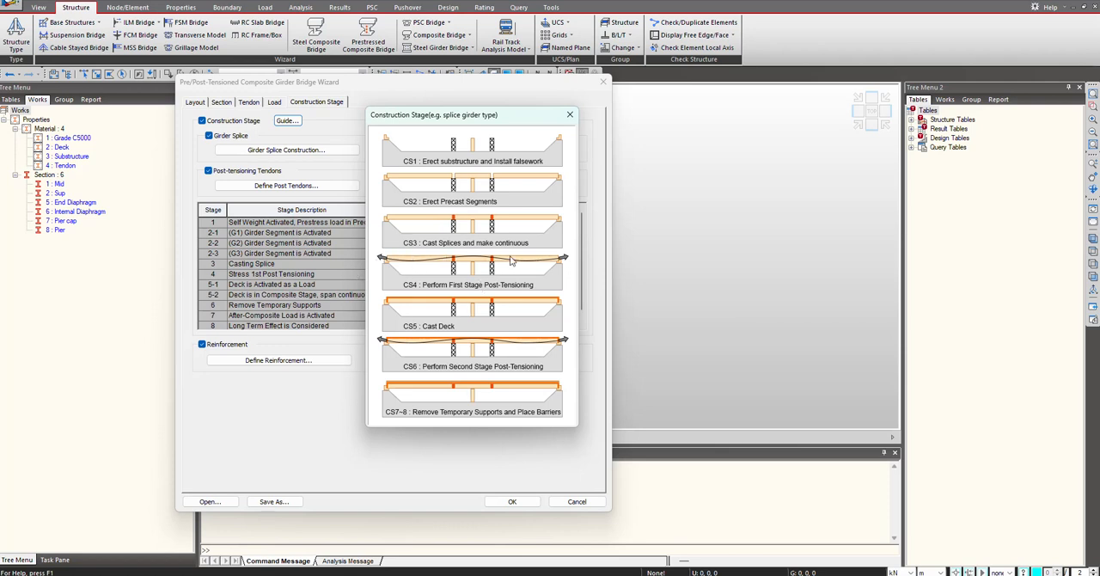
# Add Post Tension and Pre Tension tendon properties with 15.2mm strands and 0.1 m diameter.
pyautogui.click(248, 101)
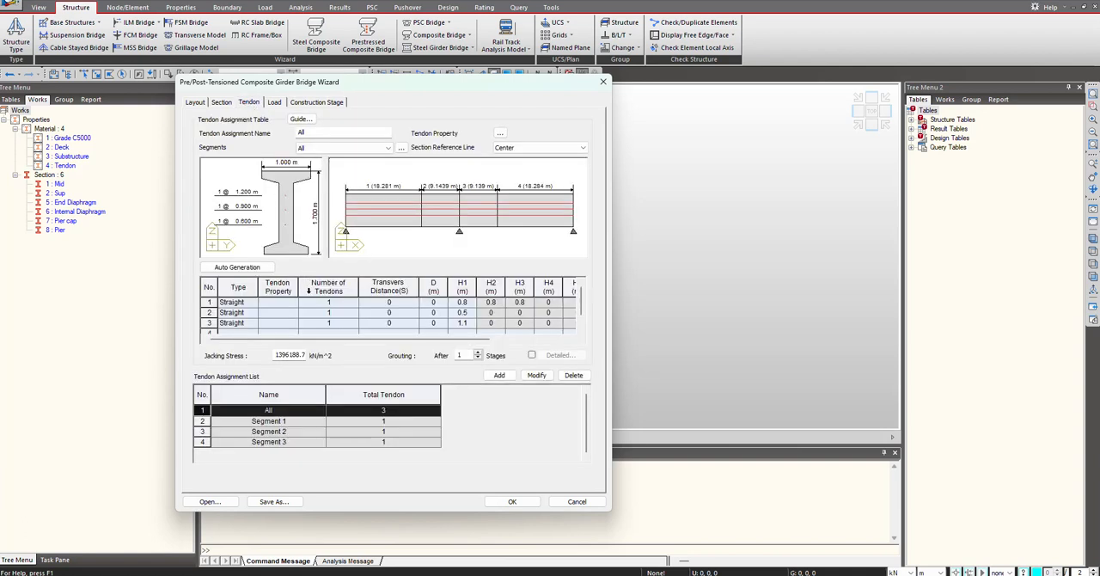
pyautogui.moveTo(503, 133)
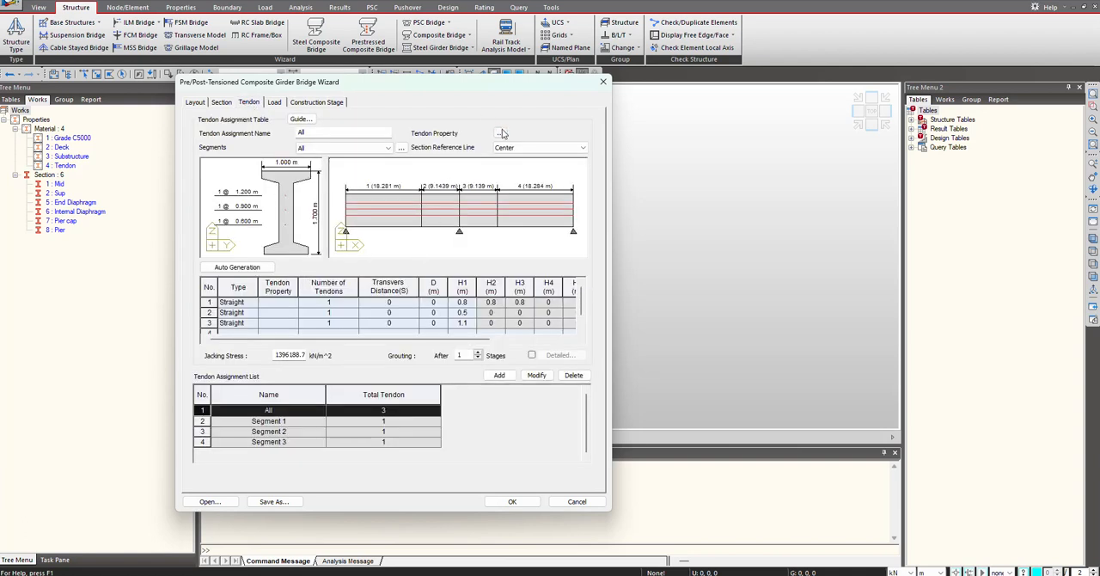
pyautogui.click(501, 133)
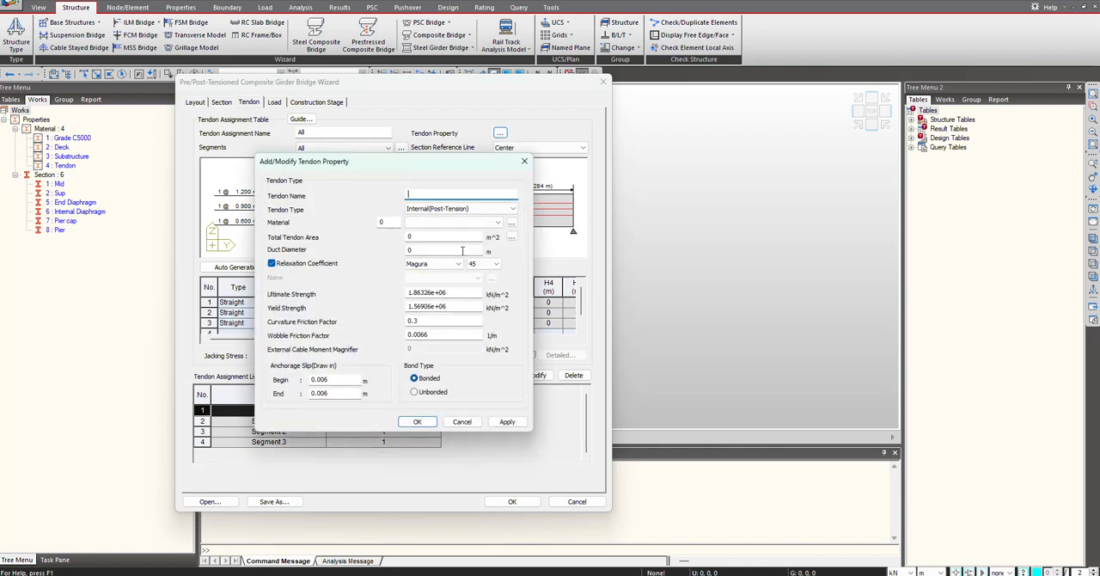
pyautogui.click(454, 222)
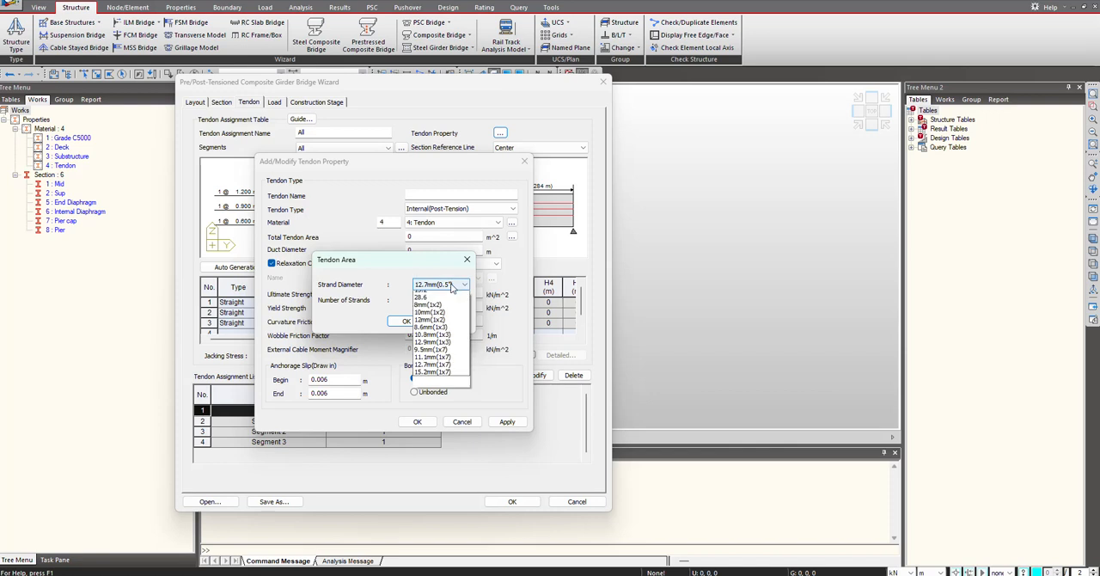
pyautogui.click(431, 372)
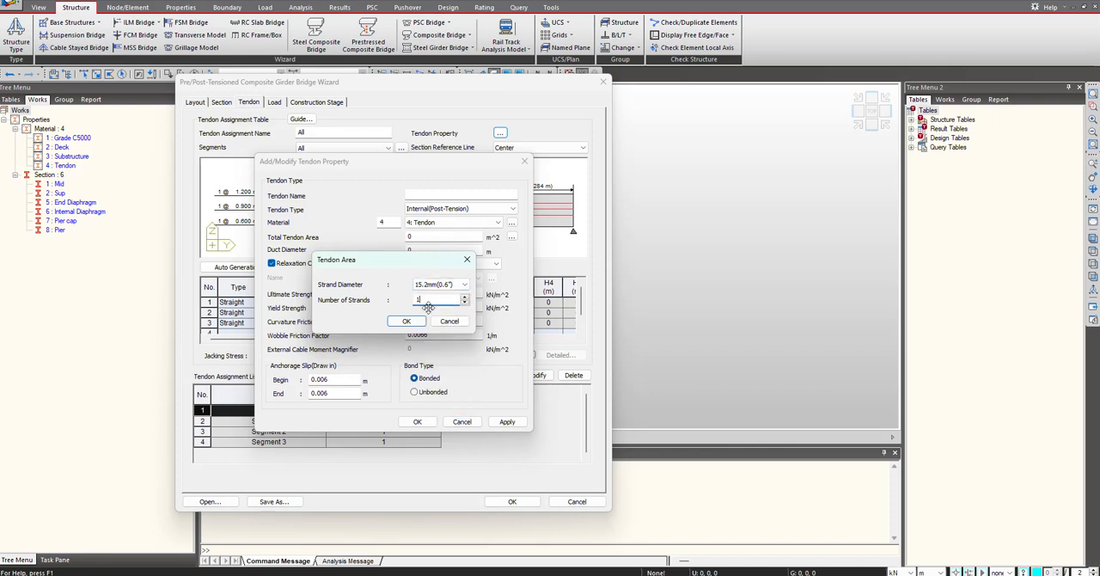
pyautogui.click(406, 321)
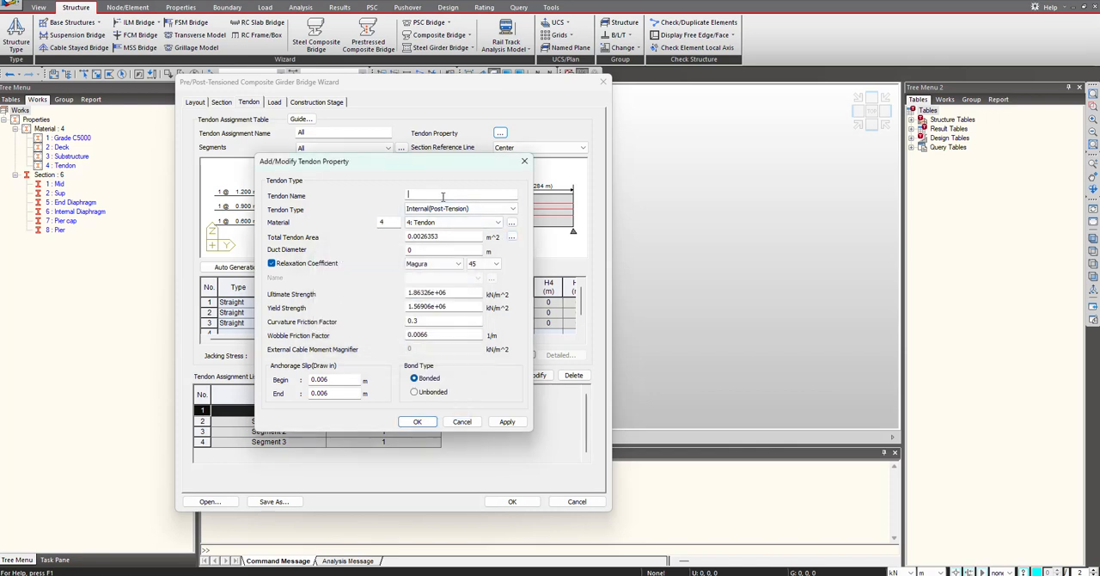
pyautogui.write('Post 1')
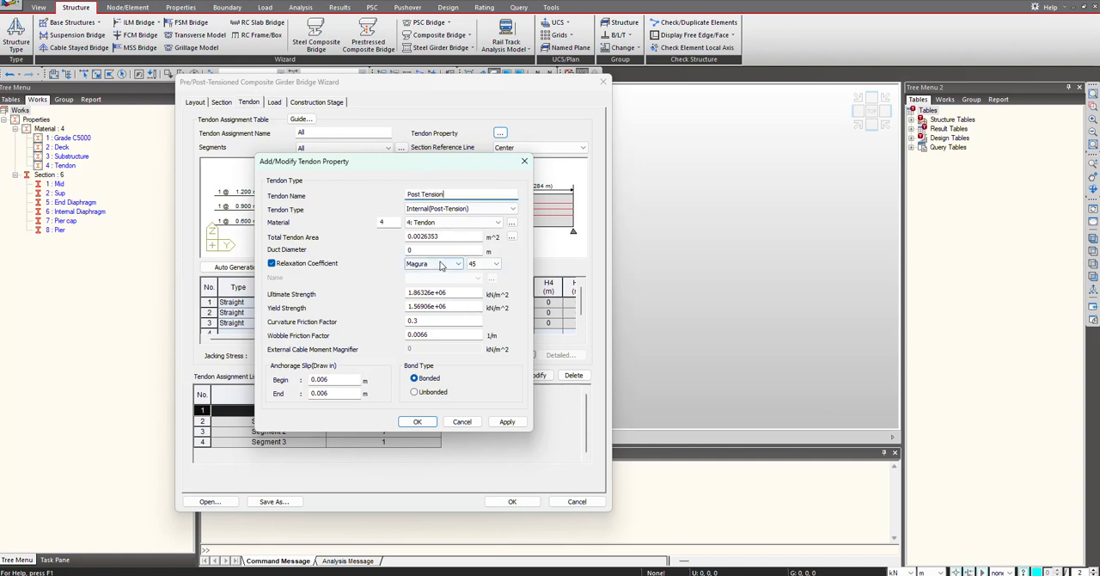
pyautogui.write('0.1')
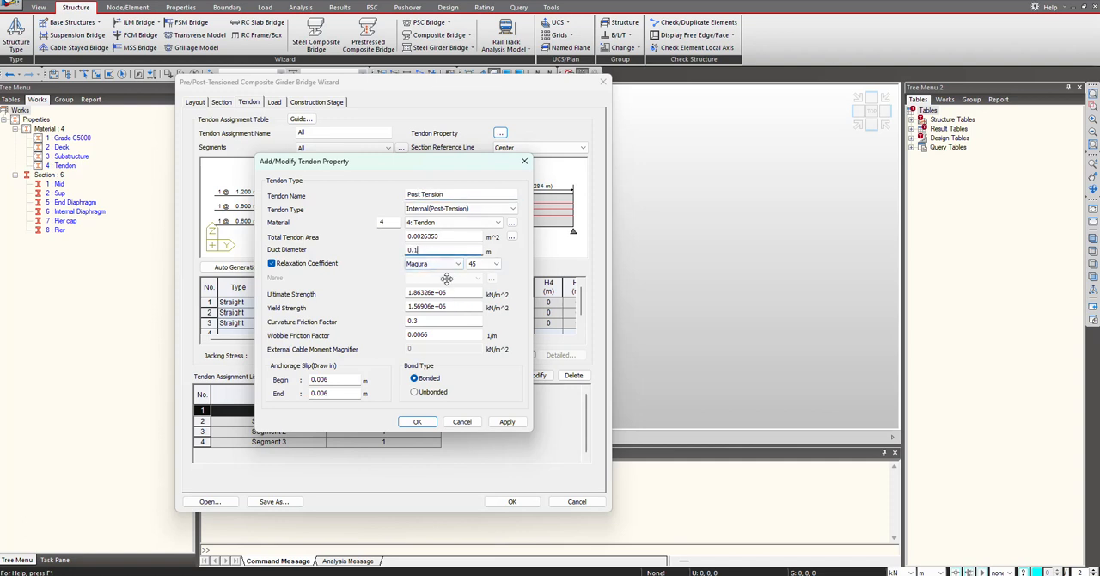
pyautogui.click(507, 421)
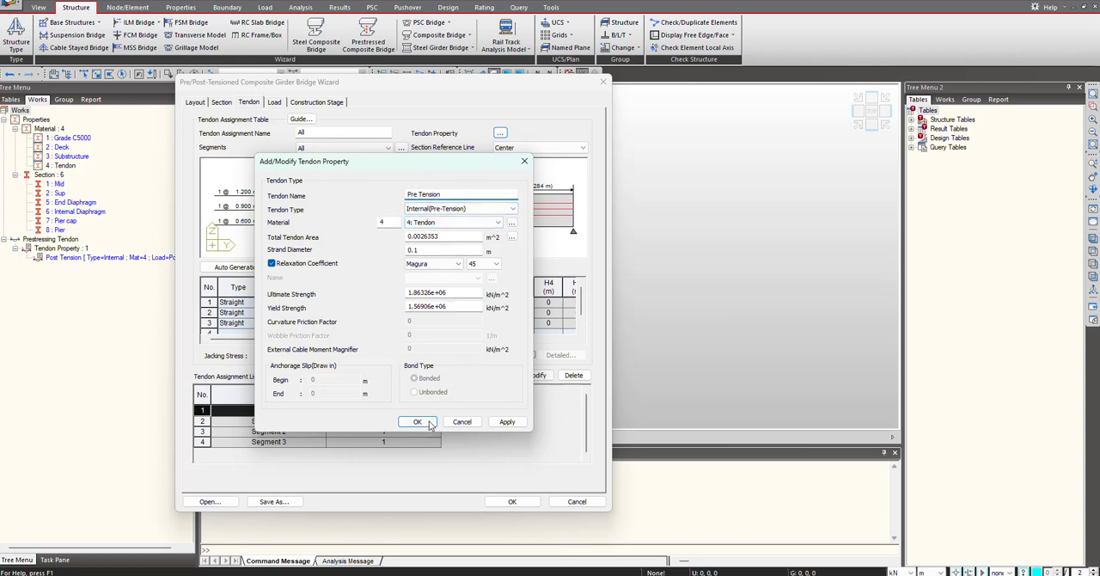
pyautogui.click(418, 421)
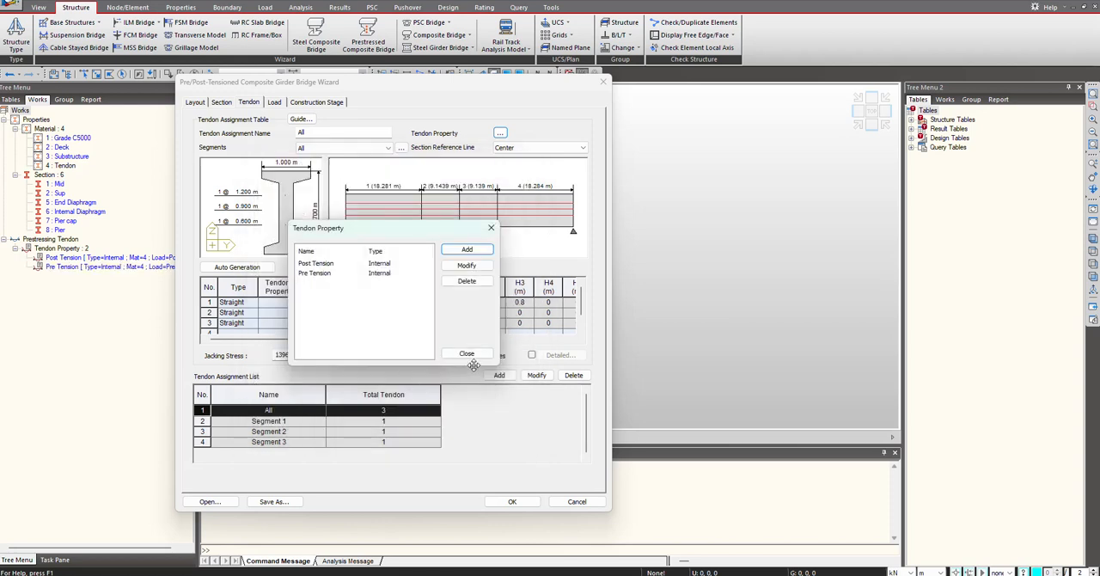
# Set tendon rows 1–3 to Post Tension and show the Curved tendon profile guide.
pyautogui.click(466, 353)
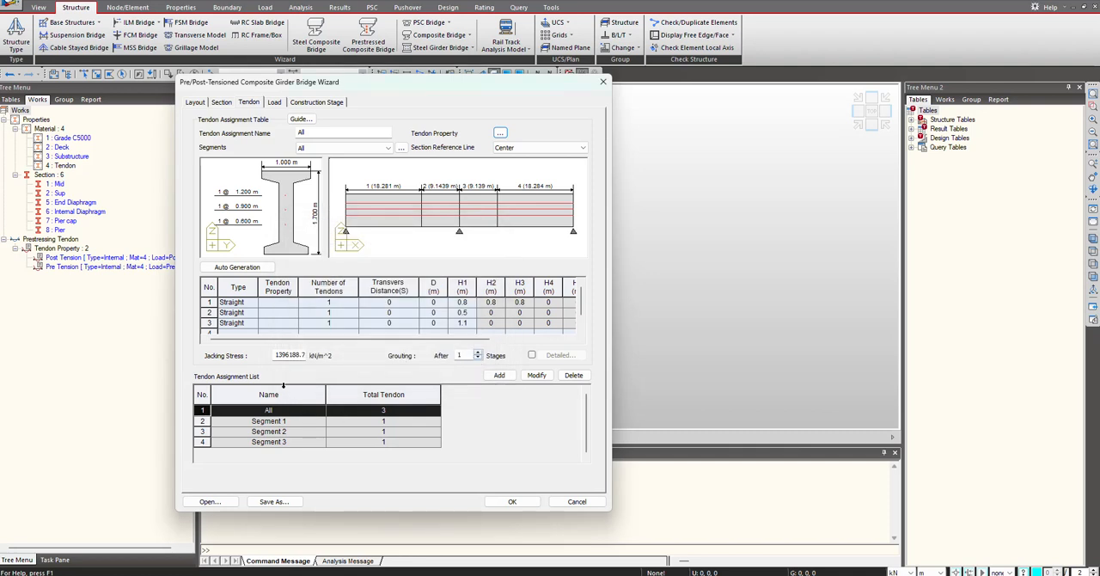
pyautogui.click(293, 302)
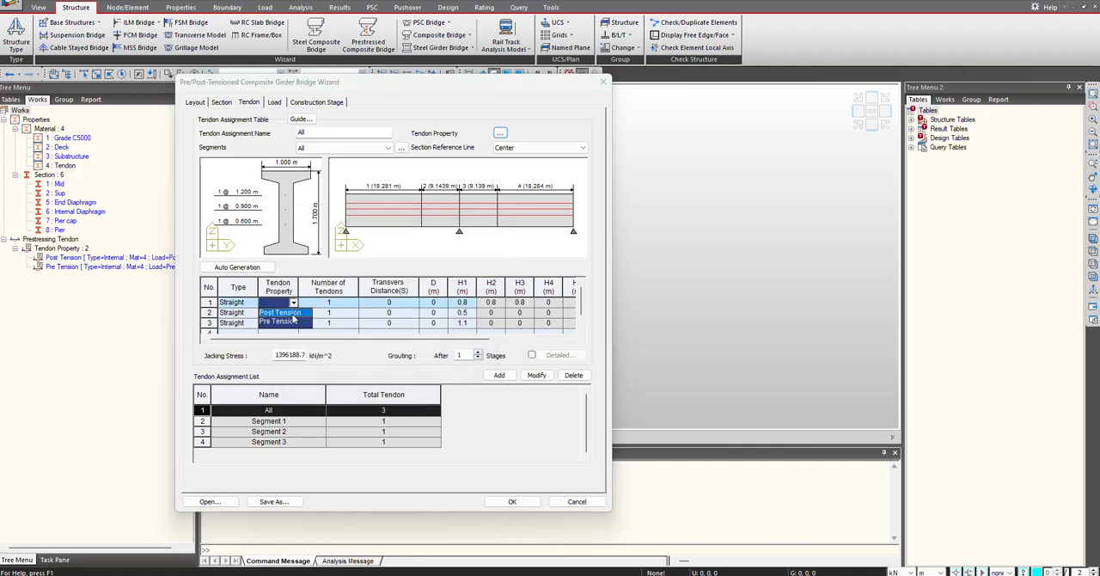
pyautogui.click(275, 313)
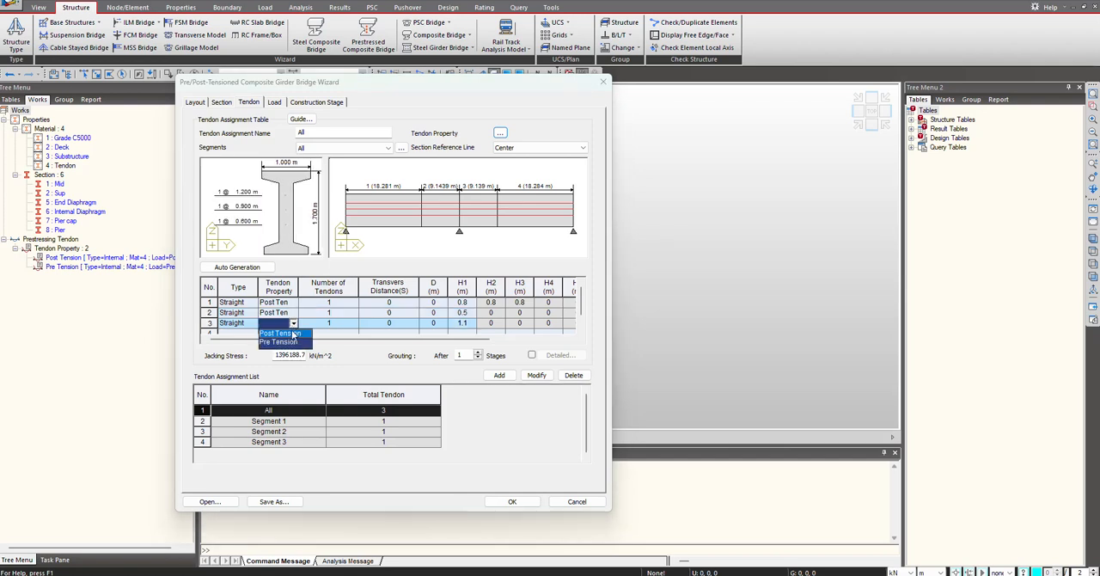
pyautogui.click(277, 333)
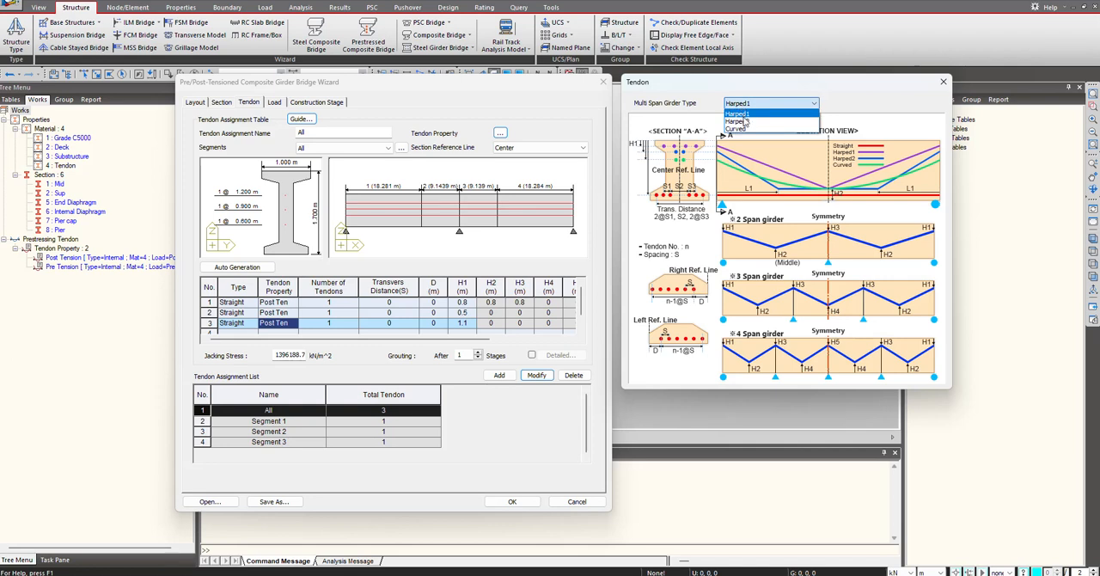
pyautogui.click(737, 127)
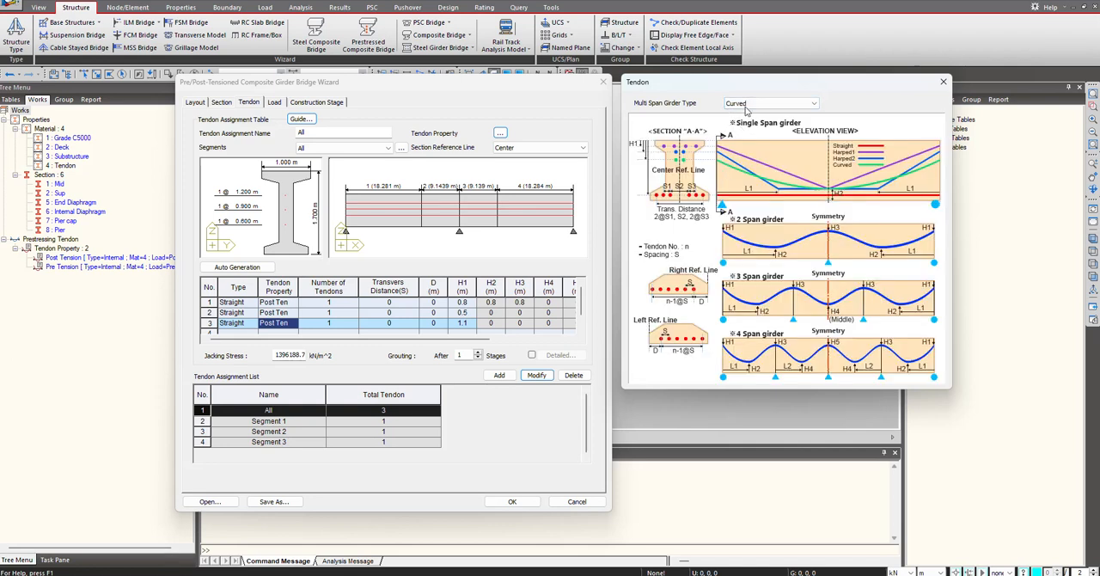
pyautogui.moveTo(733, 232)
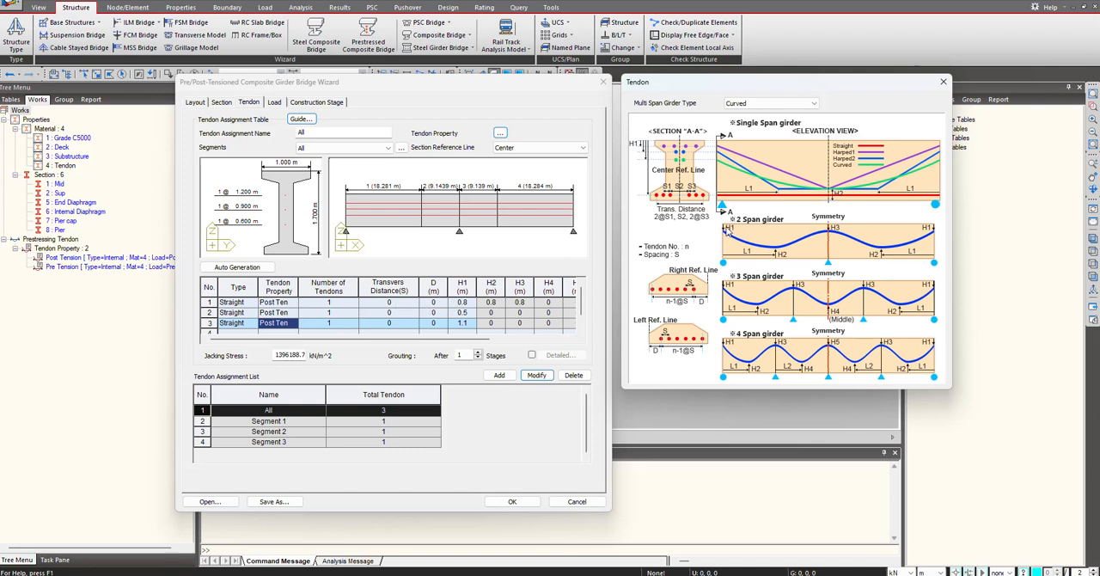
pyautogui.moveTo(729, 228)
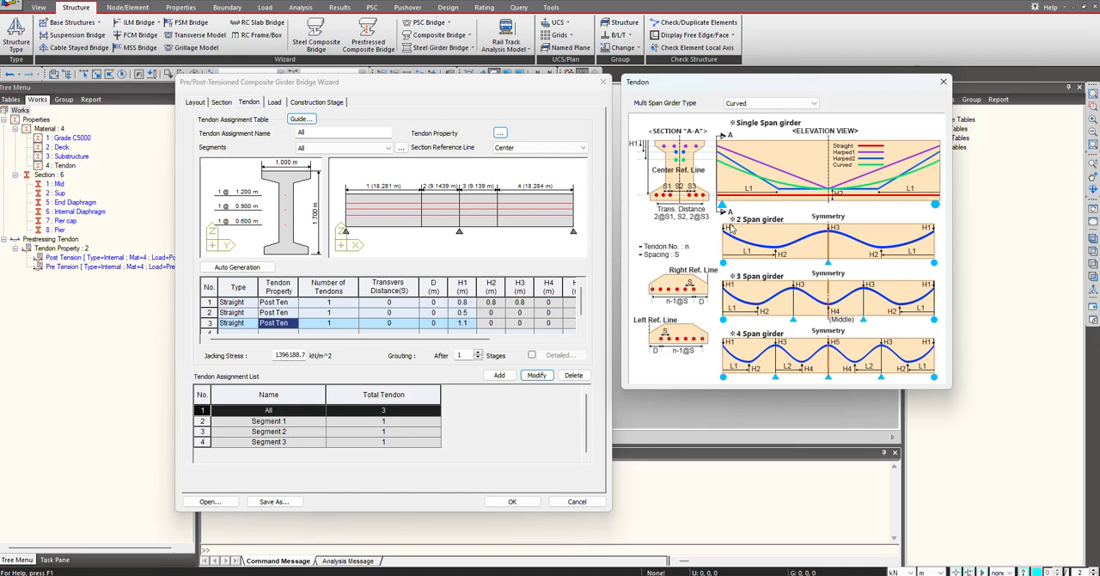
pyautogui.moveTo(790, 262)
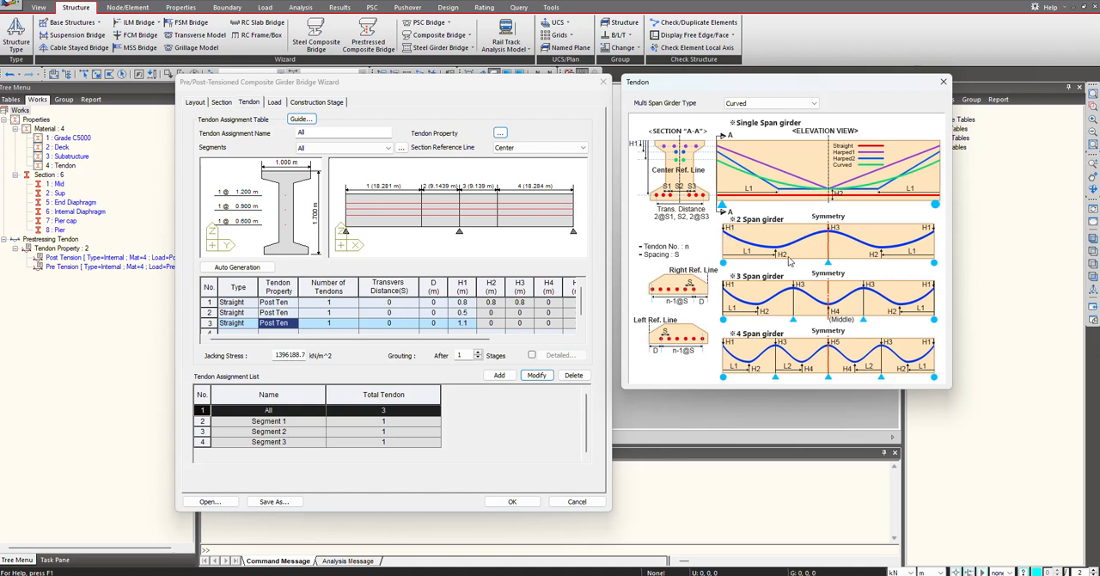
pyautogui.moveTo(782, 263)
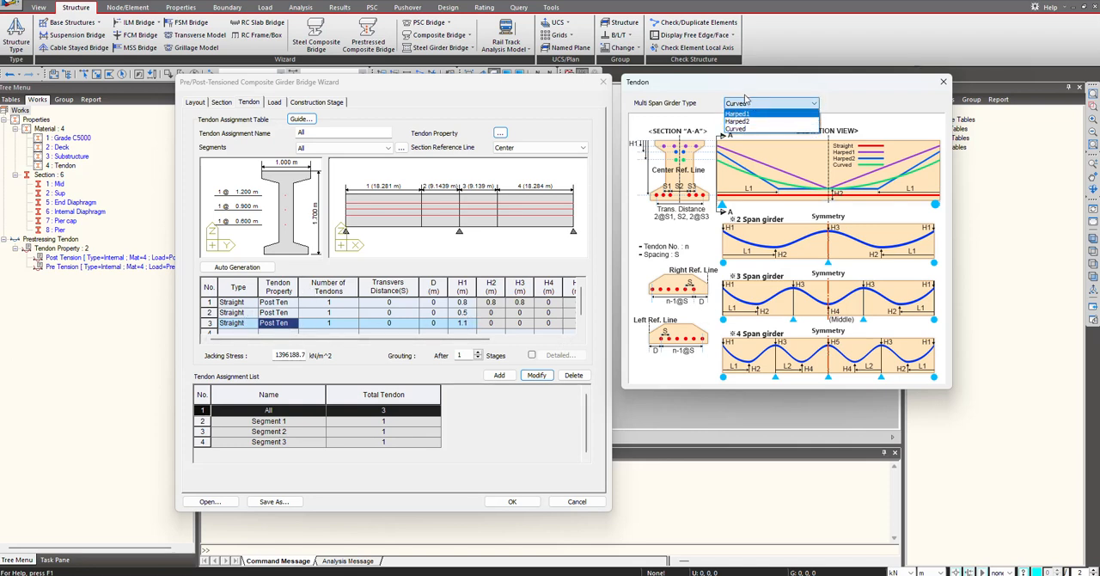
pyautogui.click(735, 129)
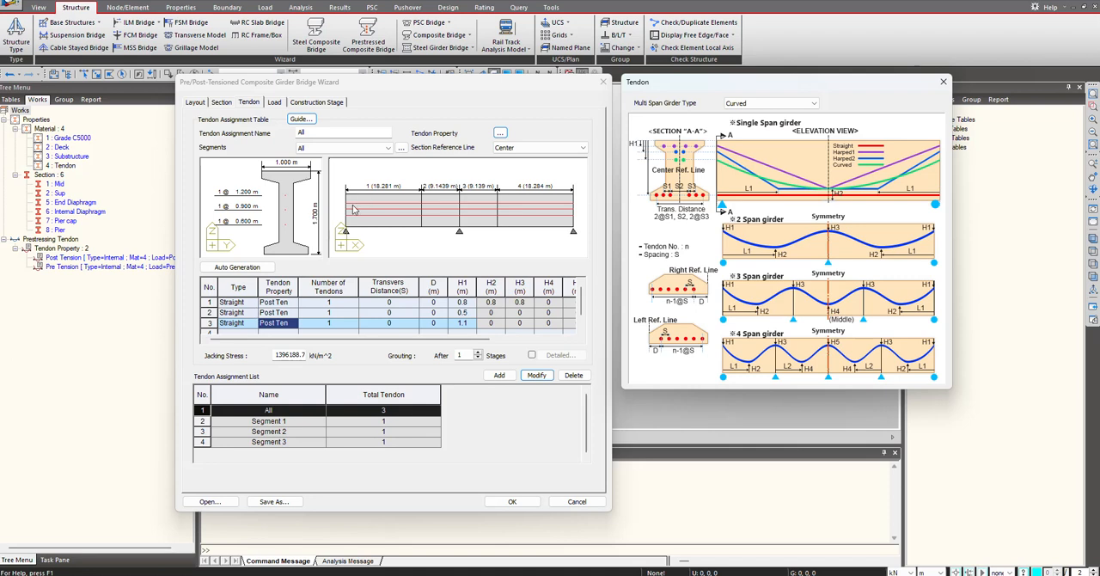
pyautogui.moveTo(307, 333)
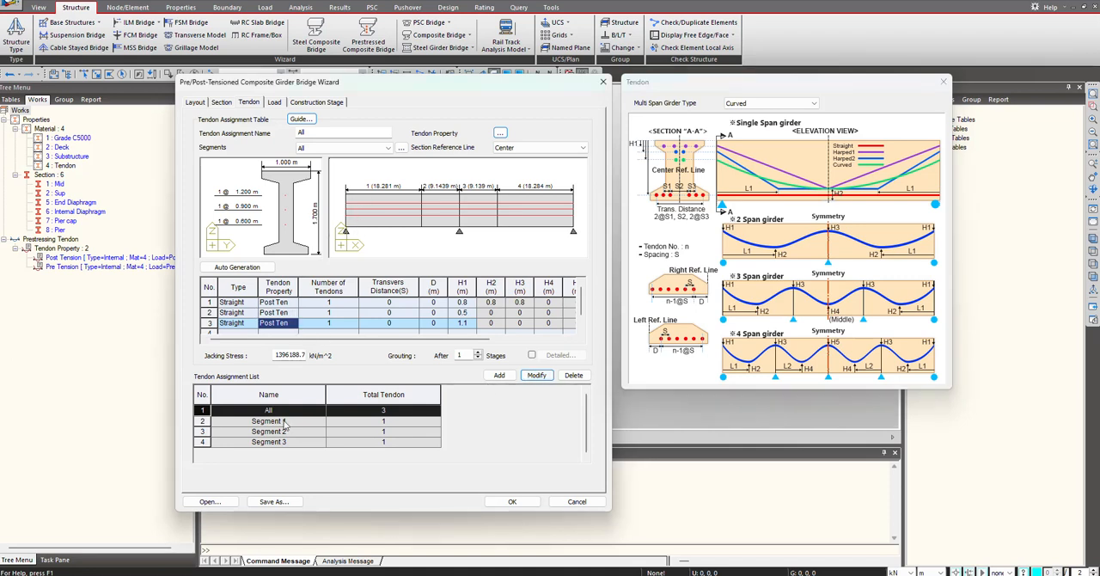
# Select Segments 1 and 3, checking Segment 3's jacking stress and 0.1 m debonding details.
pyautogui.click(268, 421)
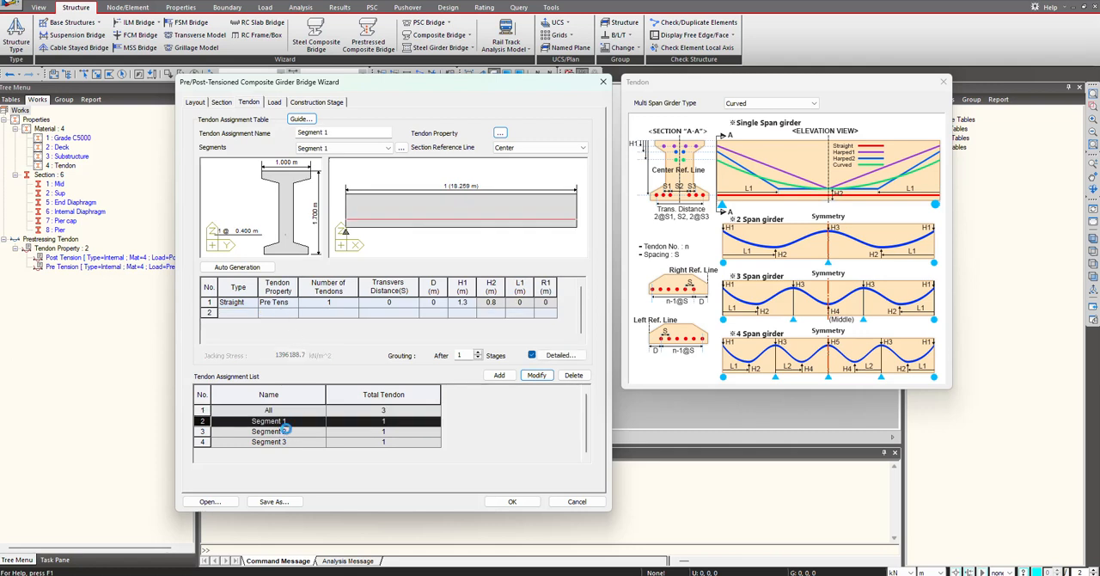
pyautogui.click(269, 441)
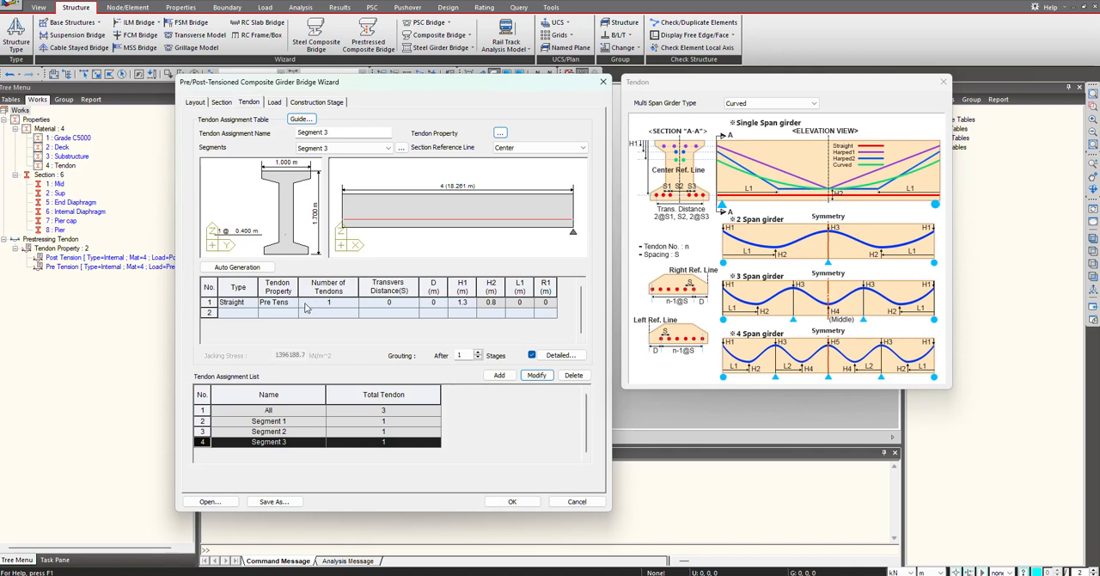
pyautogui.moveTo(479, 222)
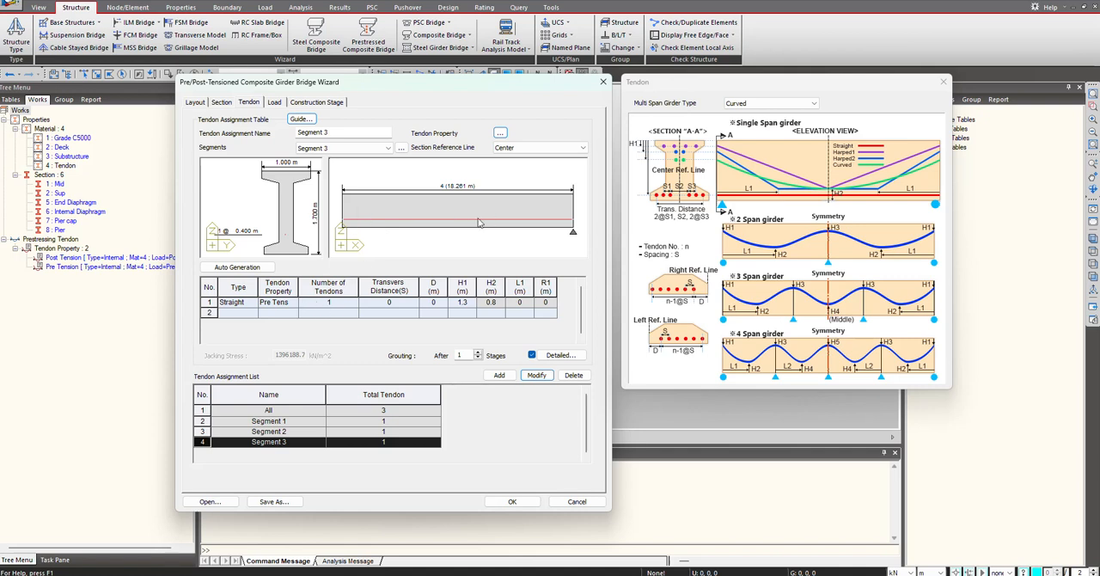
pyautogui.click(559, 355)
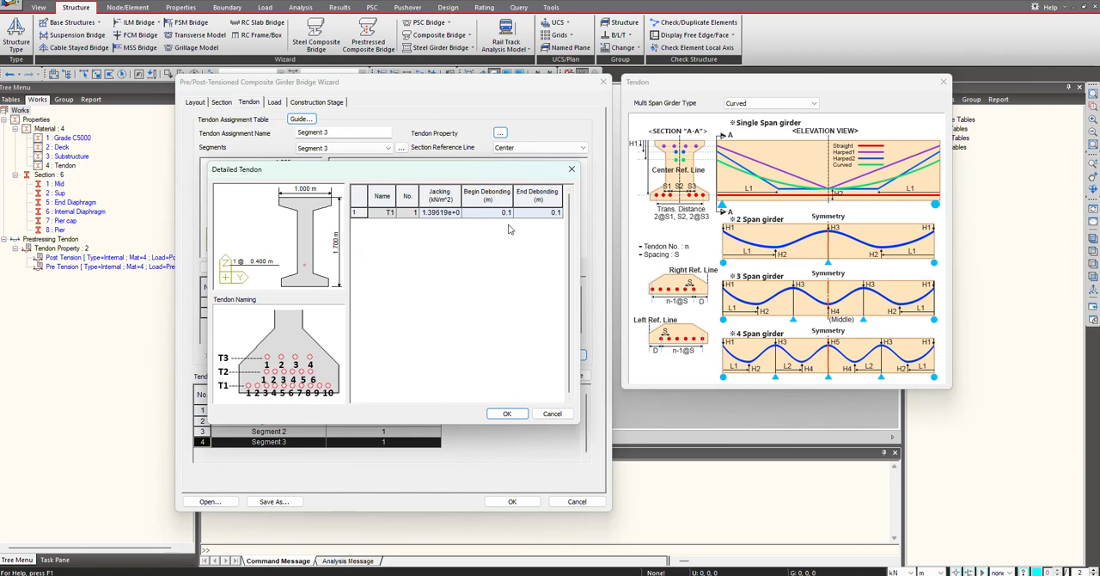
pyautogui.moveTo(544, 216)
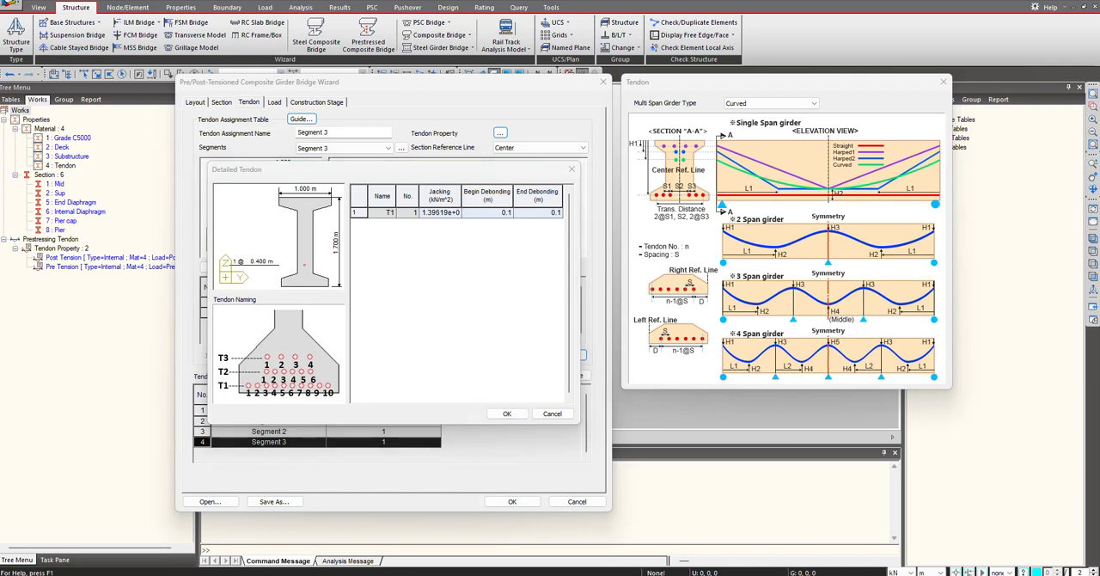
pyautogui.click(506, 414)
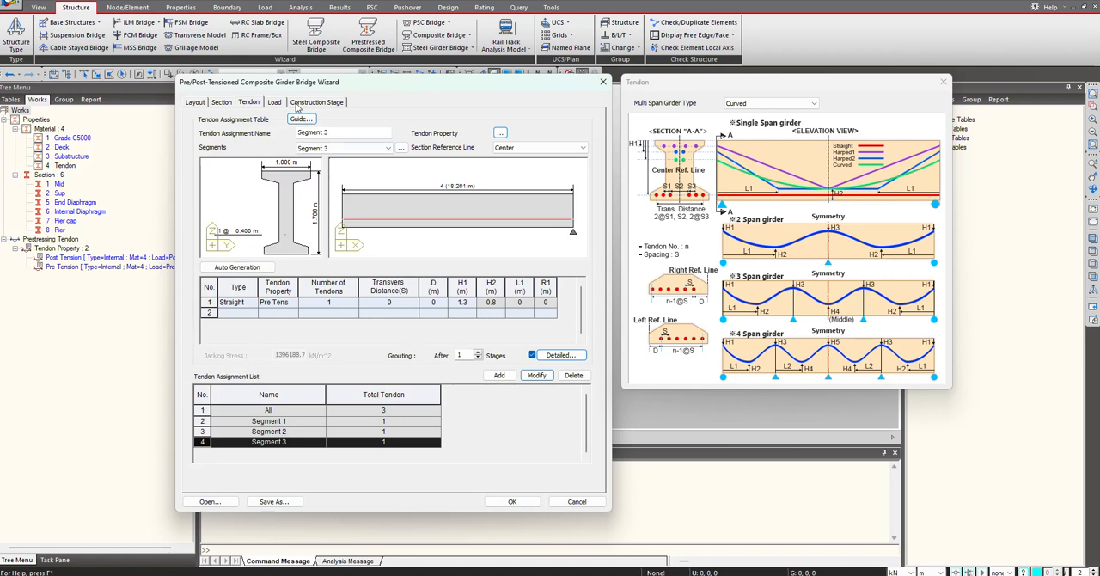
# Enable girder splice, post-tensioning tendons (All) and reinforcement, then review the stage table.
pyautogui.click(318, 102)
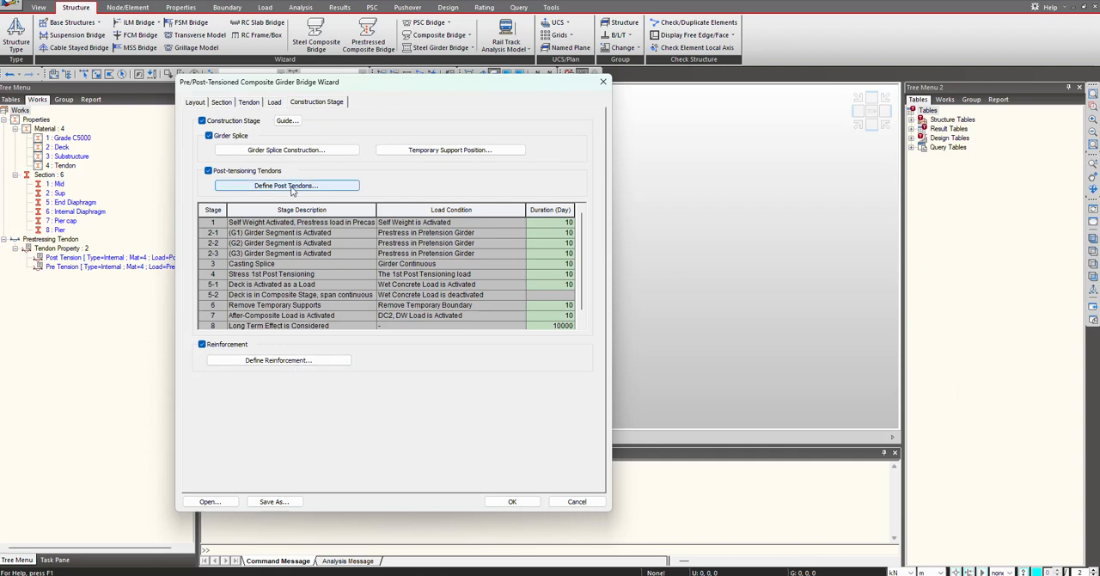
pyautogui.click(287, 186)
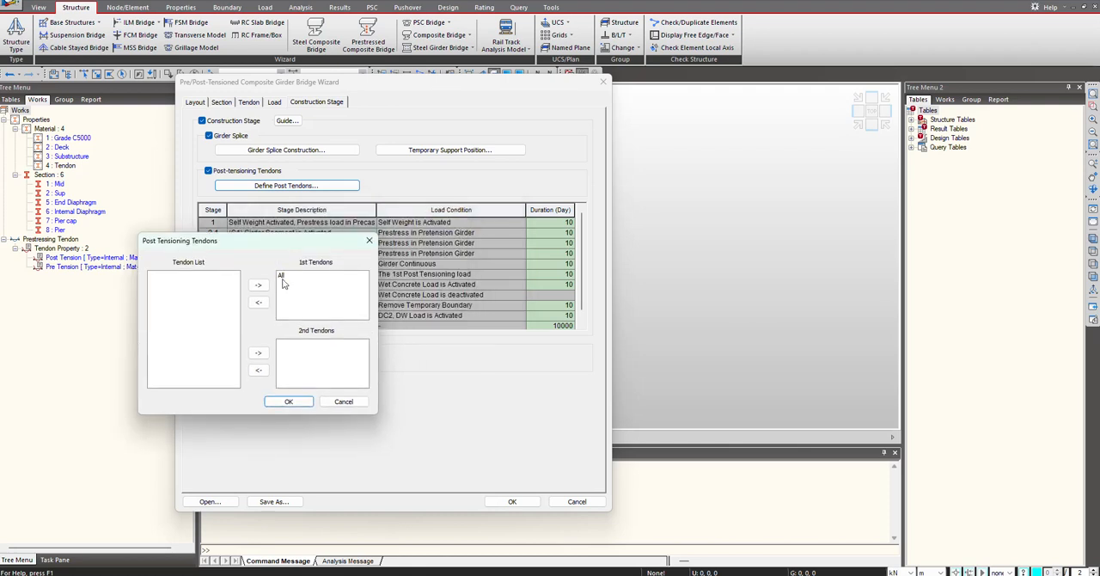
pyautogui.moveTo(318, 271)
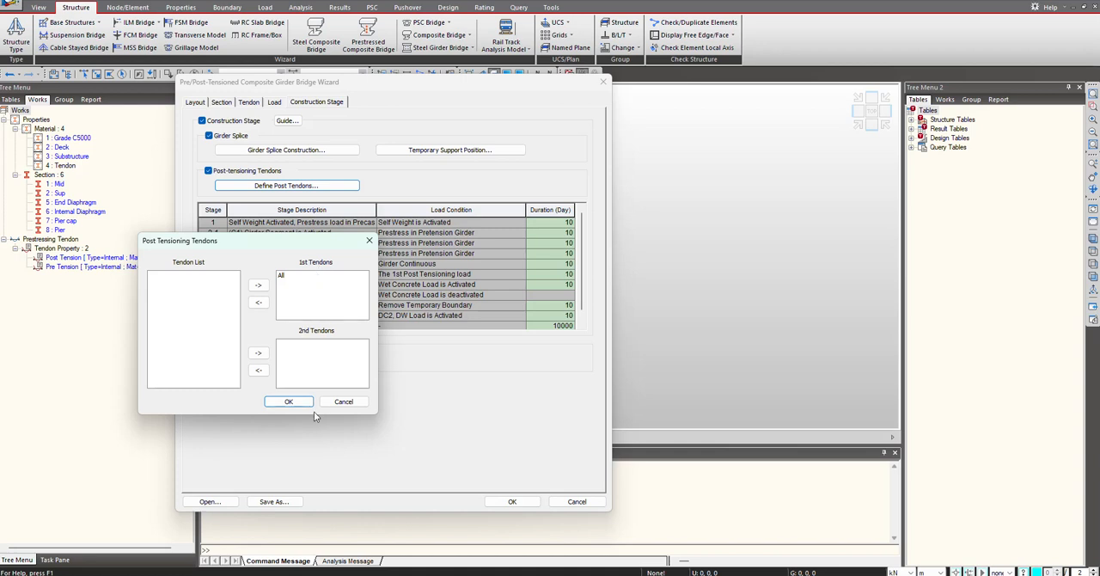
pyautogui.click(289, 402)
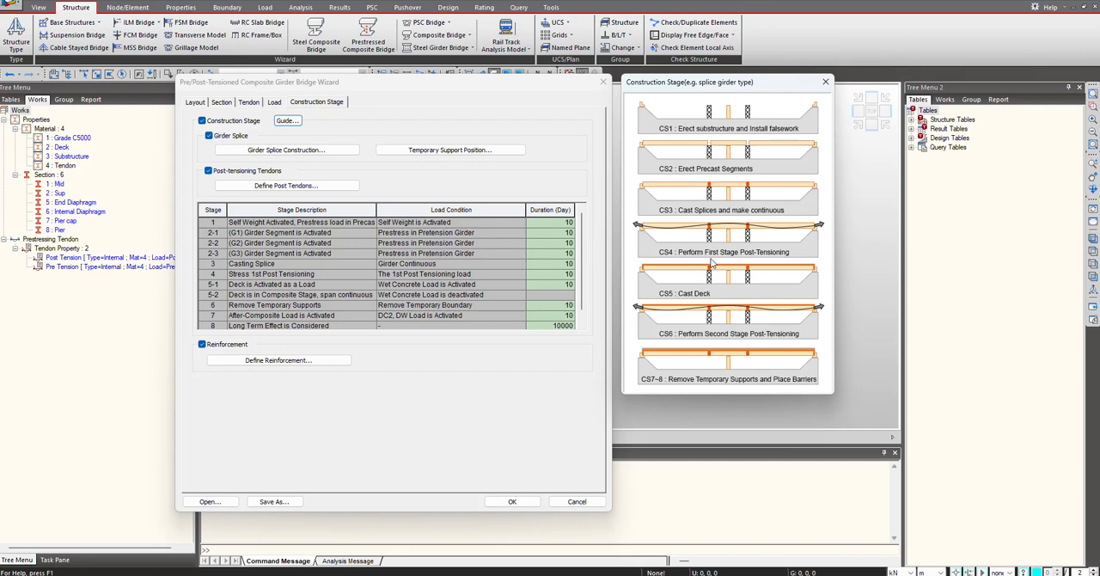
pyautogui.moveTo(782, 327)
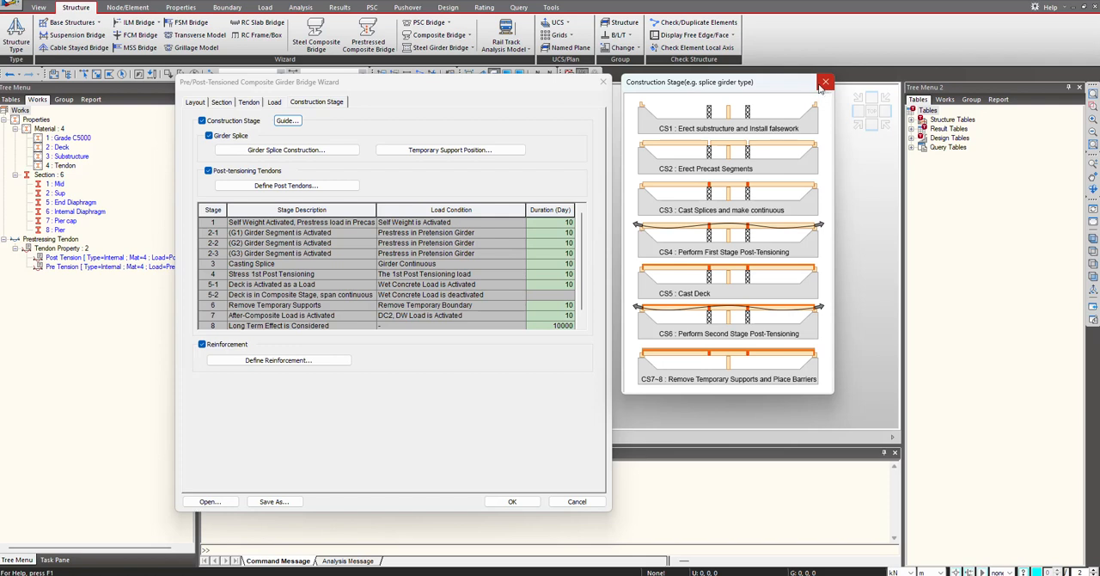
pyautogui.click(825, 81)
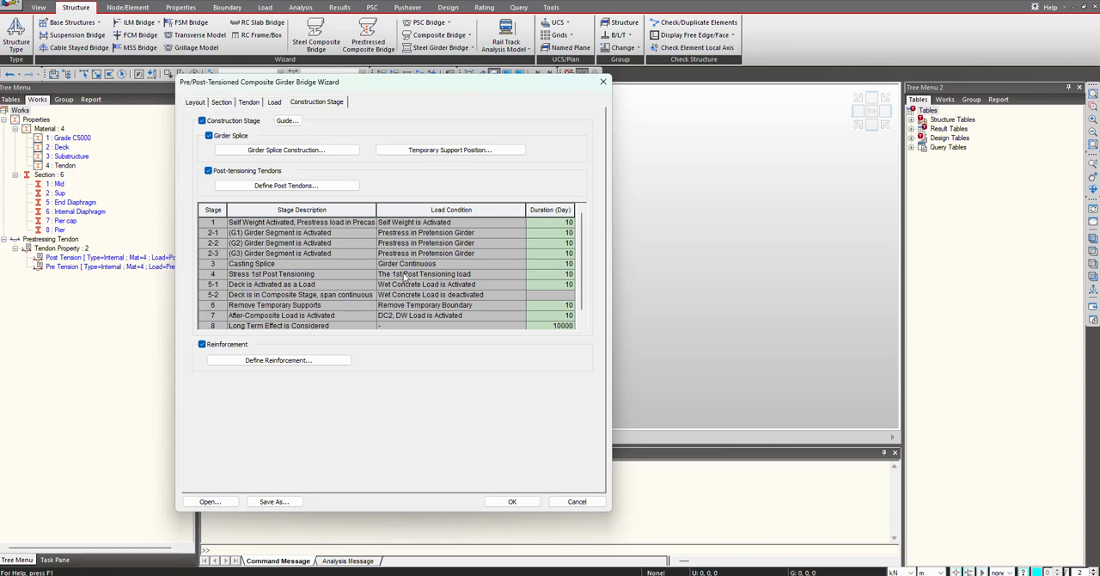
pyautogui.moveTo(278, 265)
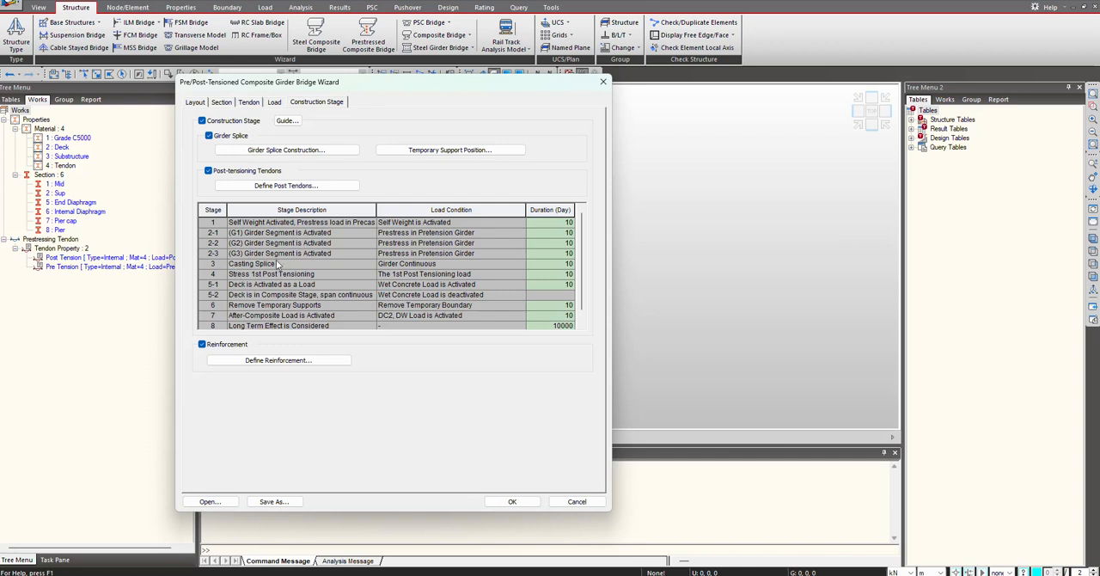
pyautogui.moveTo(288, 279)
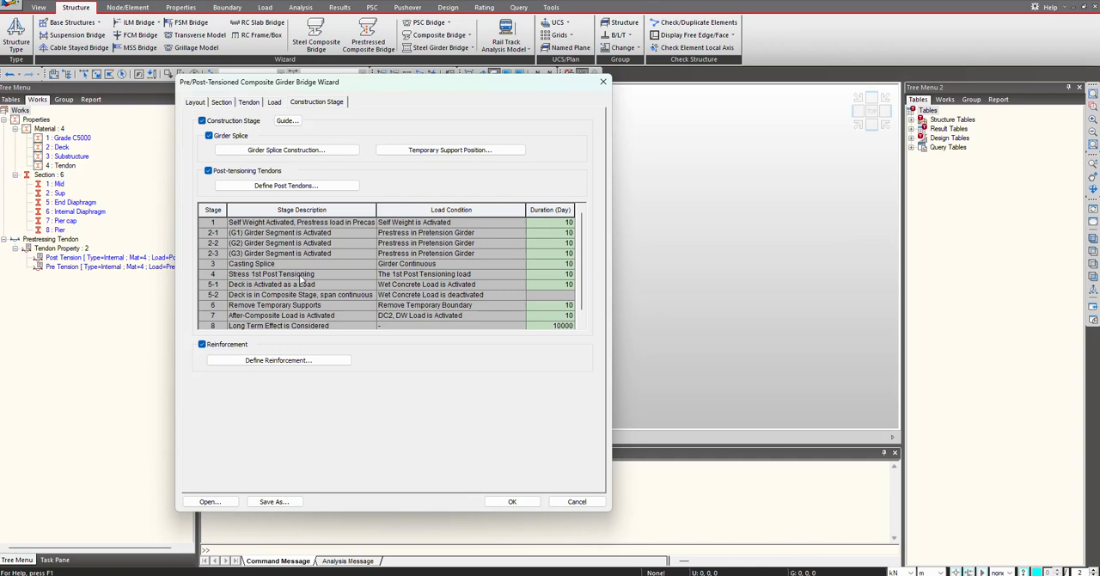
pyautogui.click(274, 101)
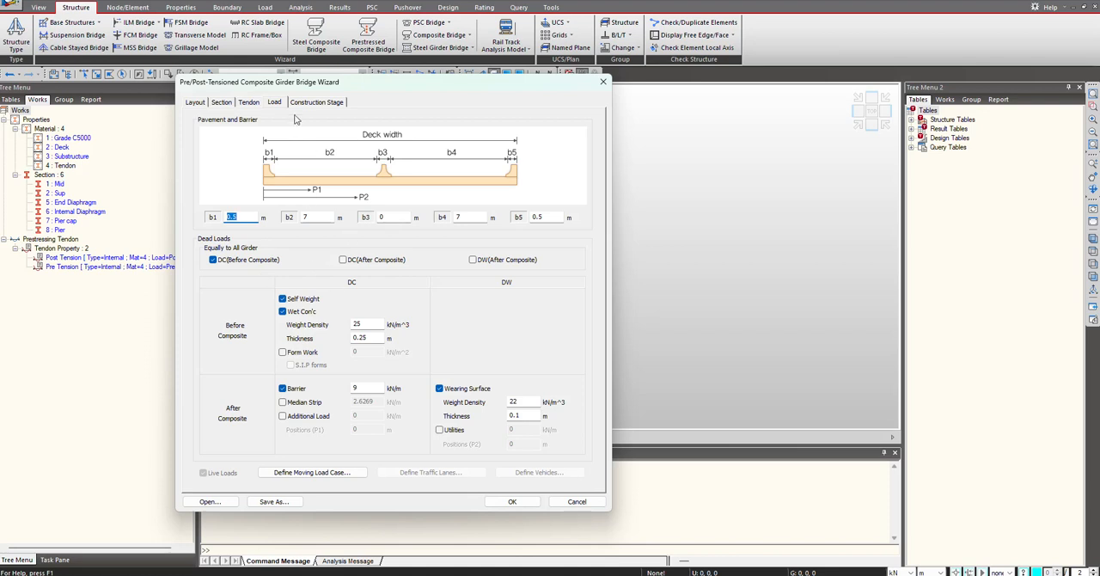
pyautogui.click(317, 101)
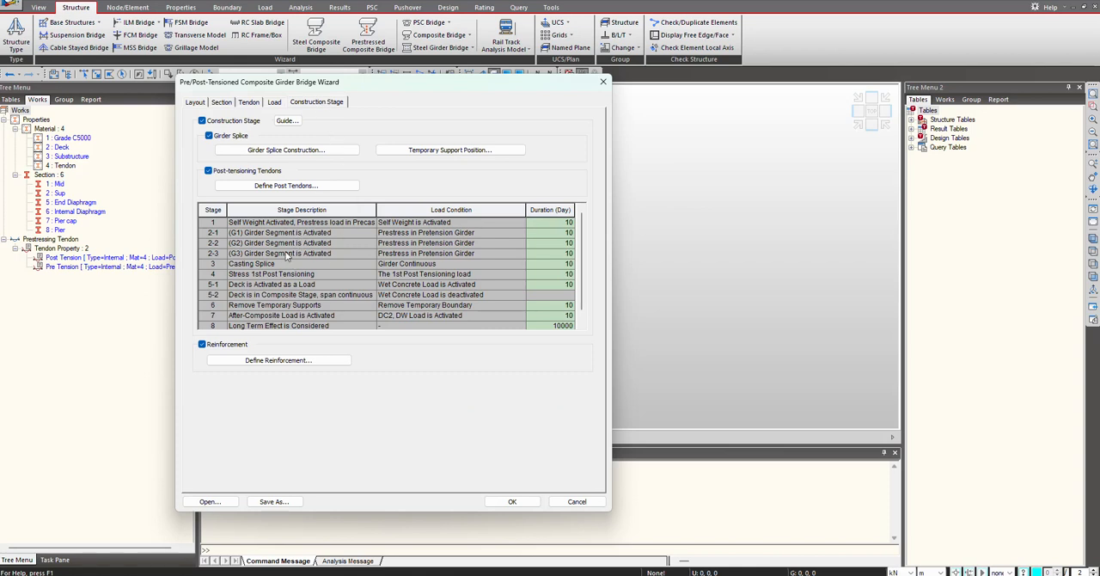
pyautogui.moveTo(288, 253)
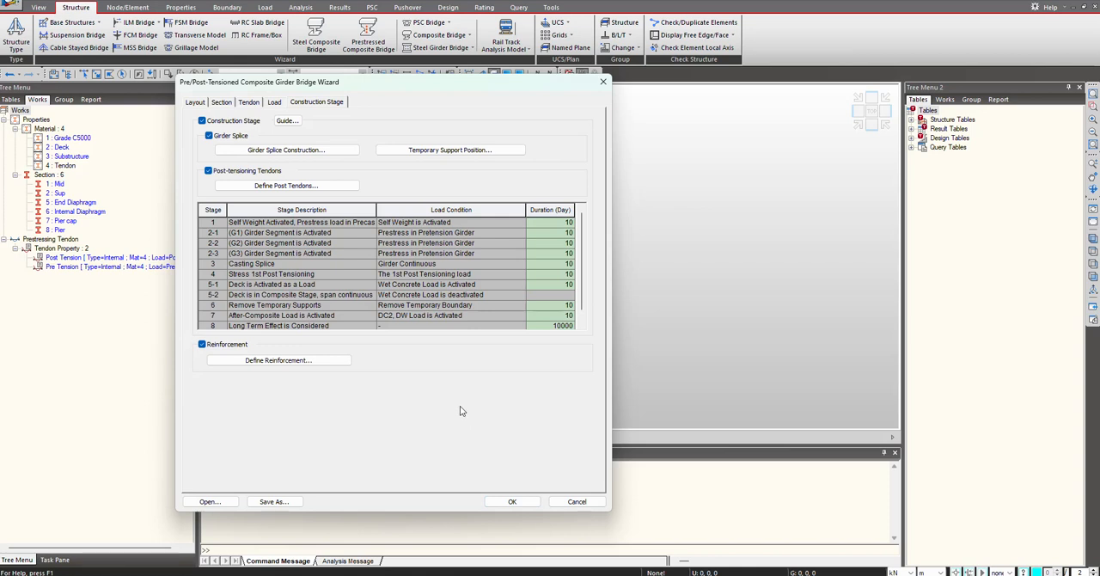
pyautogui.moveTo(494, 490)
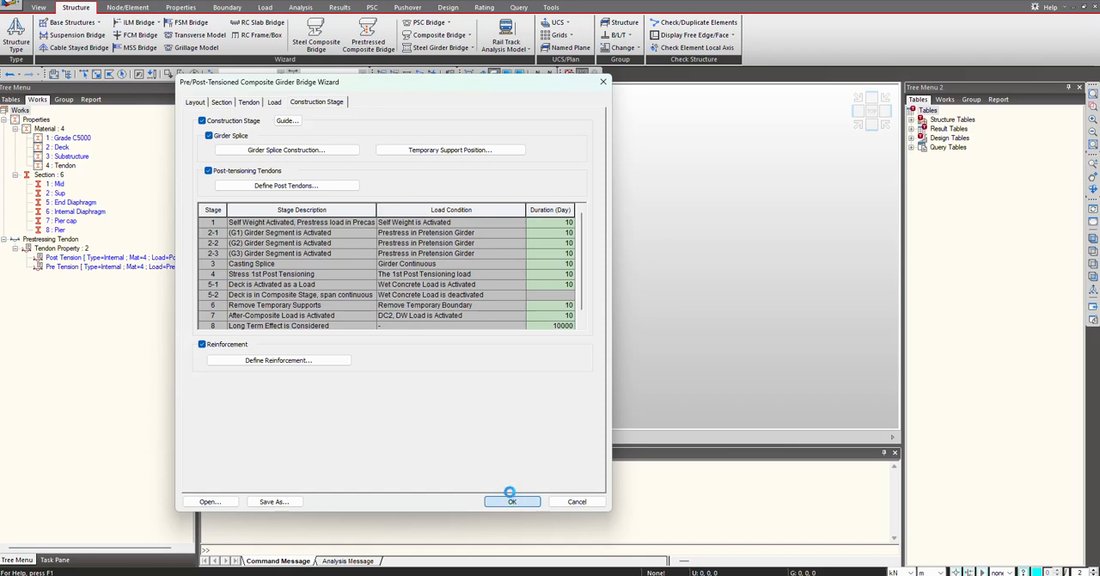
# Generate the bridge model from the wizard and view construction Stage1.
pyautogui.click(512, 501)
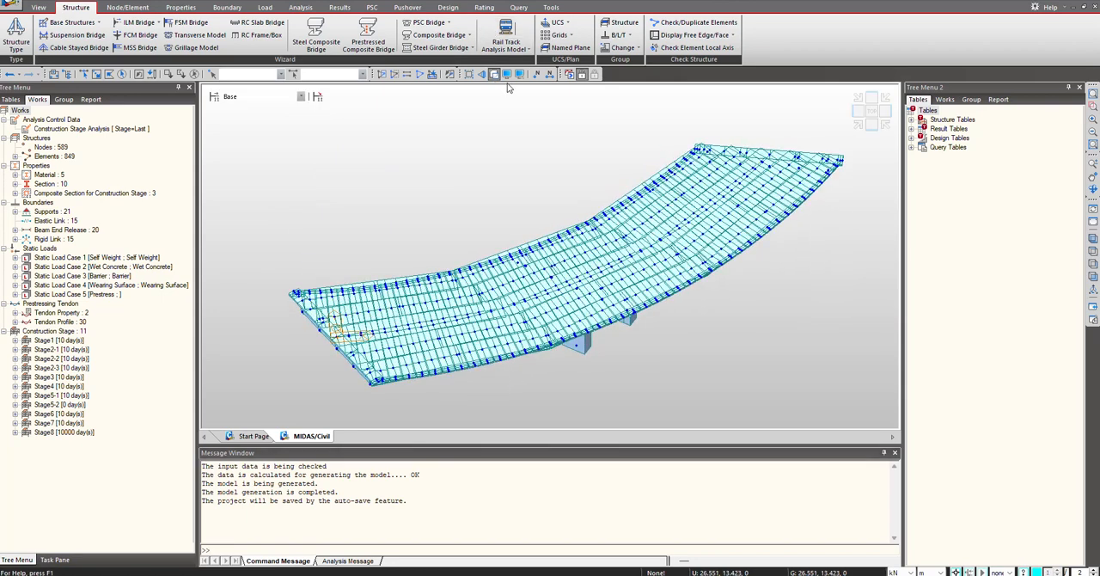
pyautogui.click(494, 73)
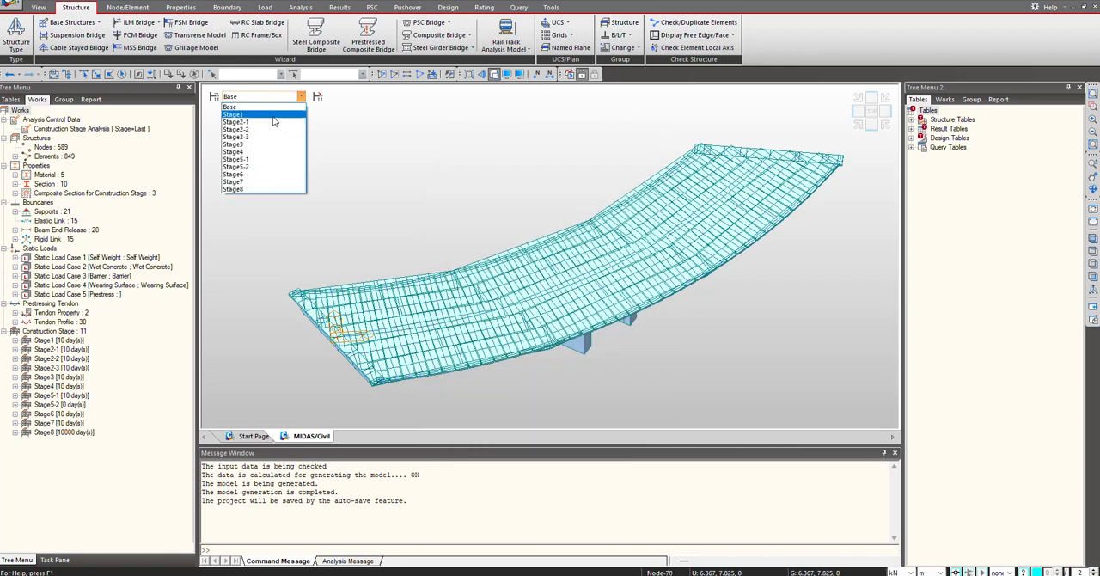
pyautogui.click(234, 114)
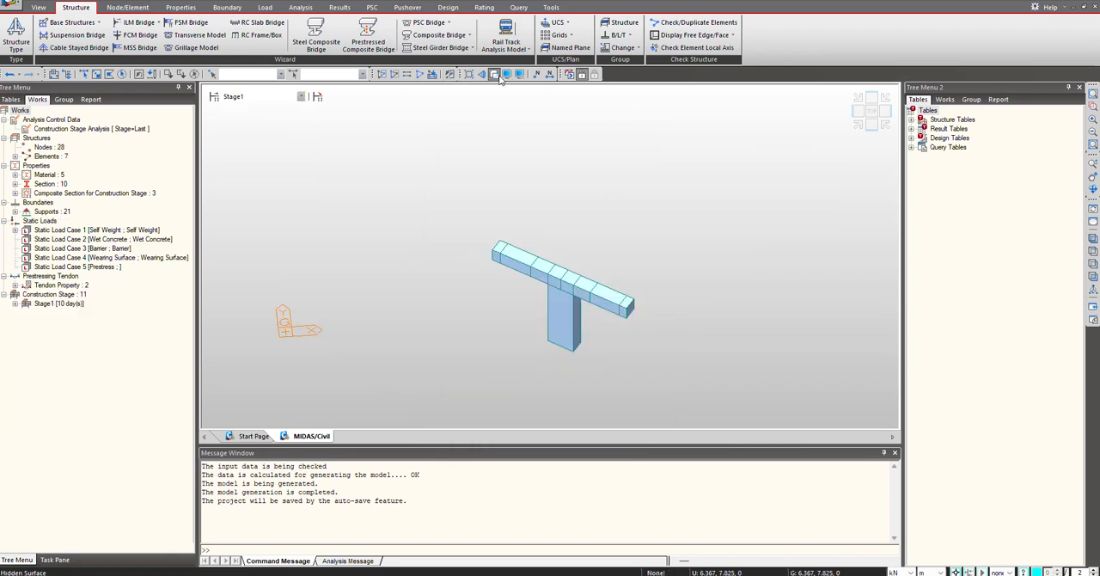
pyautogui.click(494, 73)
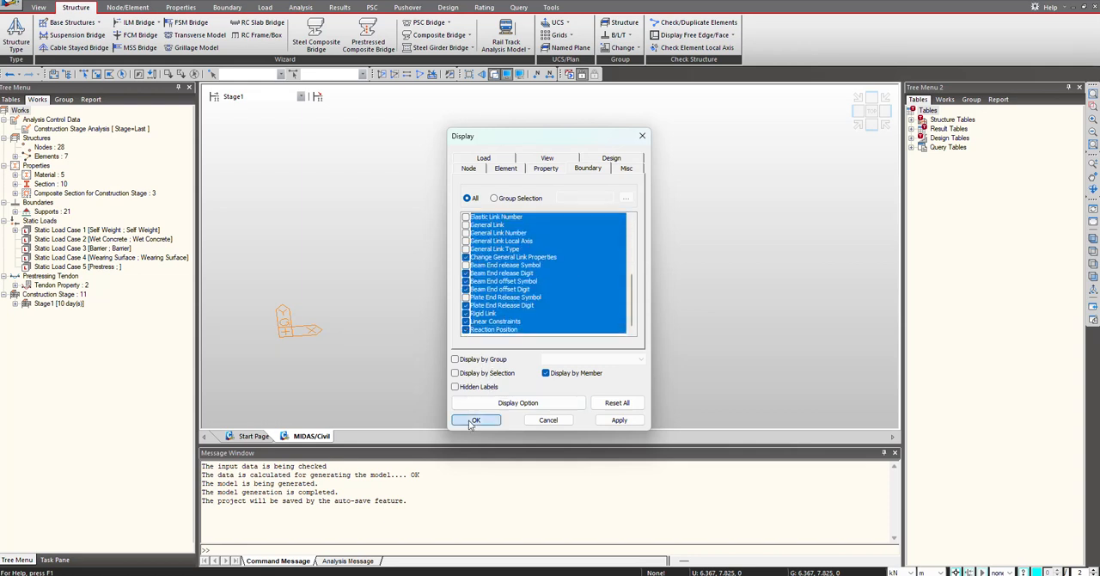
# Apply display options, step through Stages 2-3 and 3, and expand Beam End Release.
pyautogui.click(475, 421)
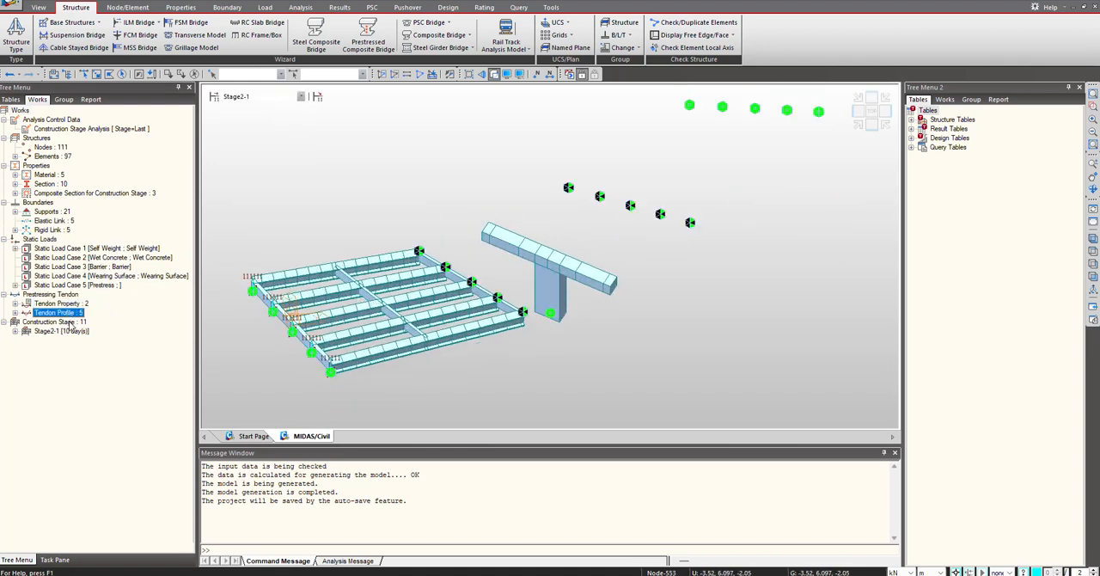
pyautogui.rightClick(81, 294)
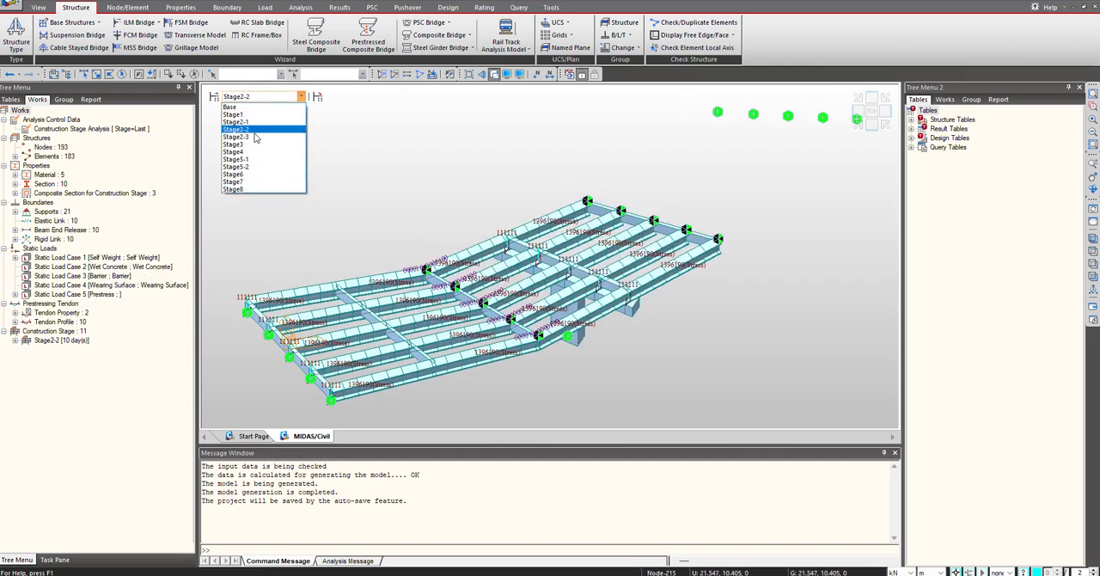
pyautogui.click(236, 137)
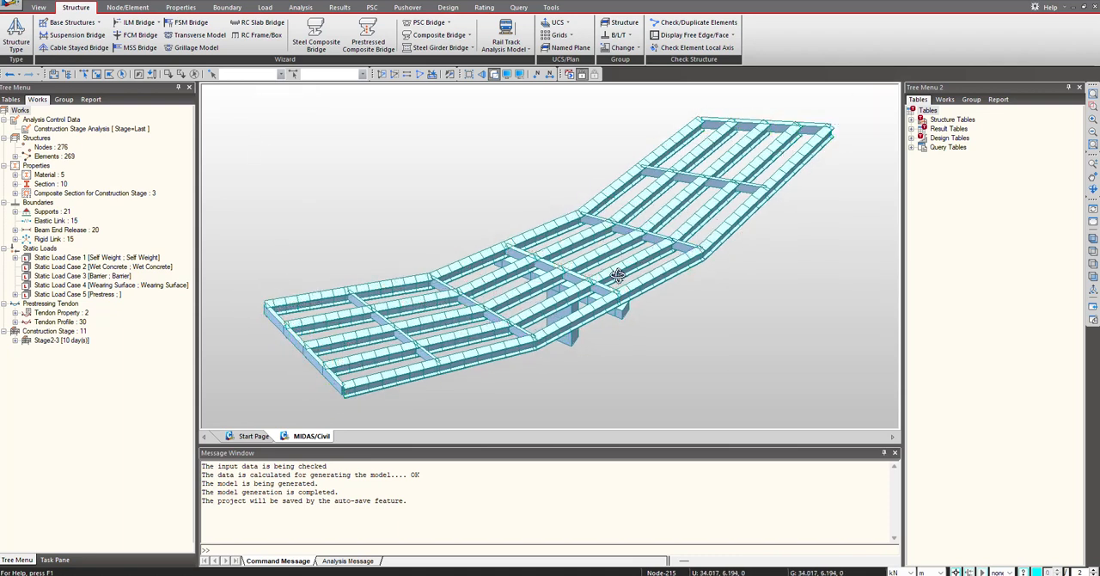
pyautogui.click(306, 96)
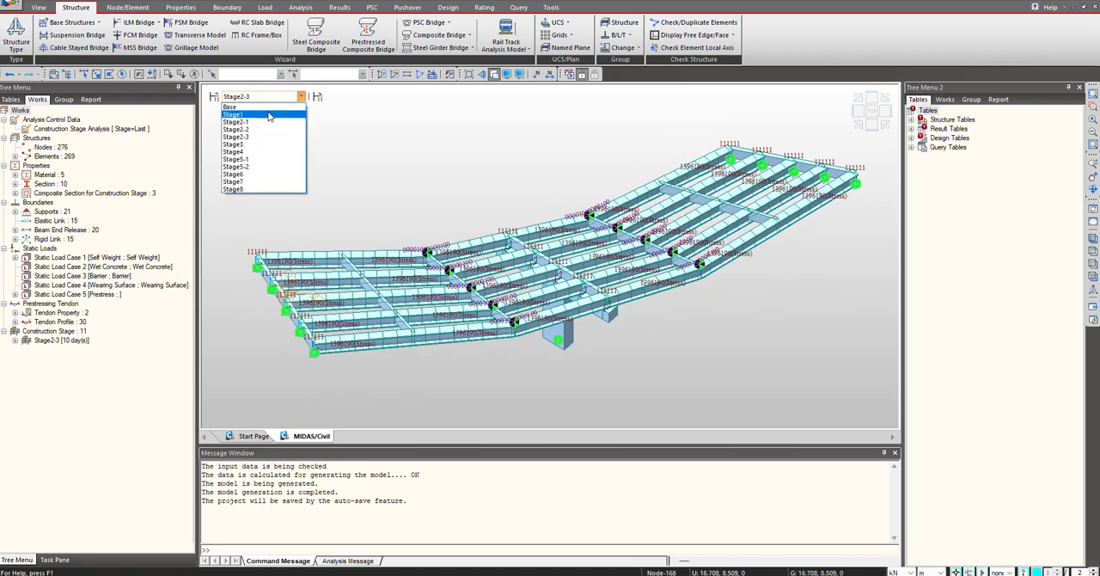
pyautogui.click(234, 144)
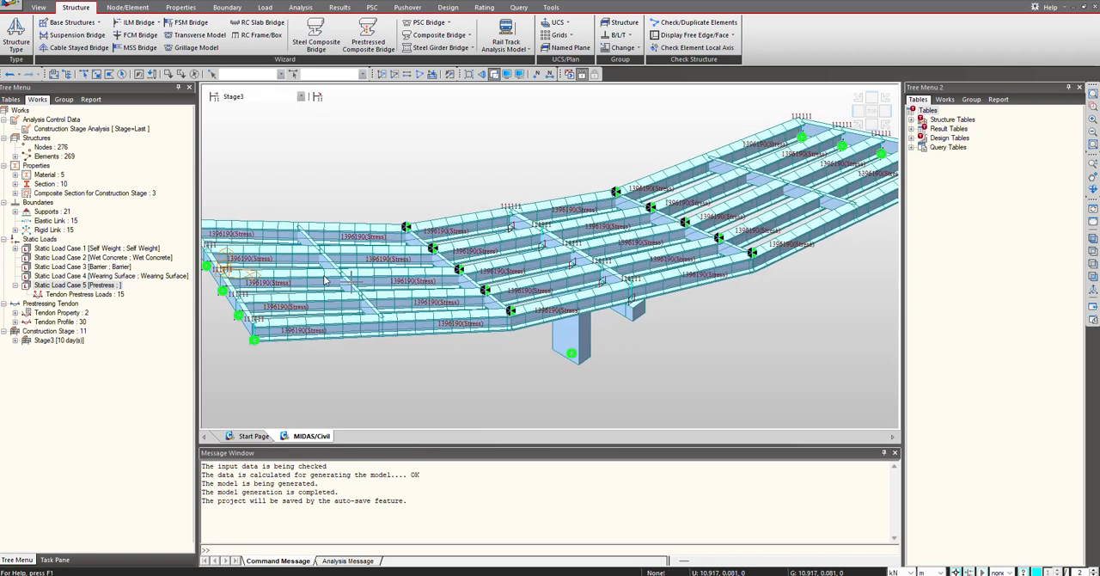
pyautogui.click(300, 95)
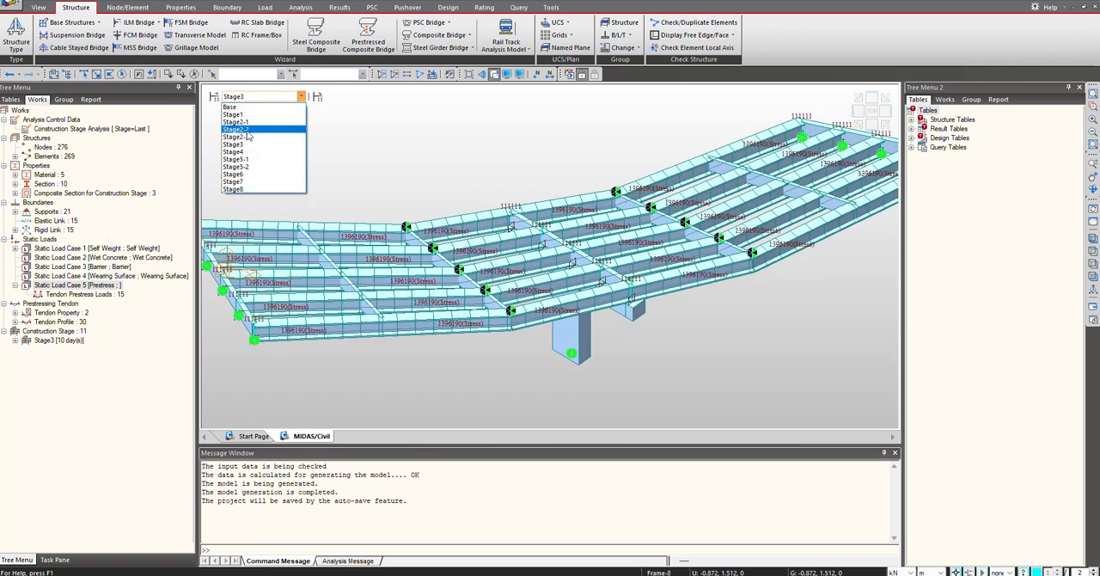
pyautogui.click(238, 128)
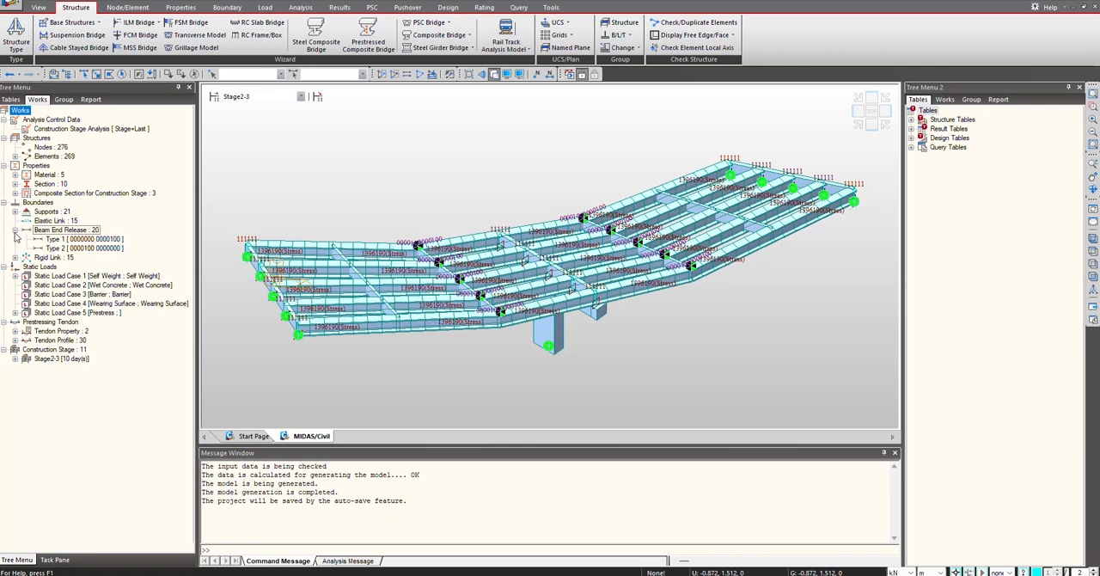
pyautogui.click(65, 229)
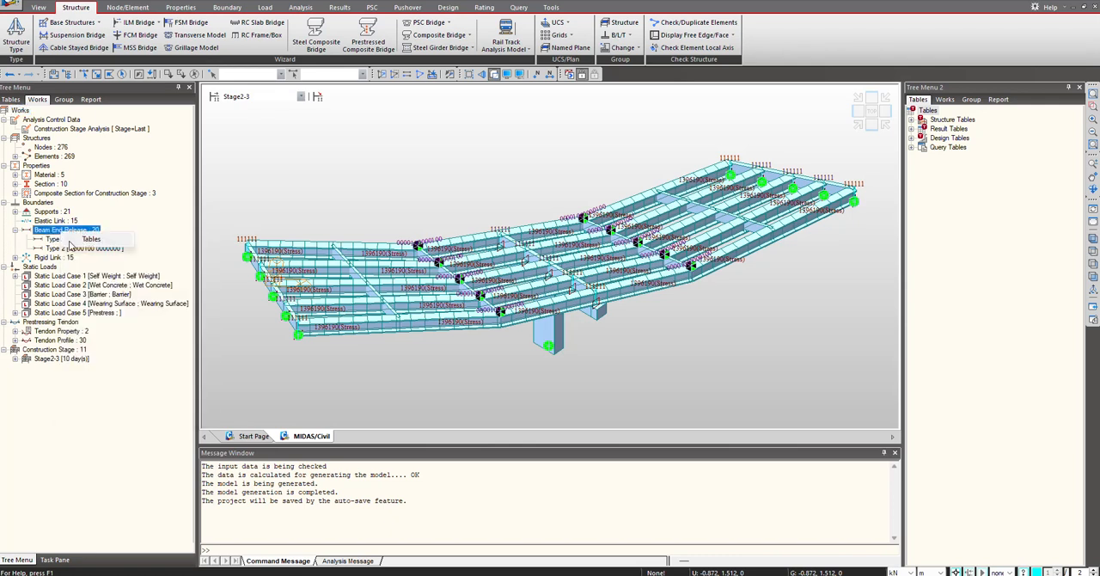
pyautogui.rightClick(73, 239)
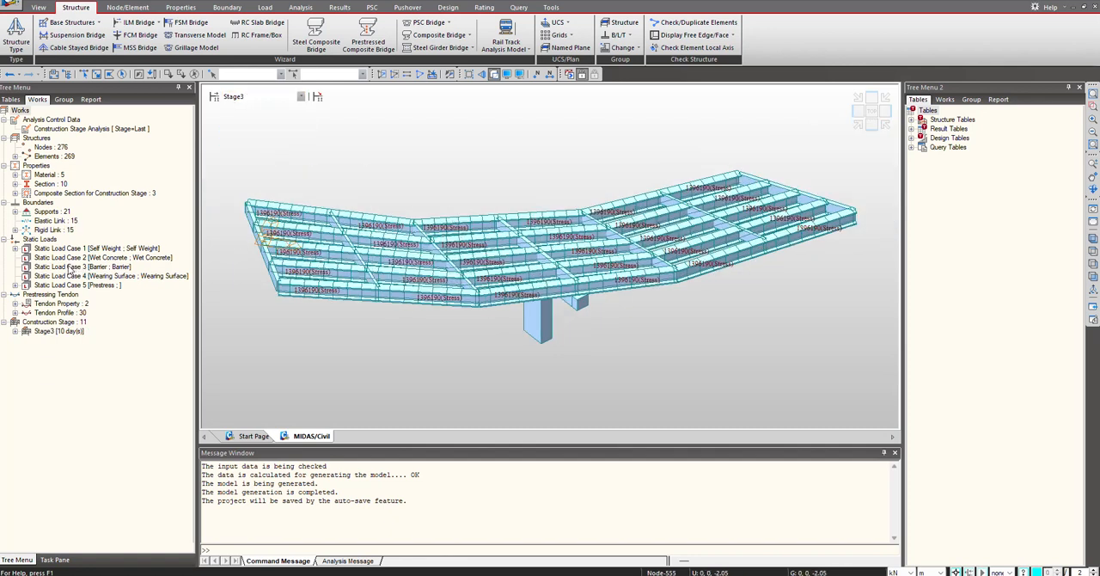
pyautogui.moveTo(412, 234)
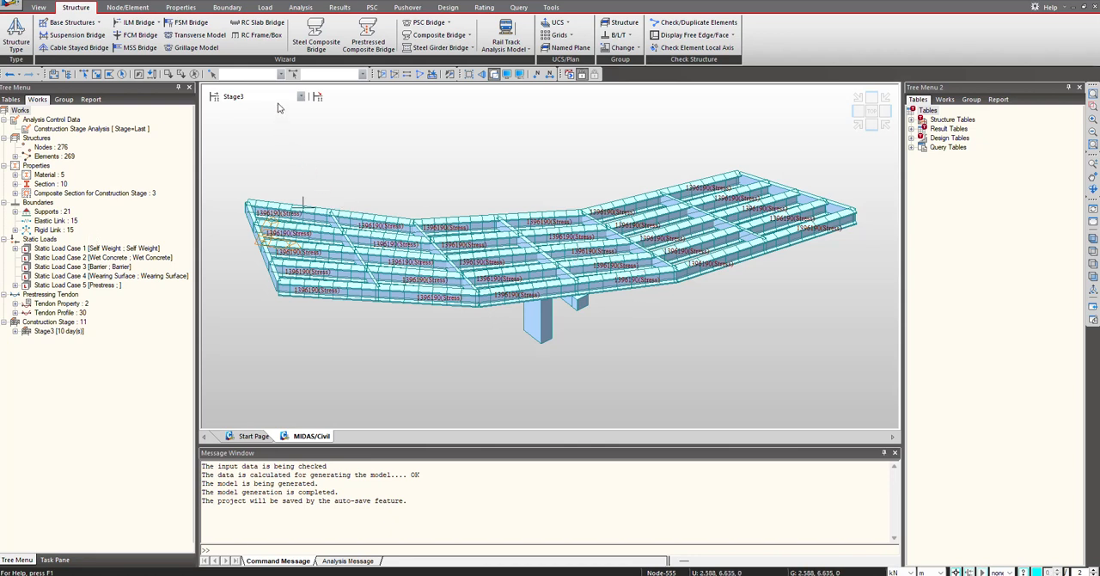
# Switch to construction Stage4 and confirm it activates the Tendon-All load.
pyautogui.click(301, 95)
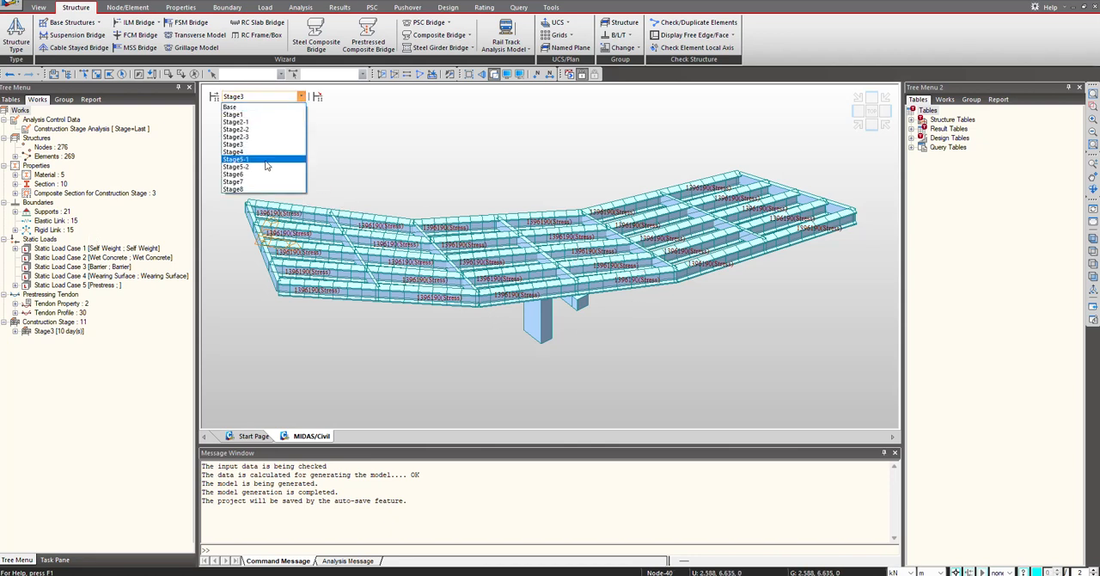
pyautogui.click(234, 152)
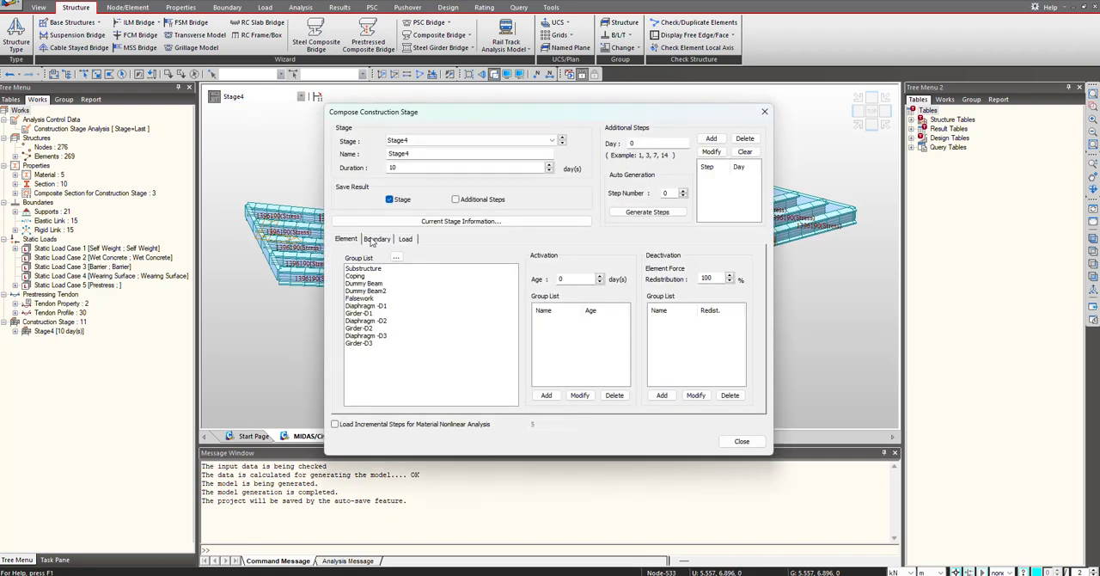
pyautogui.click(405, 239)
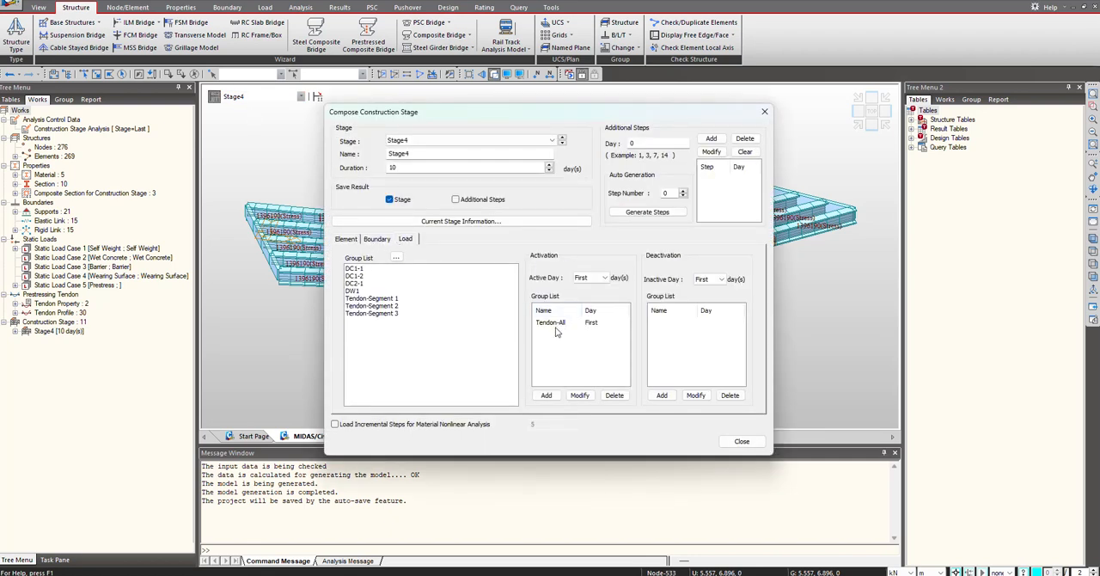
pyautogui.moveTo(583, 358)
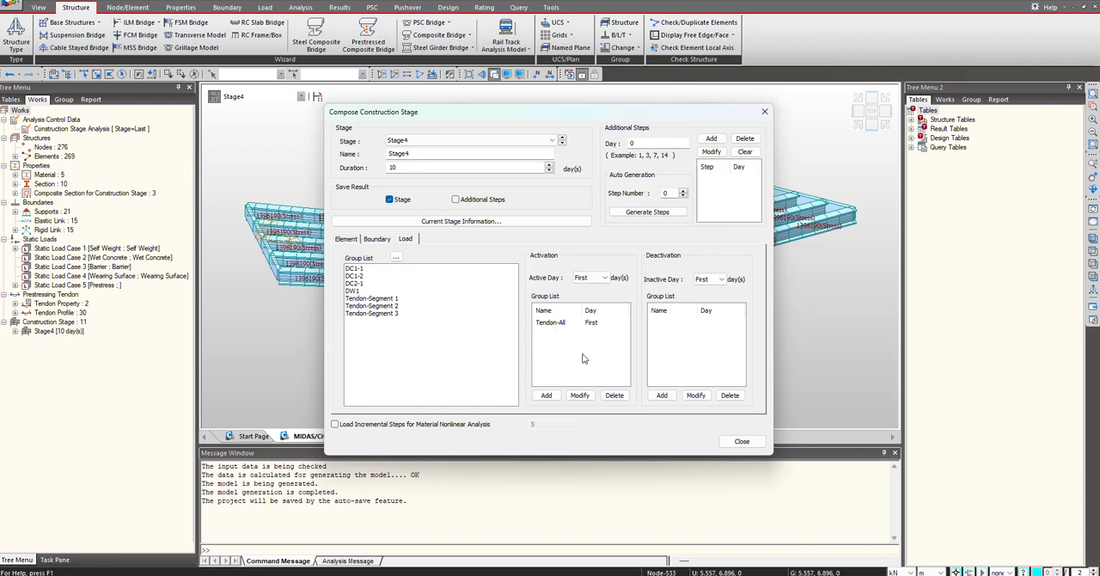
# Close the Stage4 definition and confirm Stage5-1 activates the DC1-2 load.
pyautogui.click(460, 221)
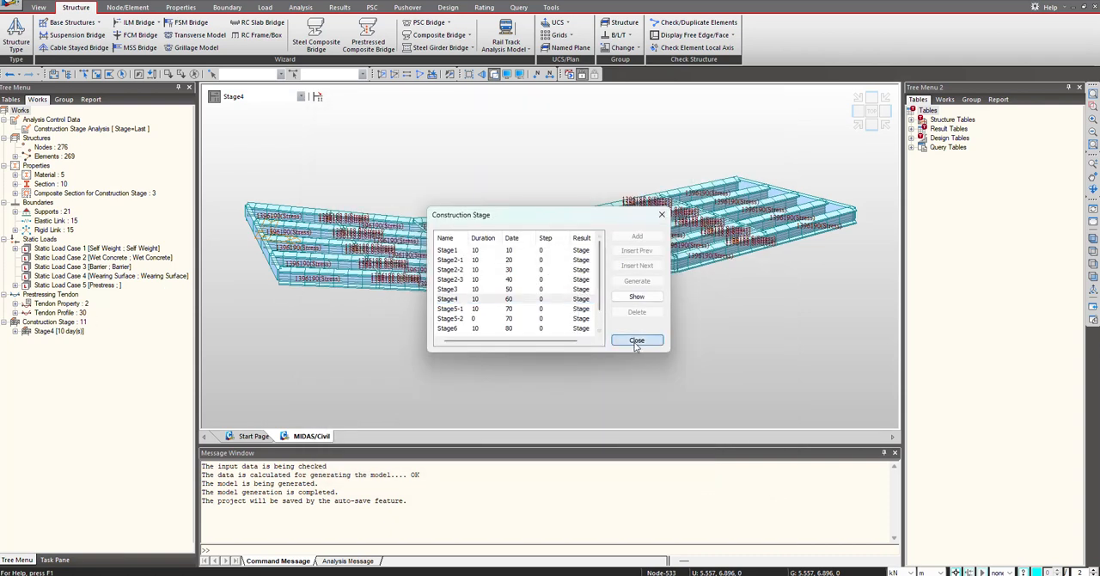
pyautogui.click(637, 341)
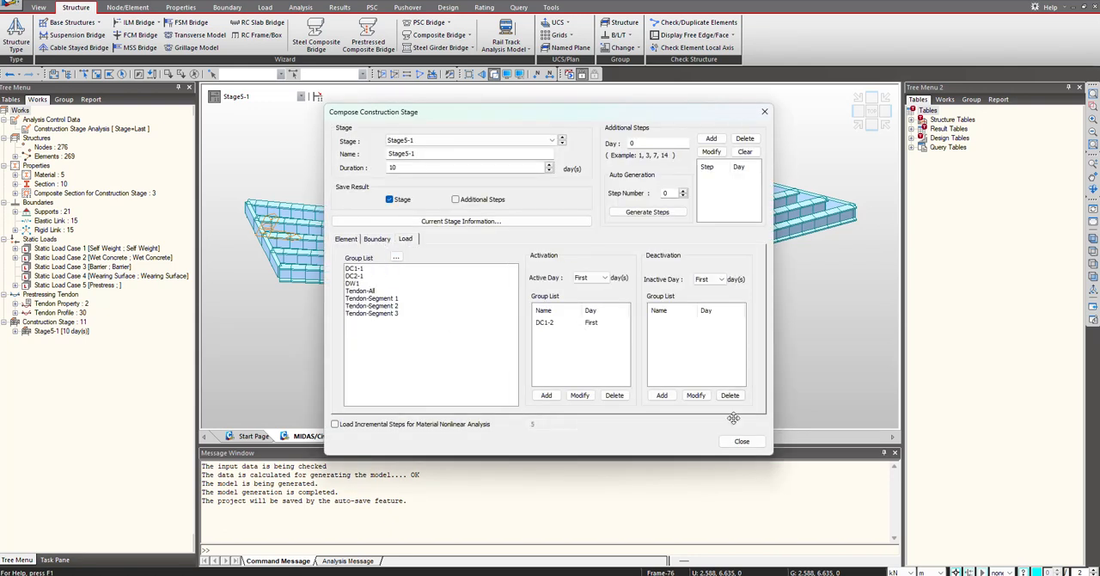
pyautogui.click(460, 221)
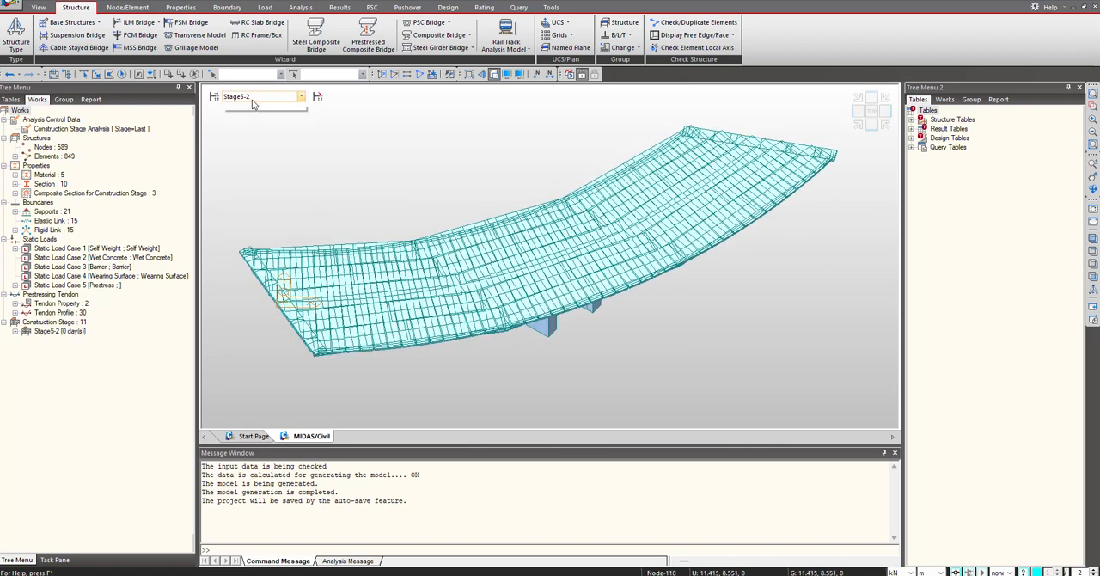
# Check Stage6's Boundary tab for falsework support removal, then display Stage7 and 10000-day Stage8.
pyautogui.click(300, 95)
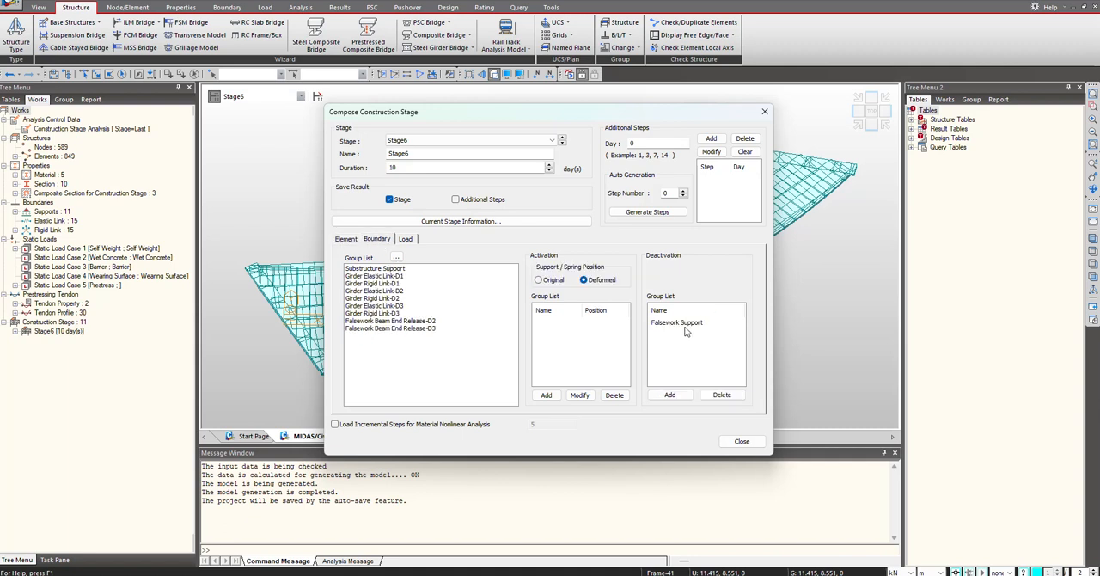
pyautogui.click(741, 441)
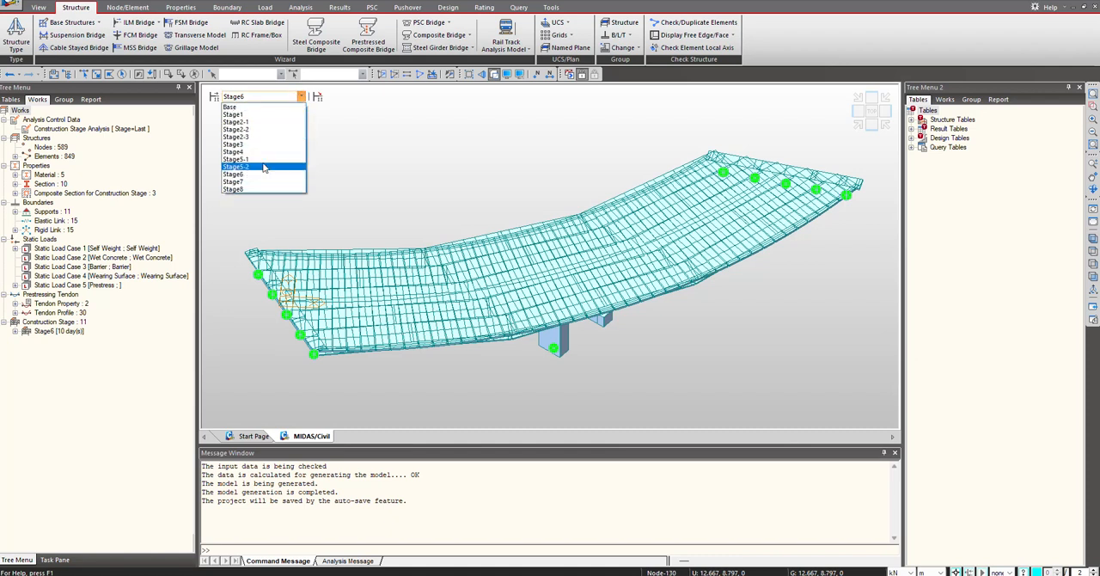
pyautogui.click(239, 167)
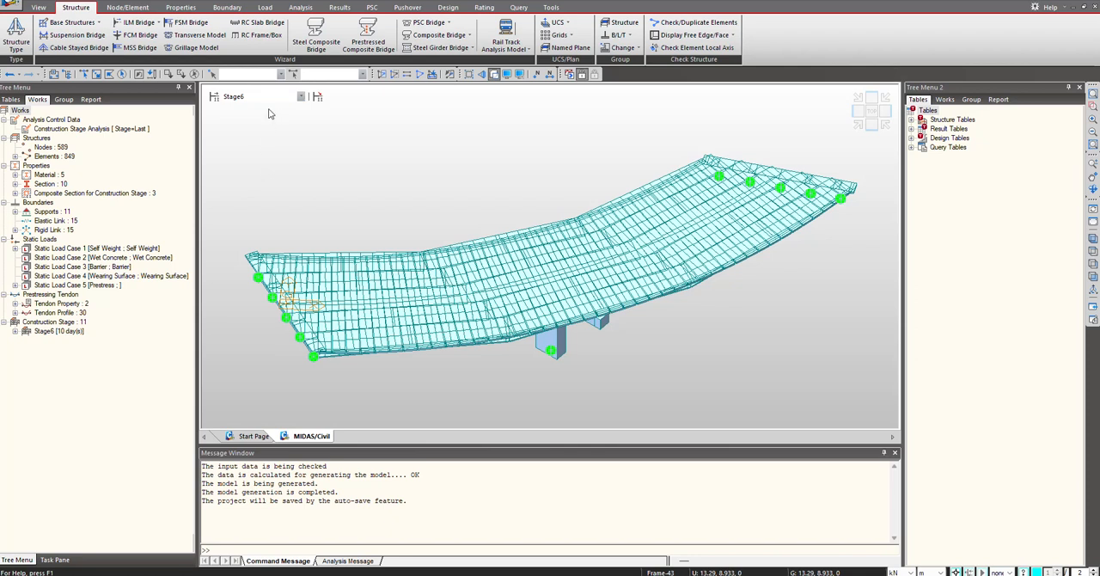
pyautogui.click(317, 96)
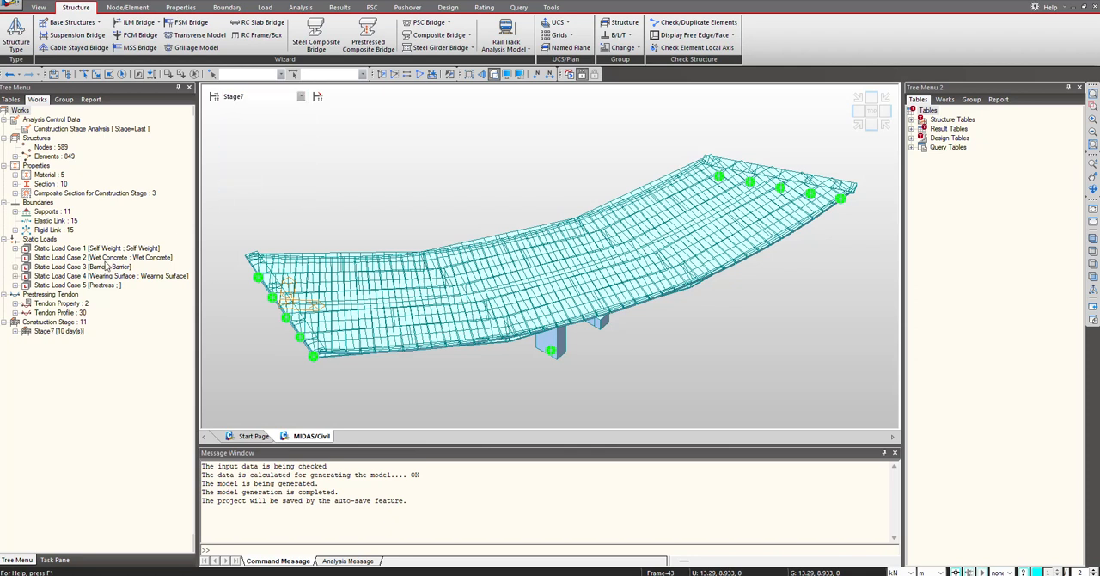
pyautogui.moveTo(249, 95)
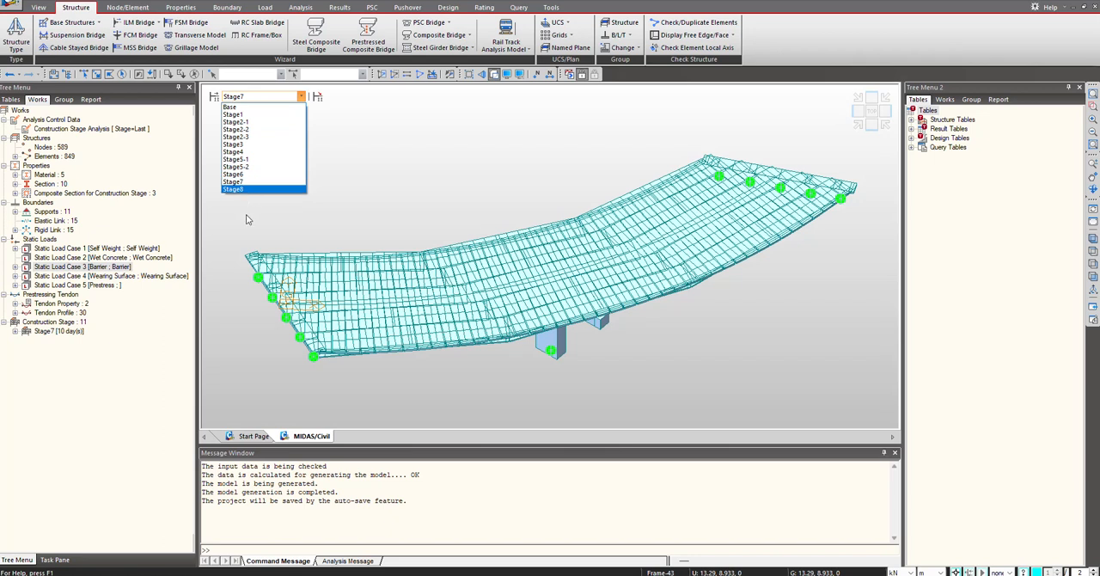
pyautogui.click(233, 190)
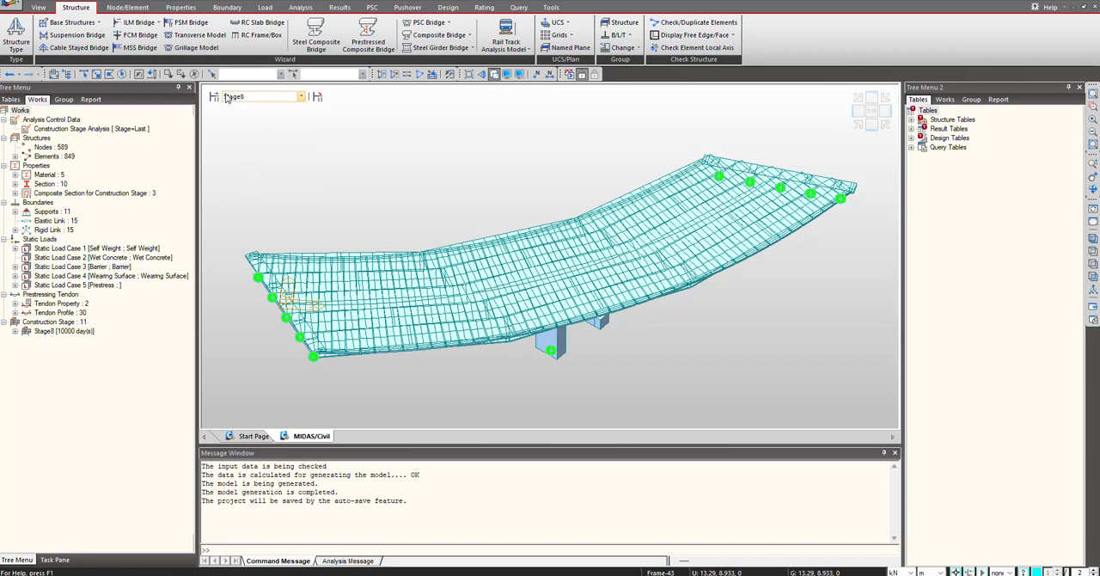